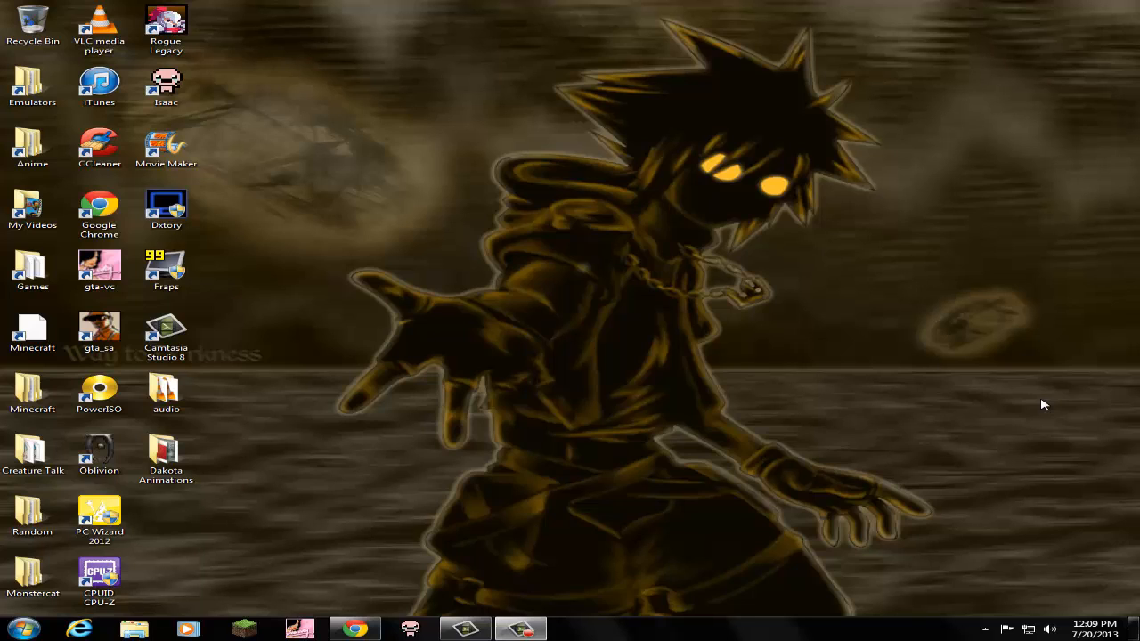
mouse_move(528, 369)
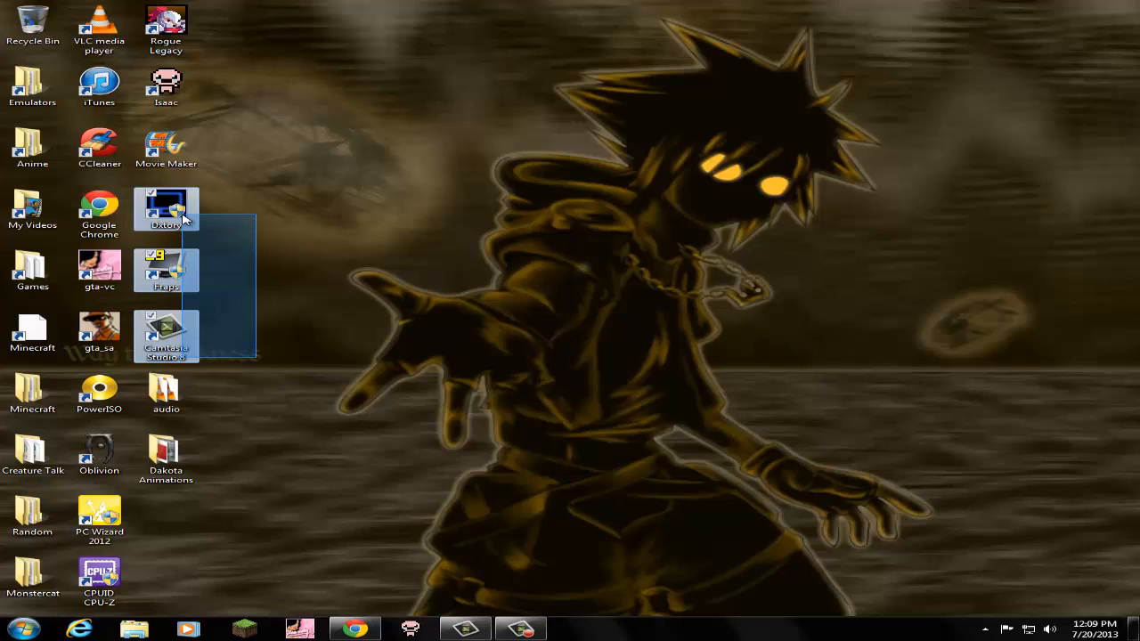
Step: Open the desktop audio folder in Explorer, showing the part1 and part2 recordings
click(205, 225)
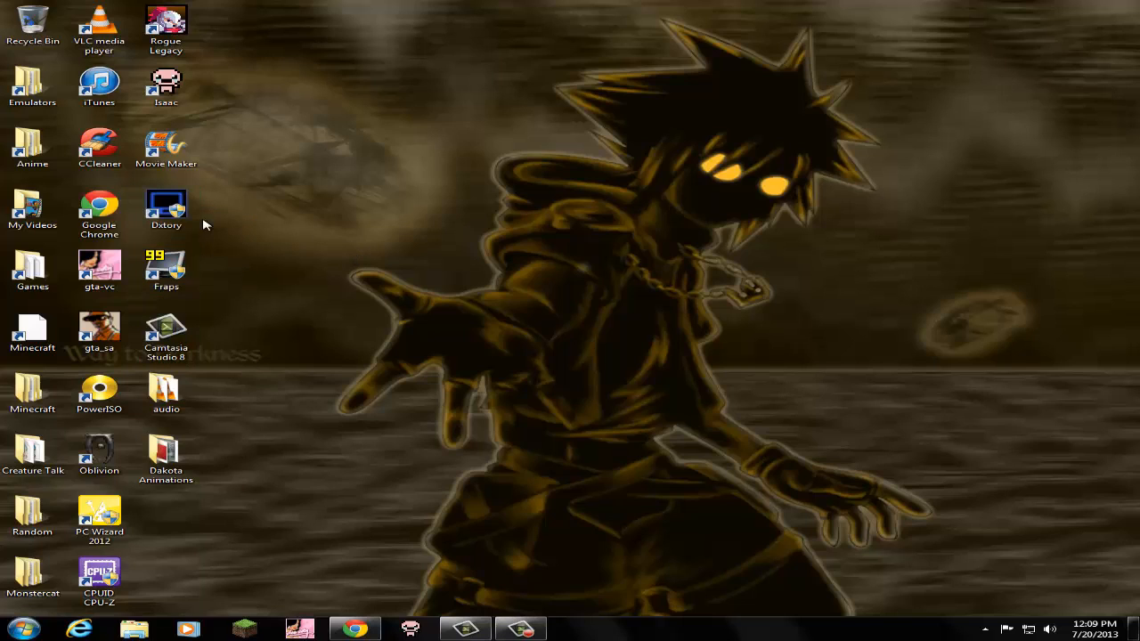
mouse_move(178, 209)
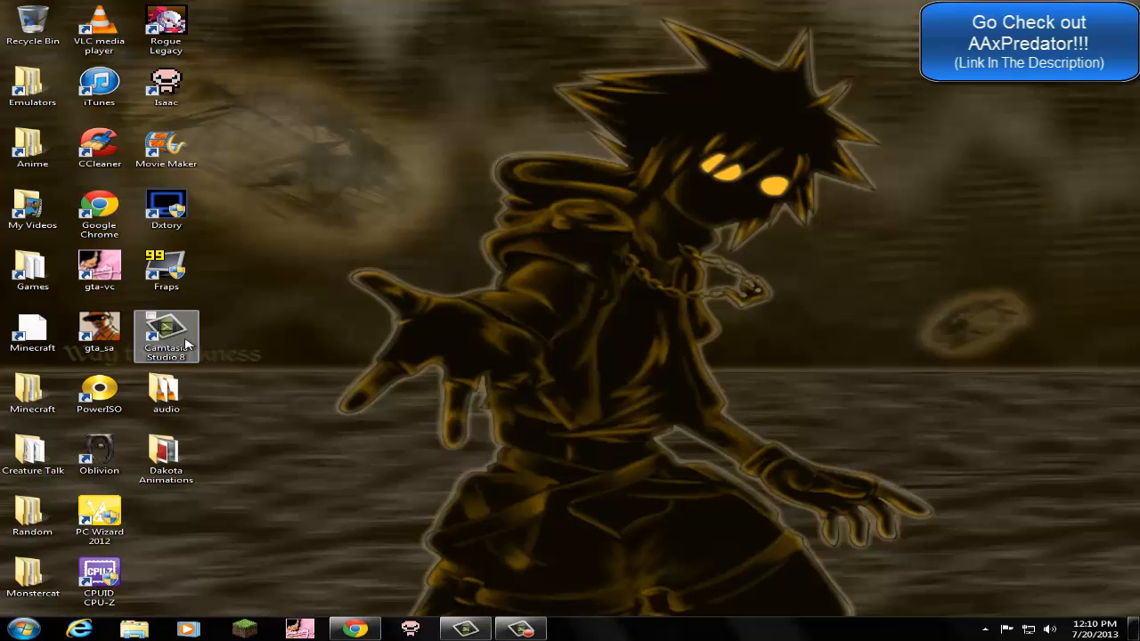
mouse_move(426, 330)
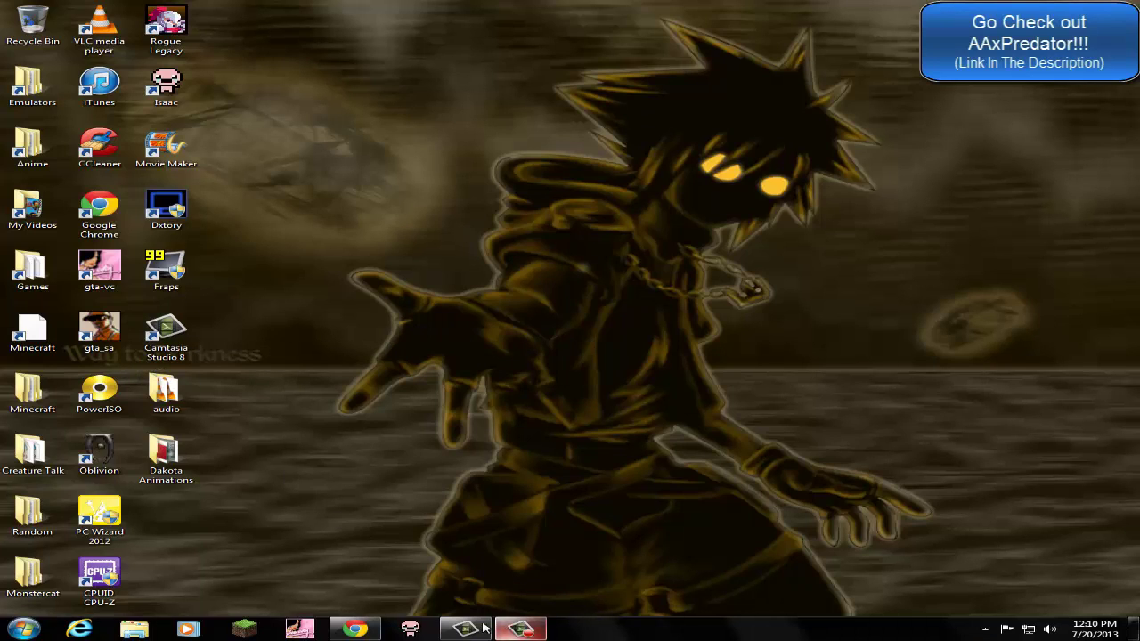
click(464, 629)
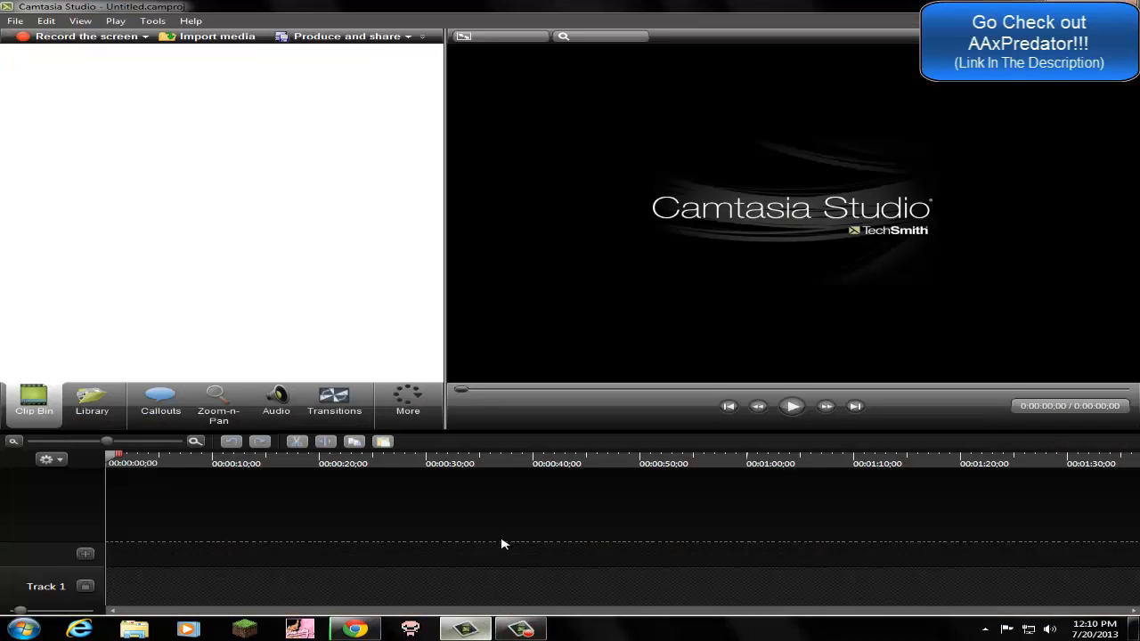
mouse_move(507, 557)
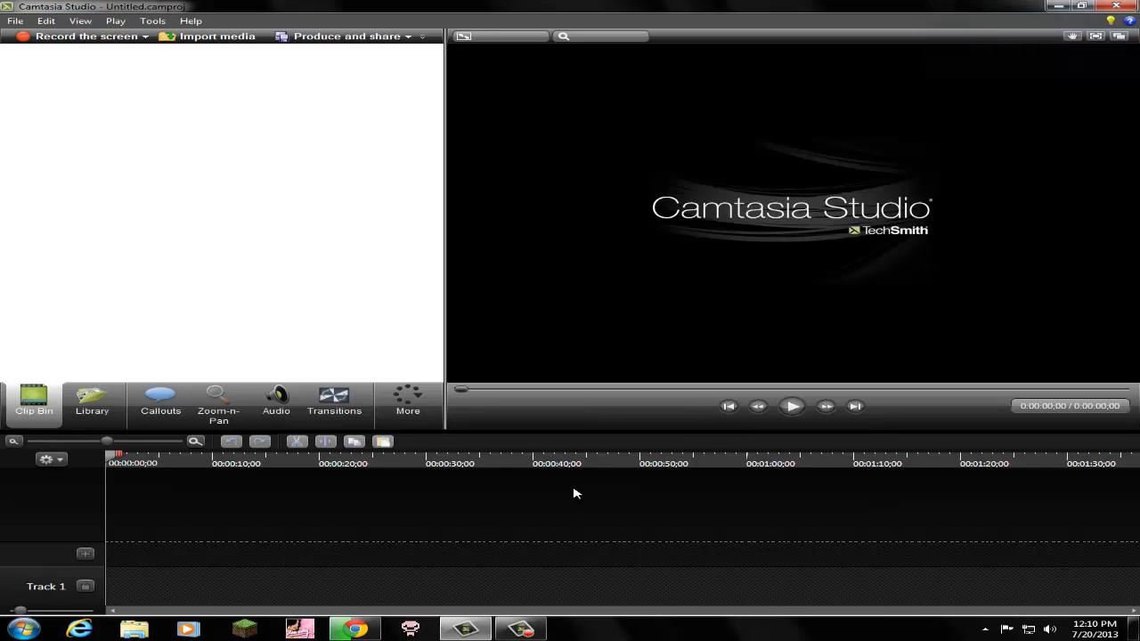
mouse_move(582, 494)
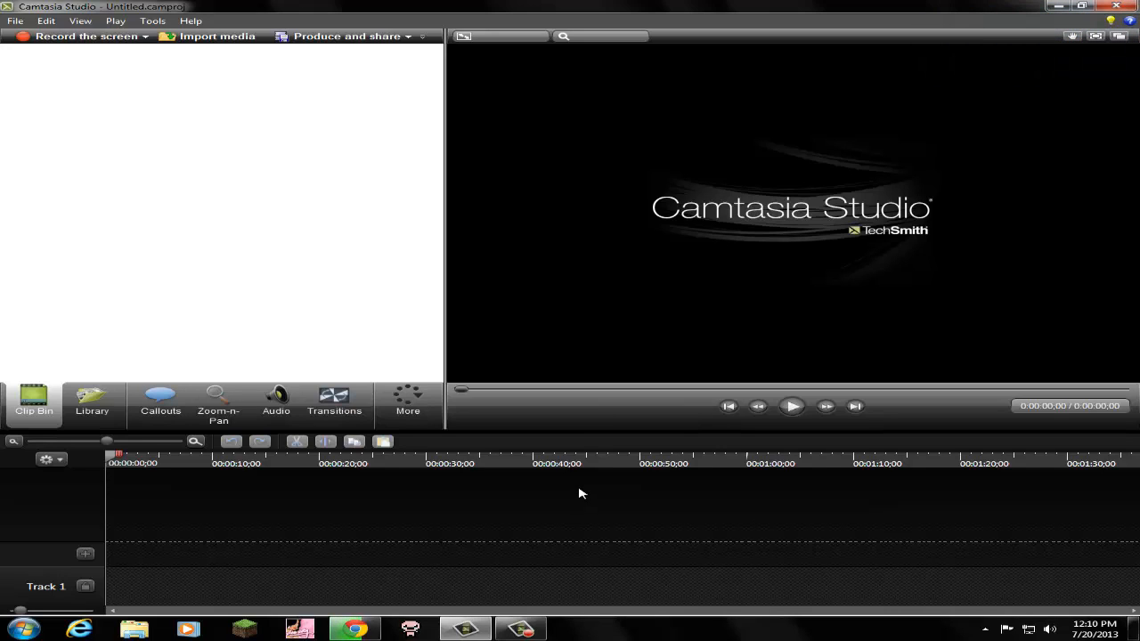
mouse_move(598, 487)
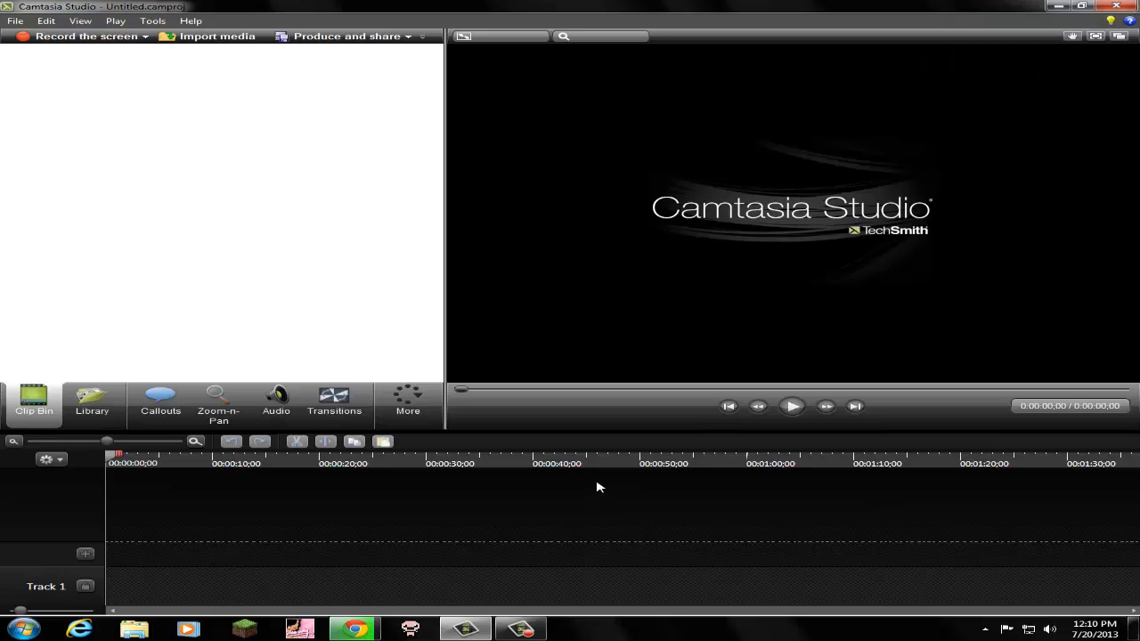
mouse_move(588, 482)
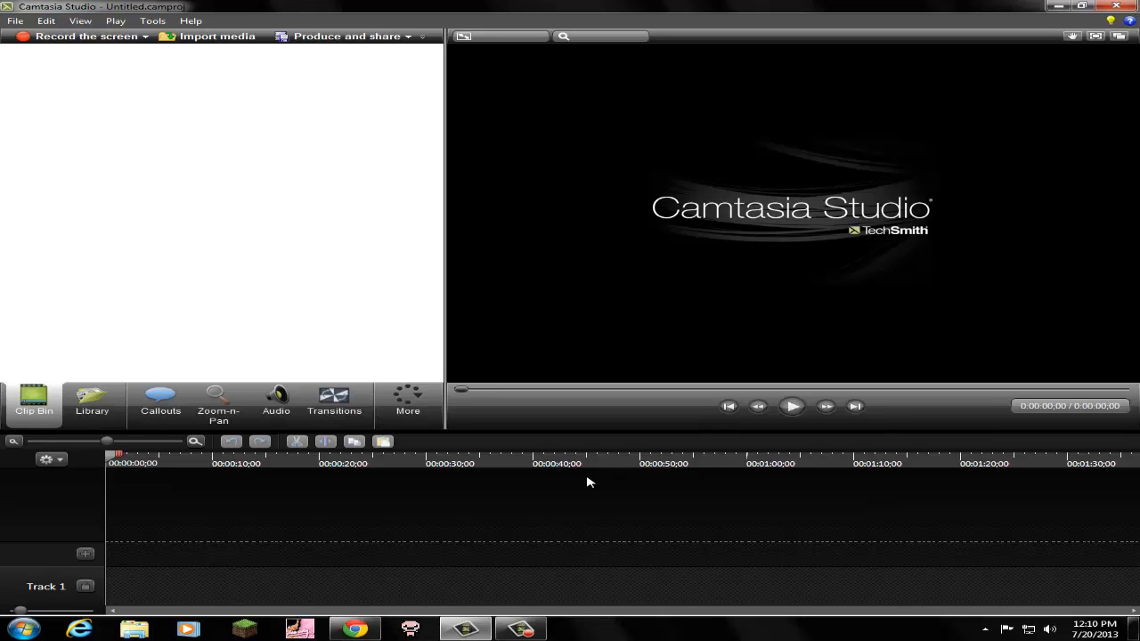
mouse_move(817, 150)
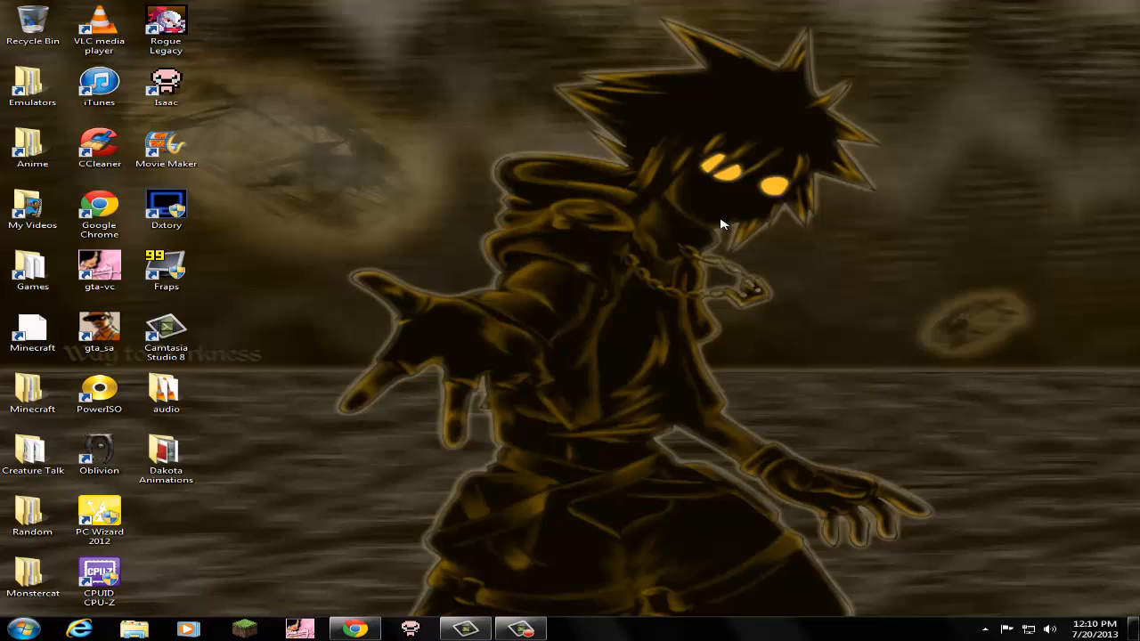
mouse_move(363, 622)
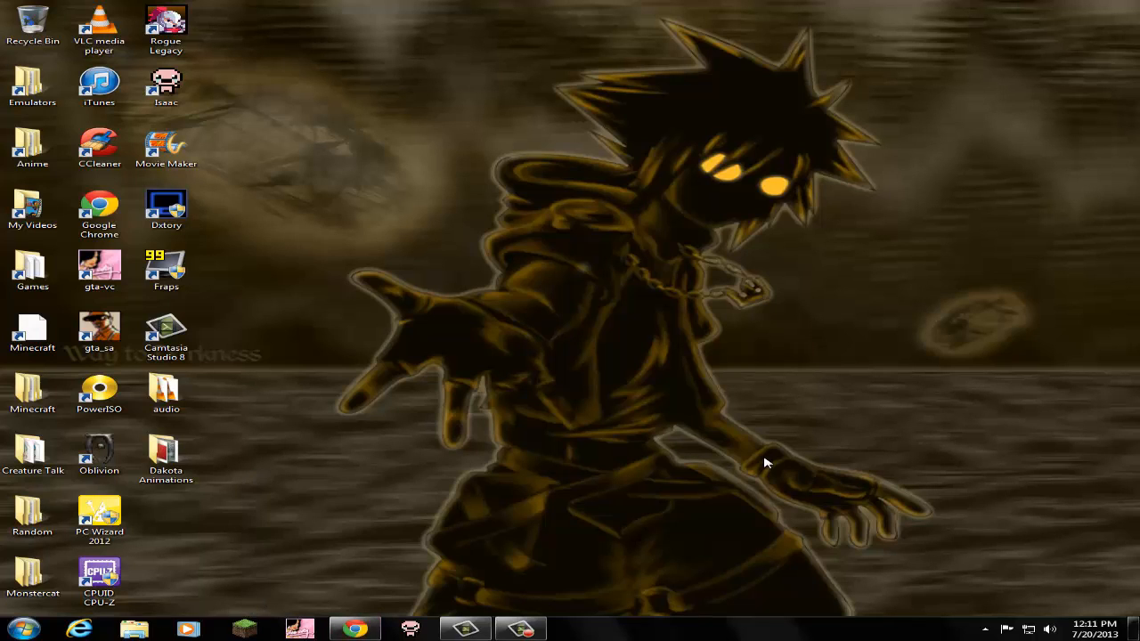
click(166, 392)
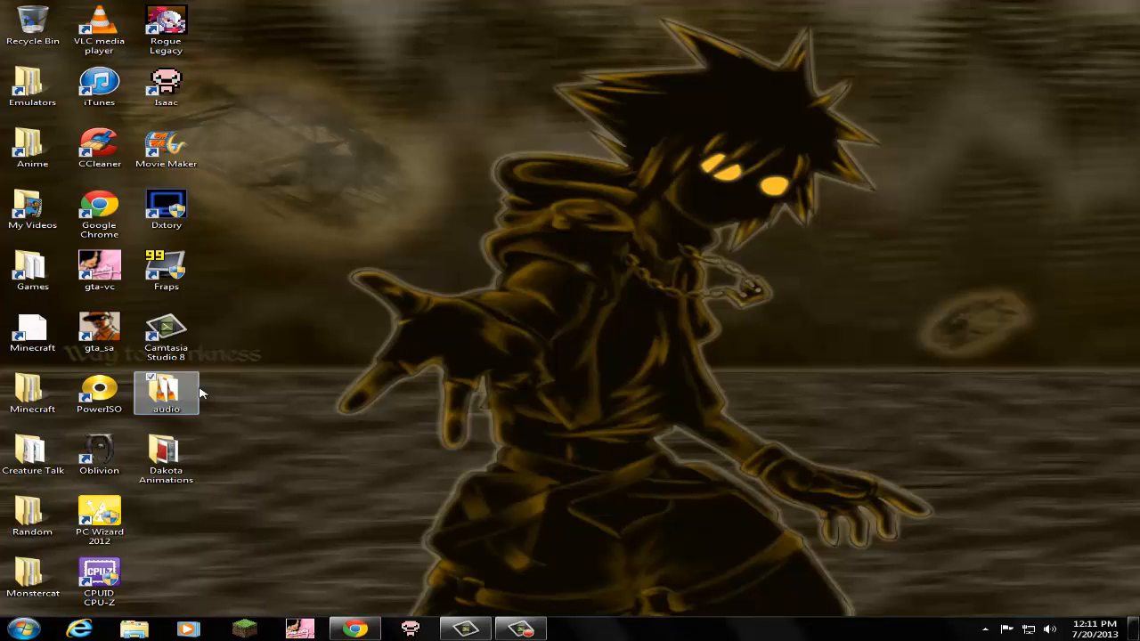
double_click(165, 388)
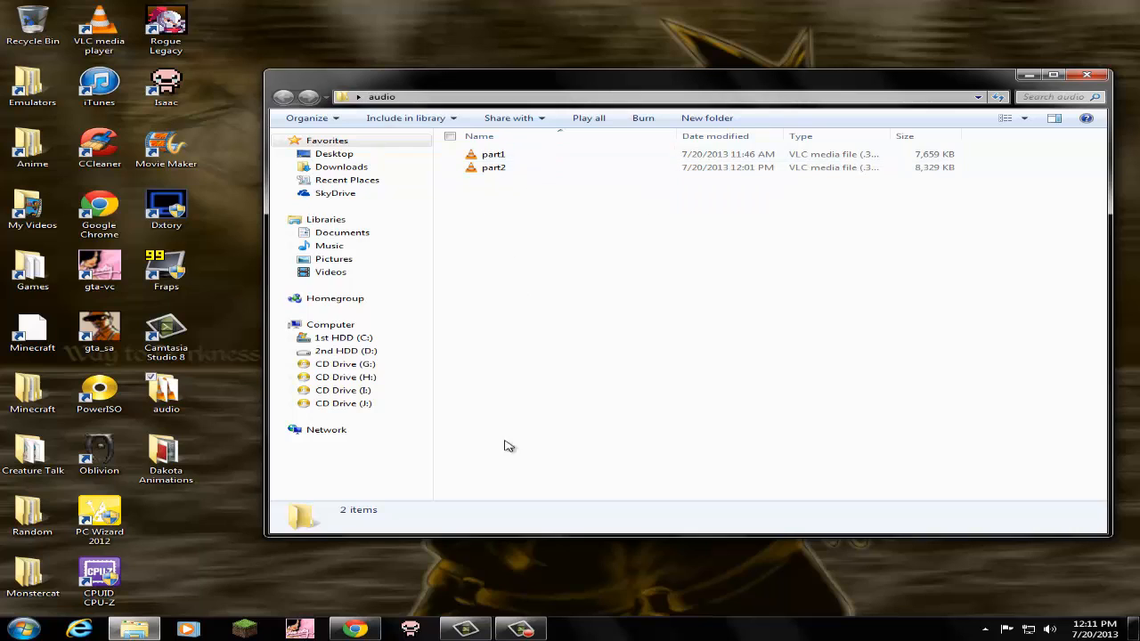
mouse_move(577, 245)
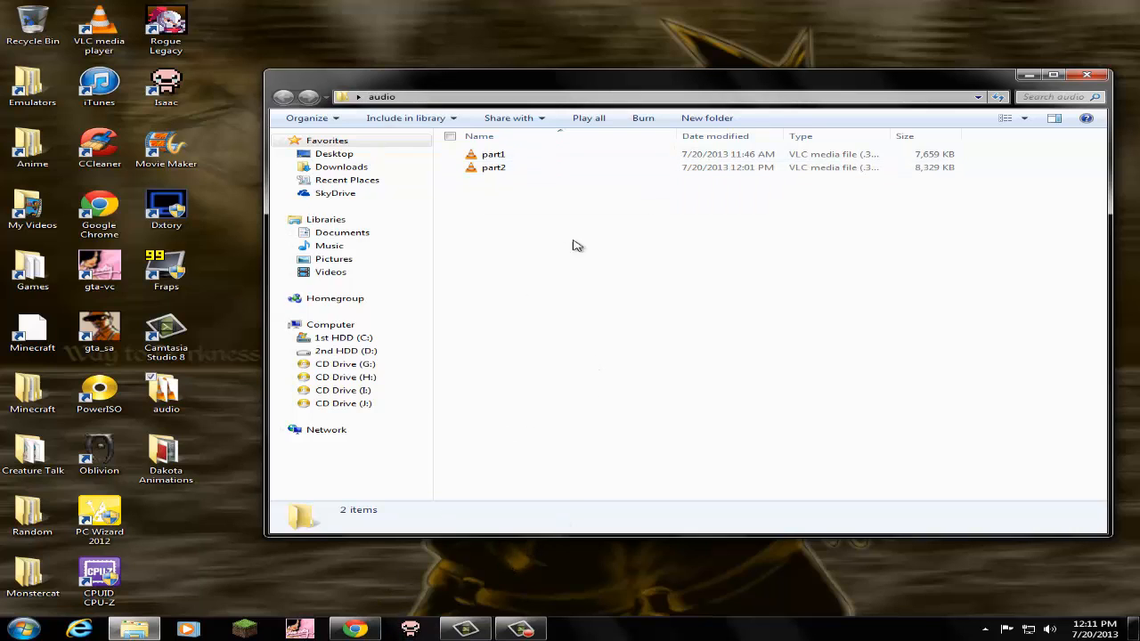
mouse_move(479, 421)
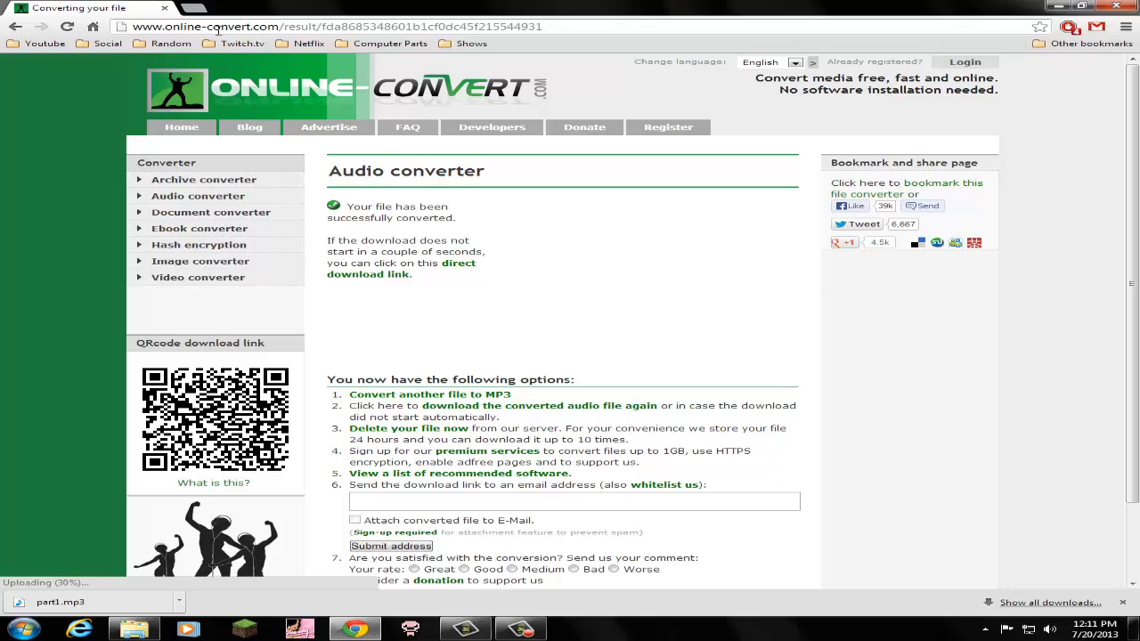
mouse_move(287, 130)
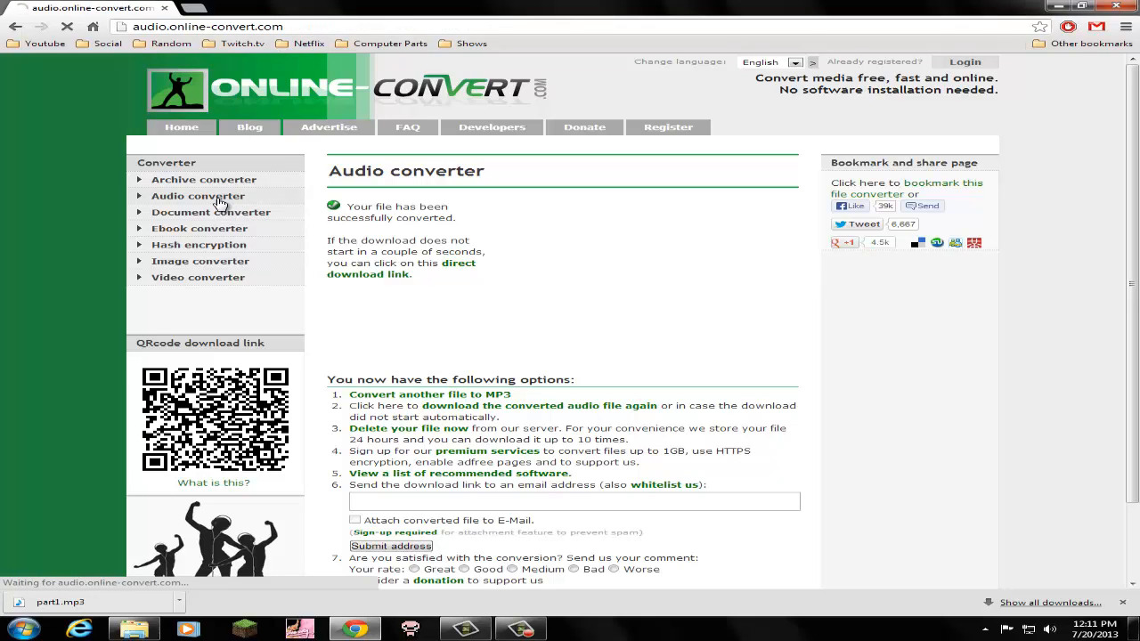
Step: Upload part2.3ga to online-convert.com's MP3 audio converter and start converting
click(197, 195)
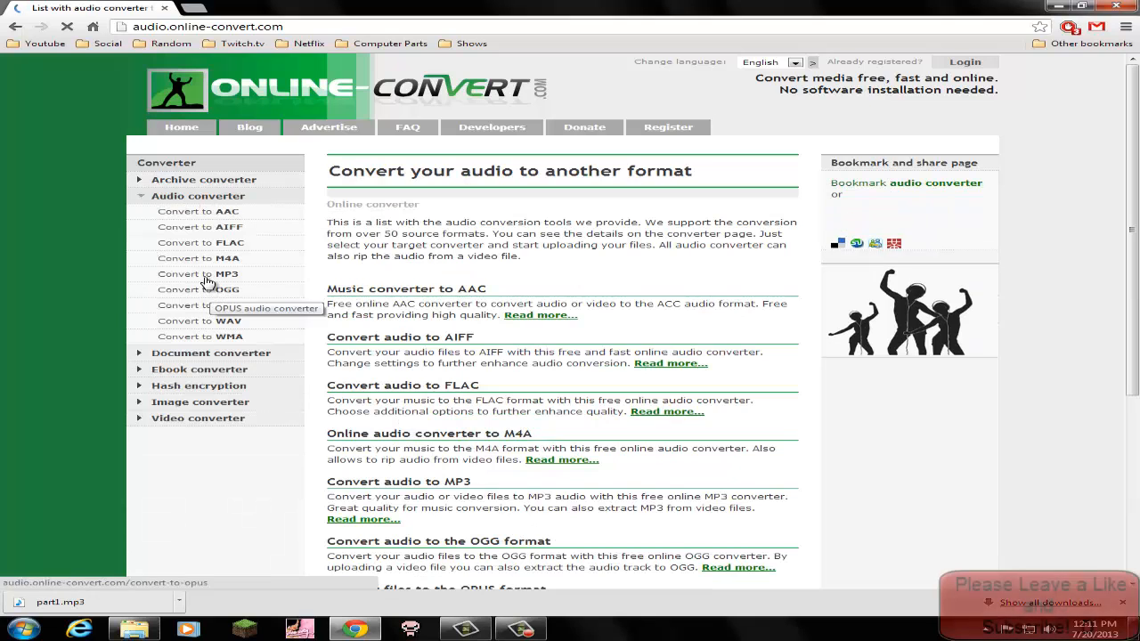
click(202, 274)
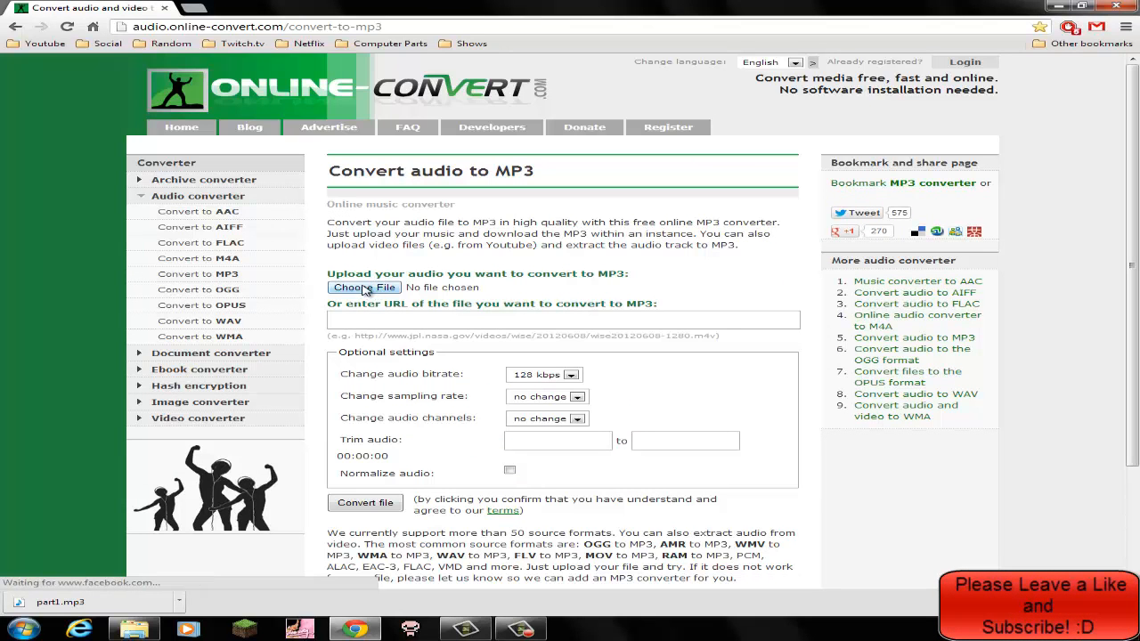
click(364, 287)
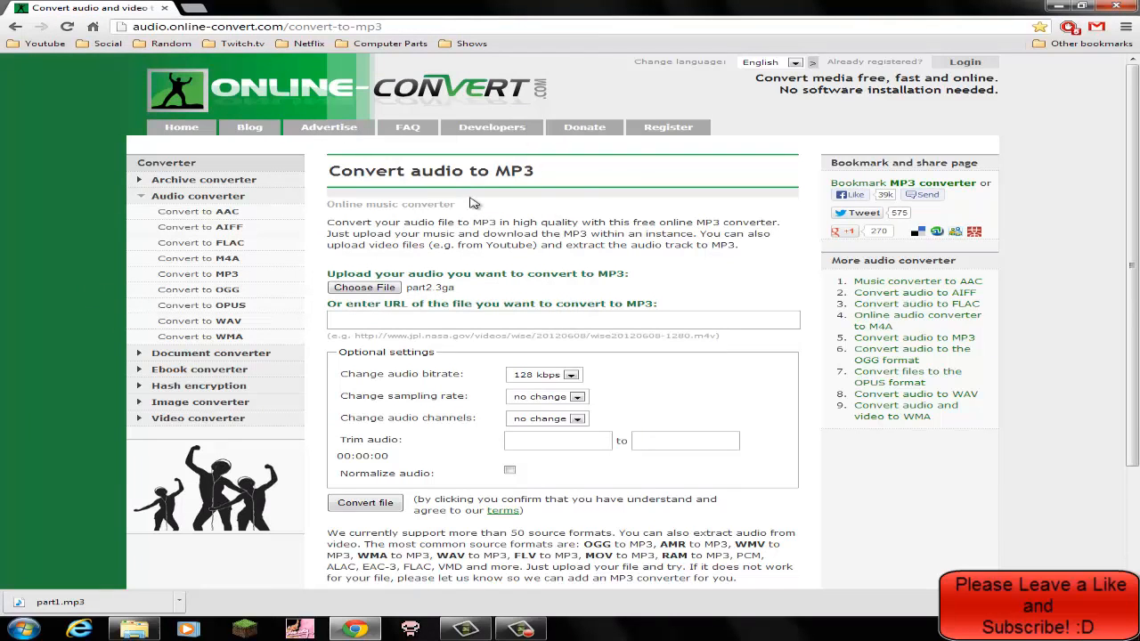
click(365, 502)
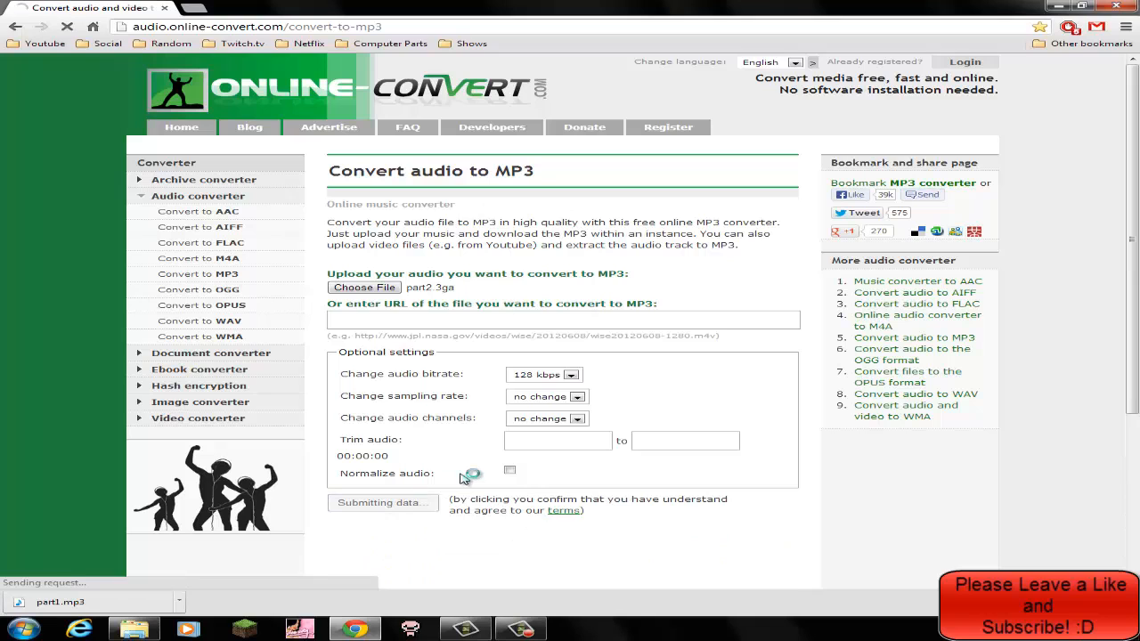
click(383, 503)
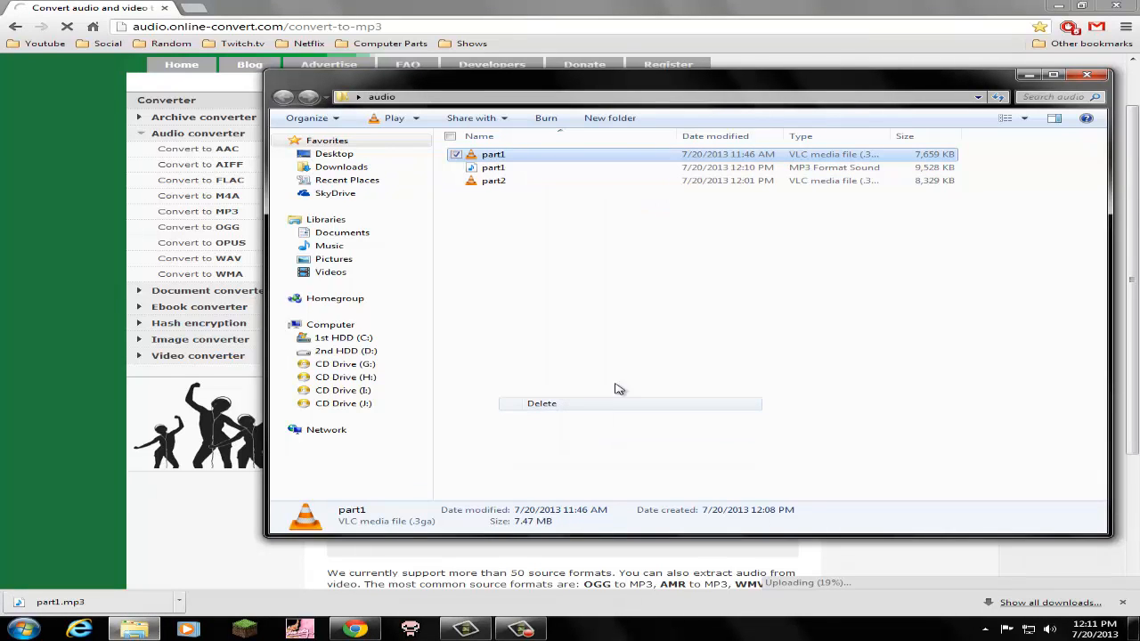
Step: Delete the original part1.3ga recording and confirm sending it to the Recycle Bin
click(542, 404)
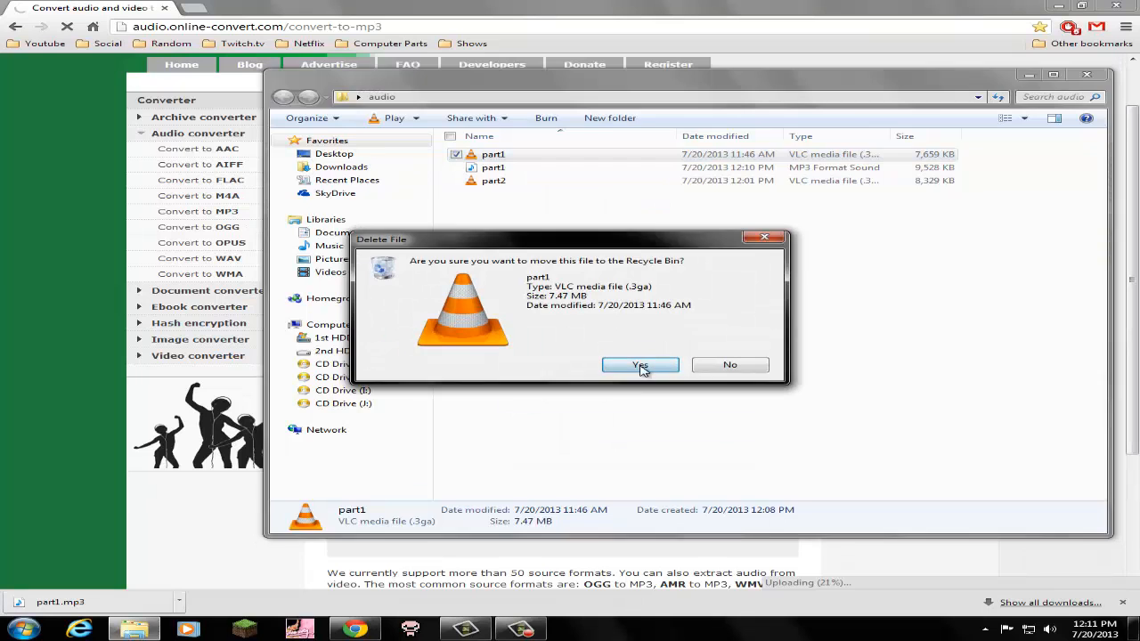
click(641, 365)
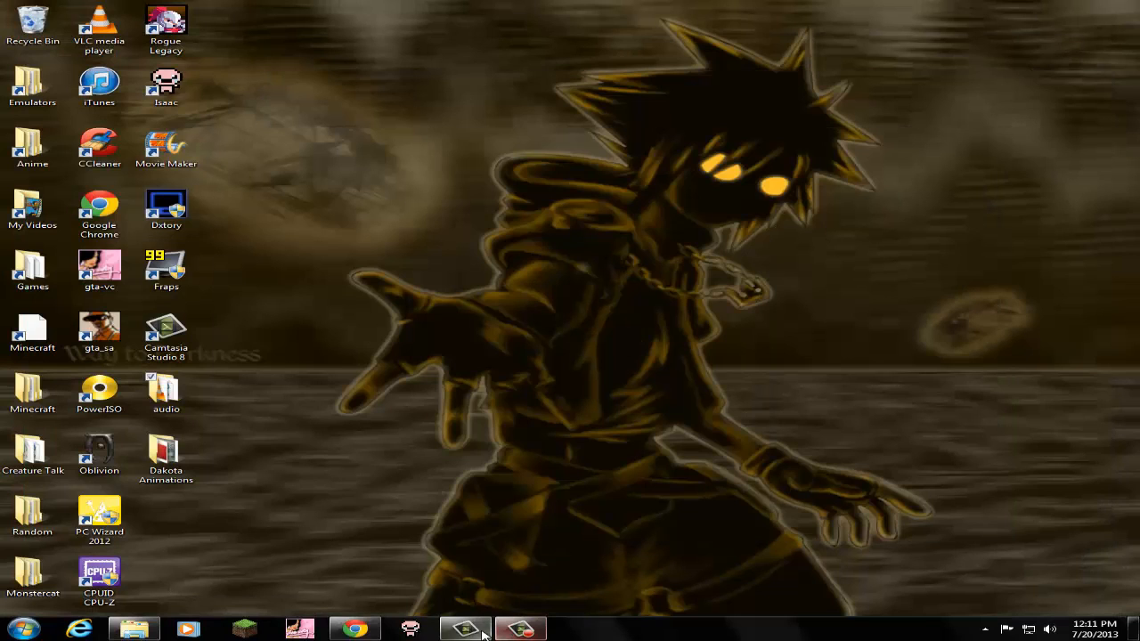
Step: Import OoTpart1.camrec and part1.mp3 from the desktop audio folder into the Clip Bin
click(463, 629)
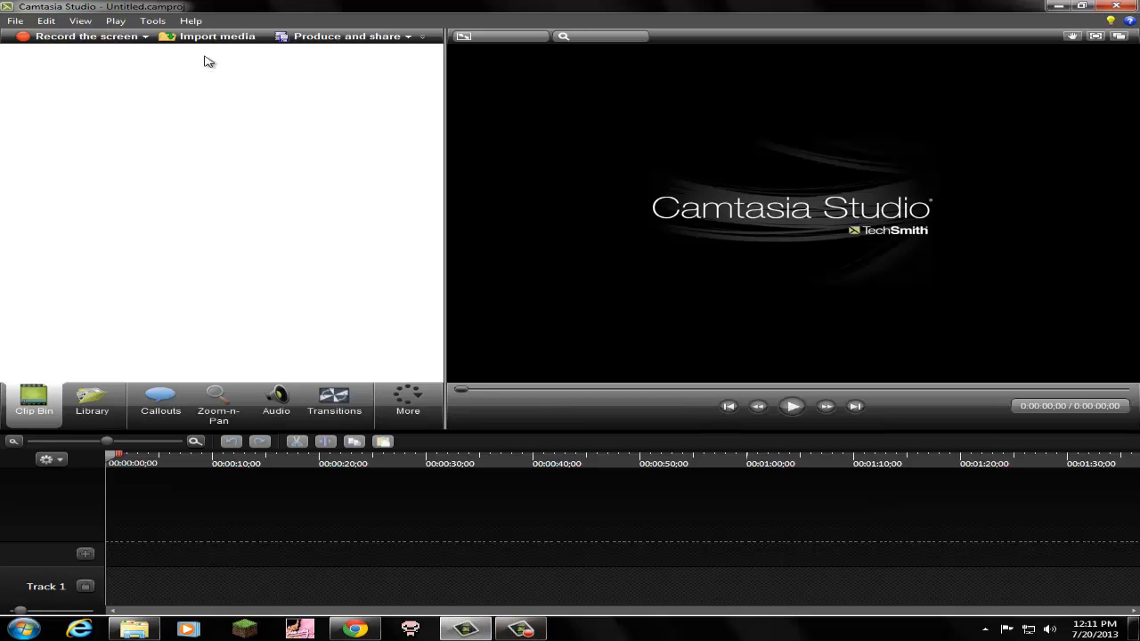
click(217, 37)
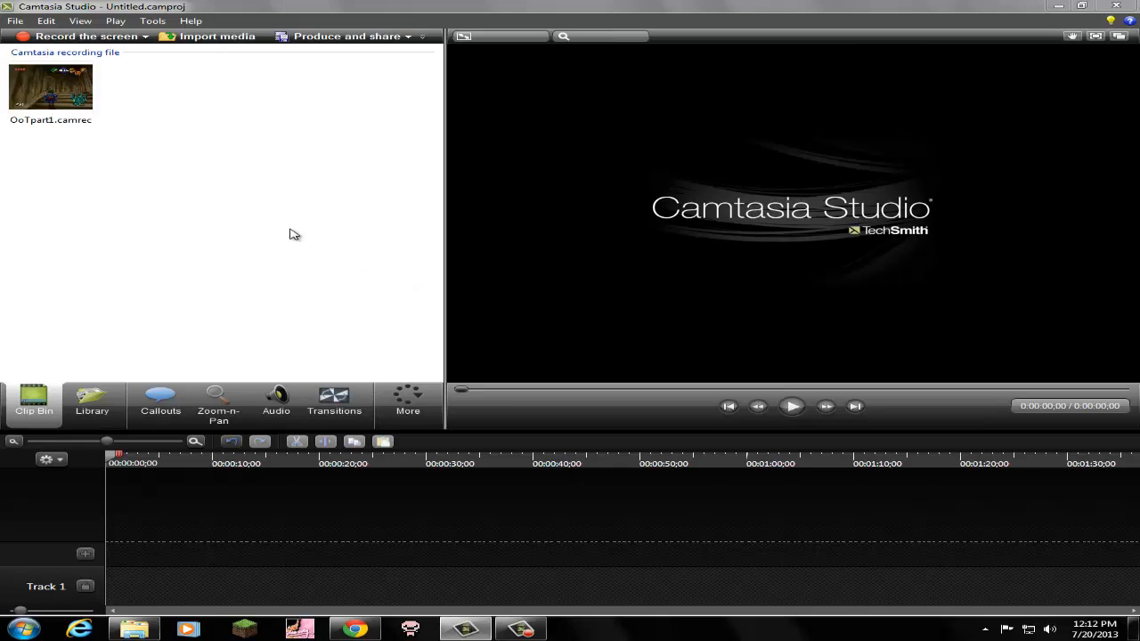
click(217, 36)
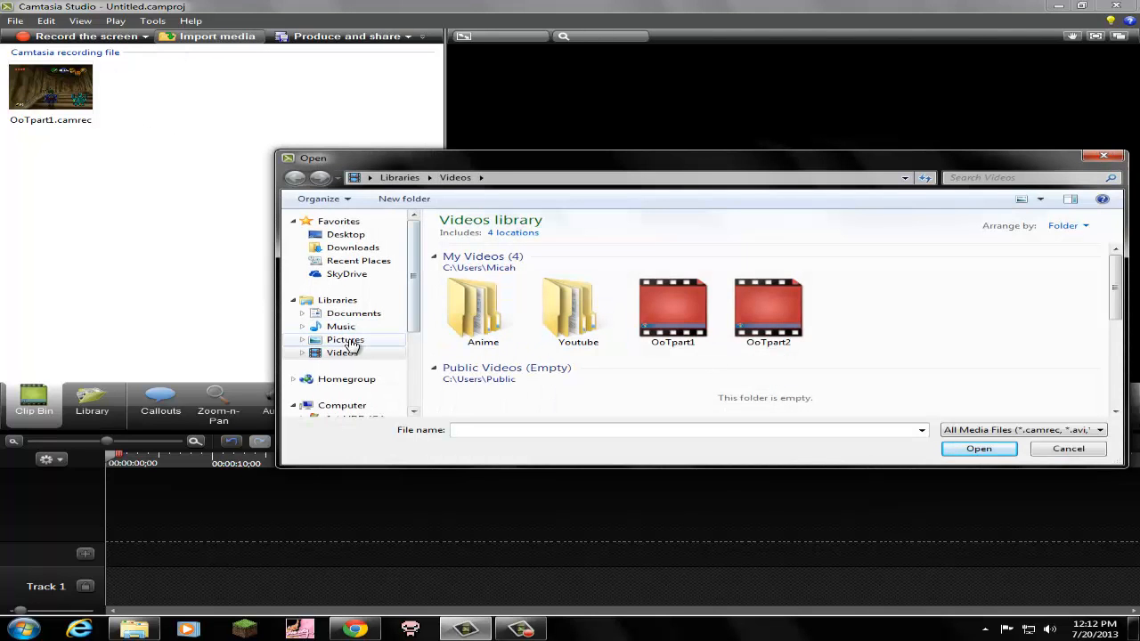
click(347, 234)
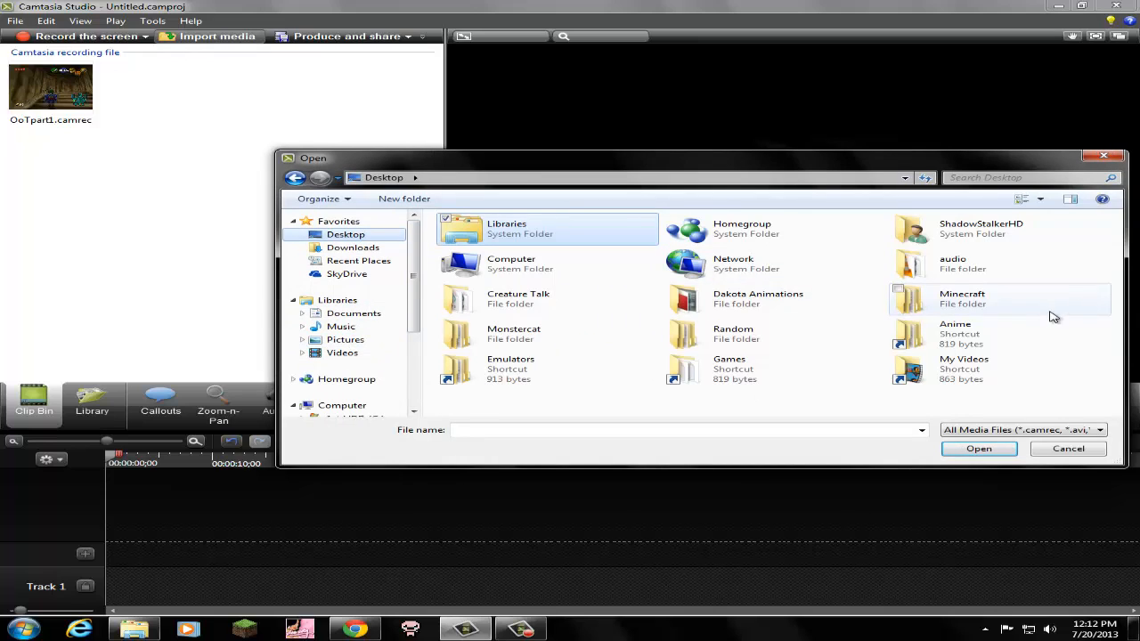
double_click(952, 263)
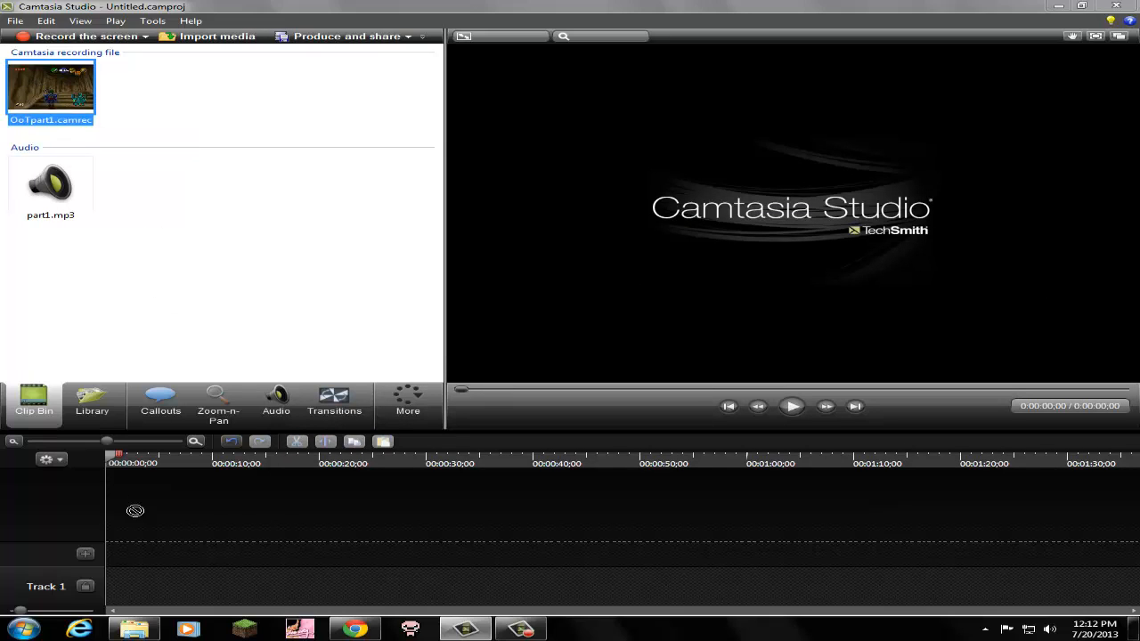
mouse_move(140, 358)
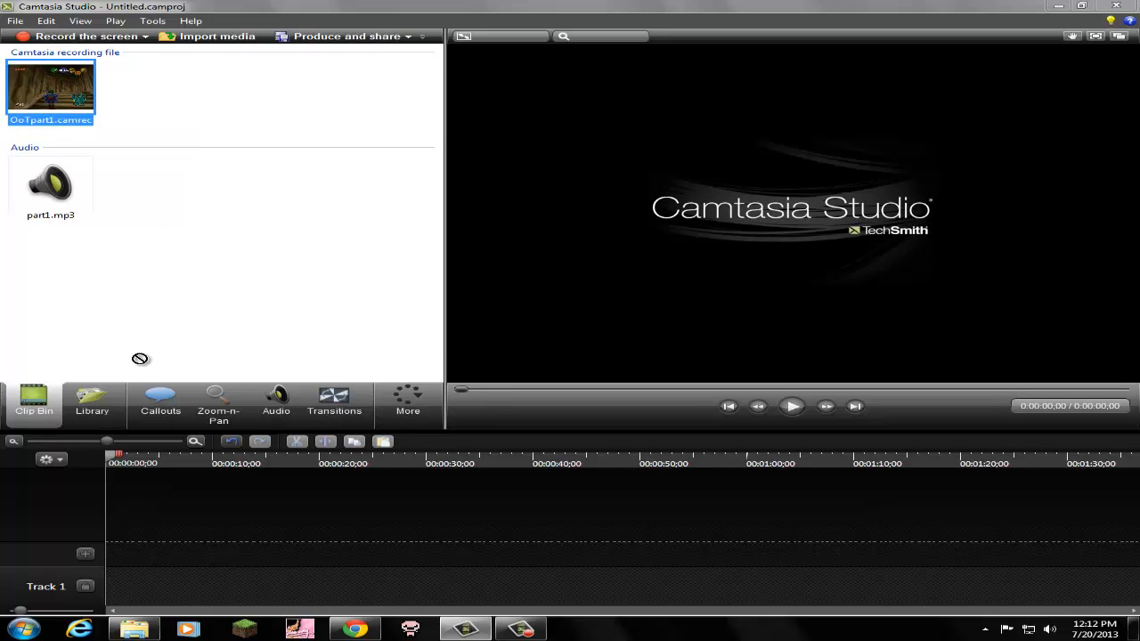
mouse_move(151, 551)
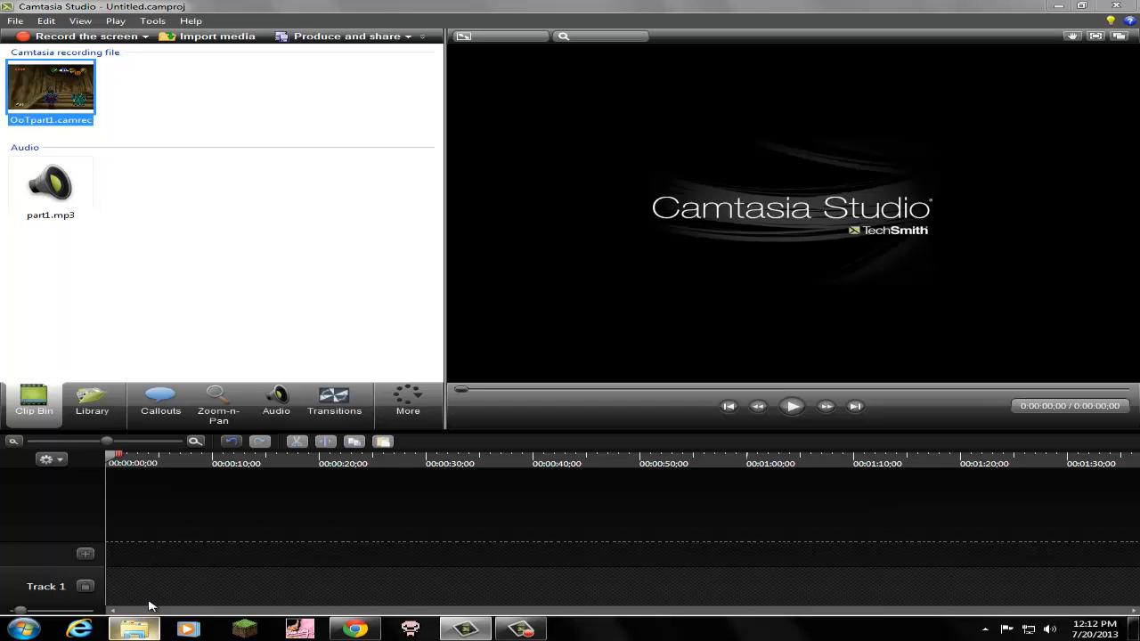
mouse_move(279, 564)
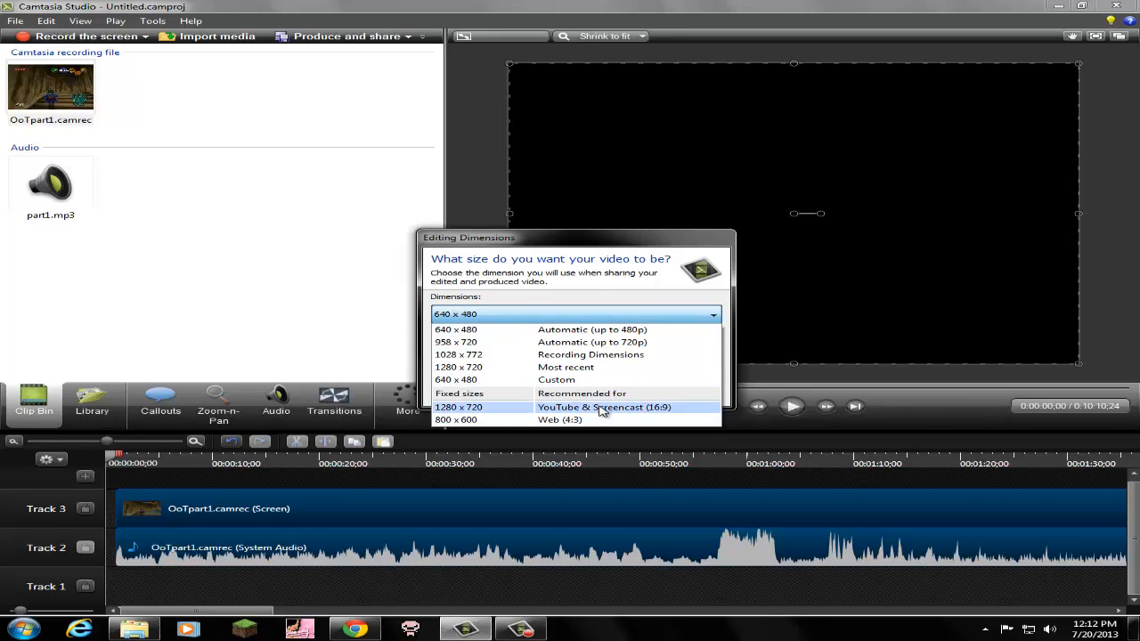
mouse_move(505, 412)
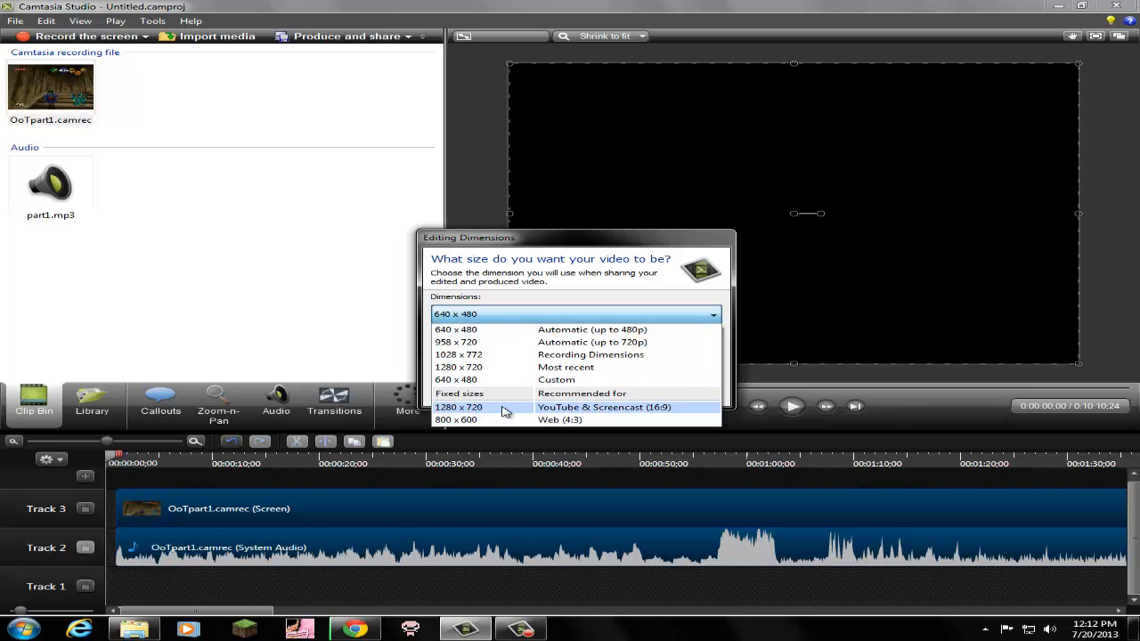
Step: Set editing dimensions to 1280x720 and stretch the gameplay clip to full frame width
click(459, 407)
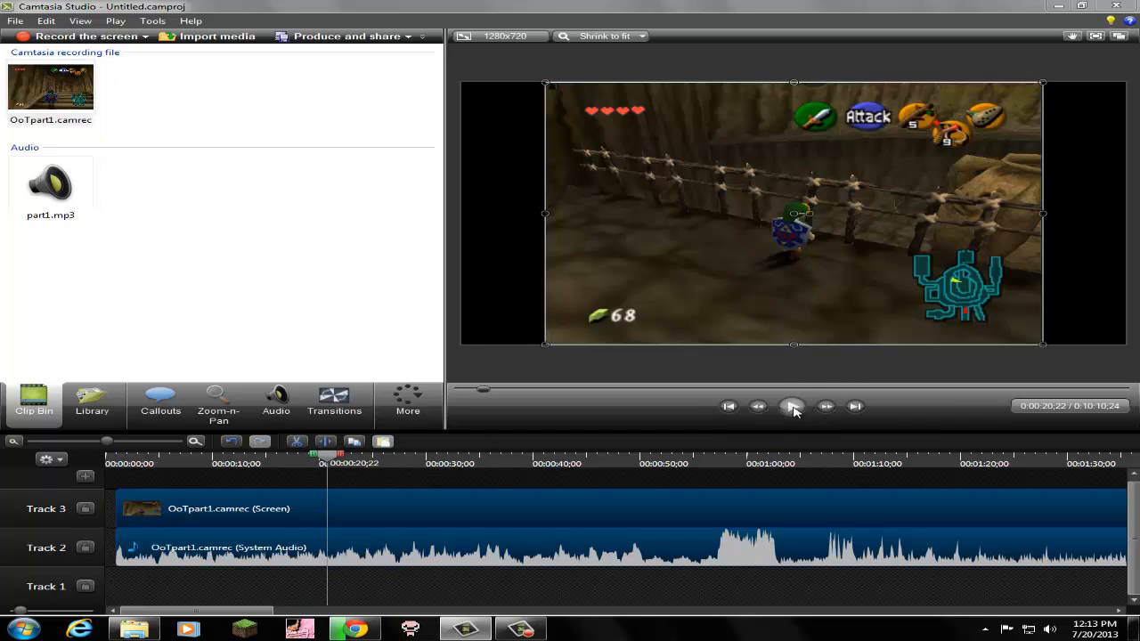
click(792, 406)
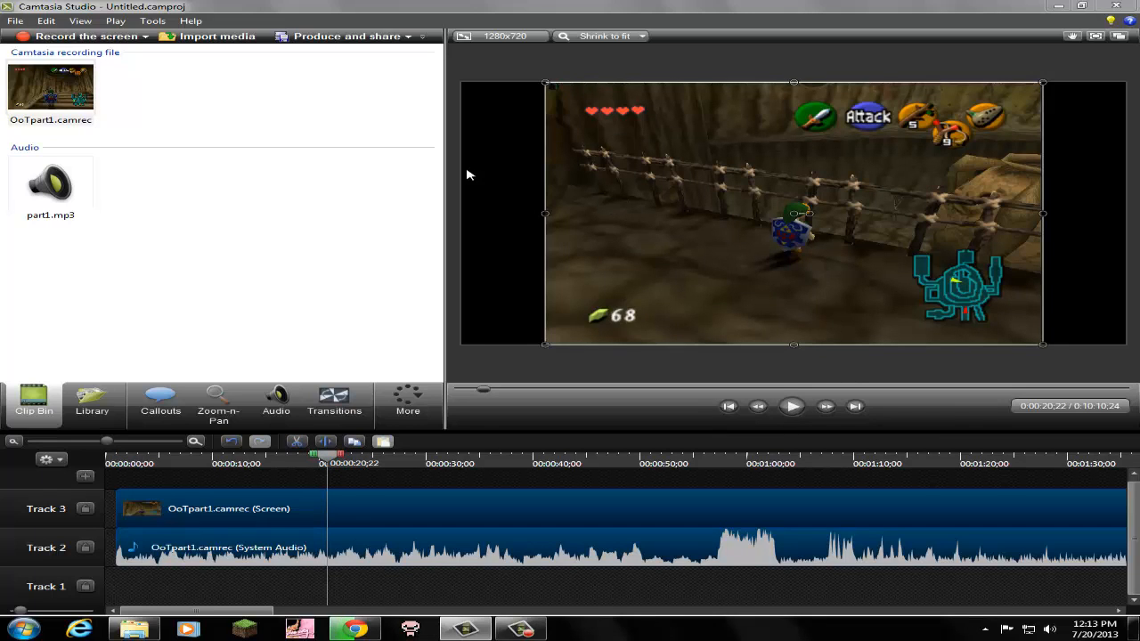
mouse_move(543, 191)
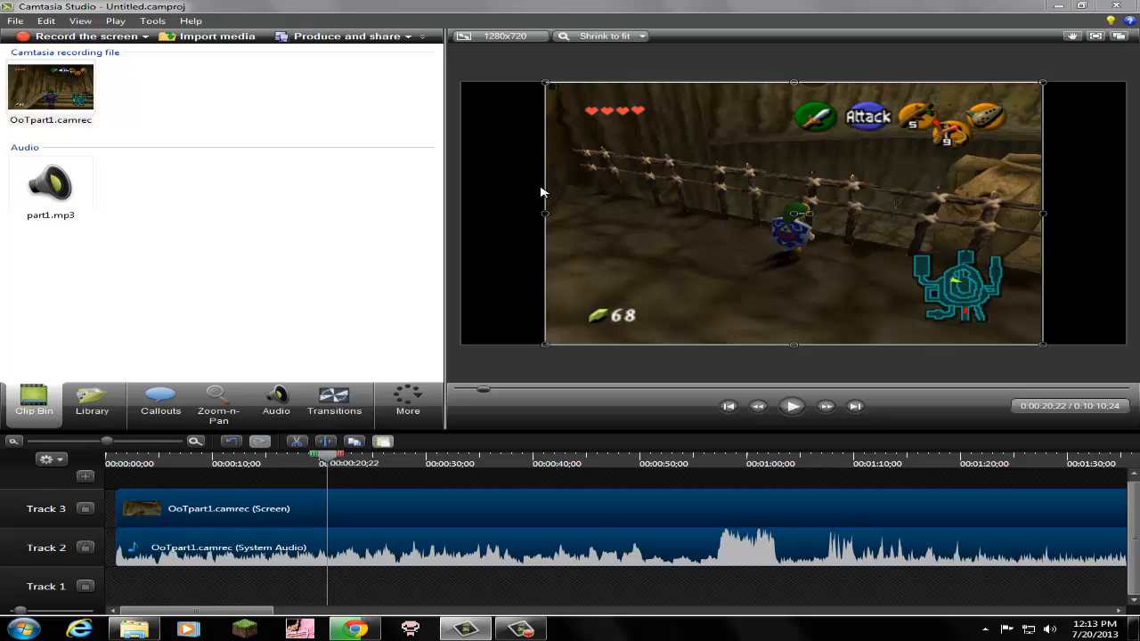
mouse_move(525, 224)
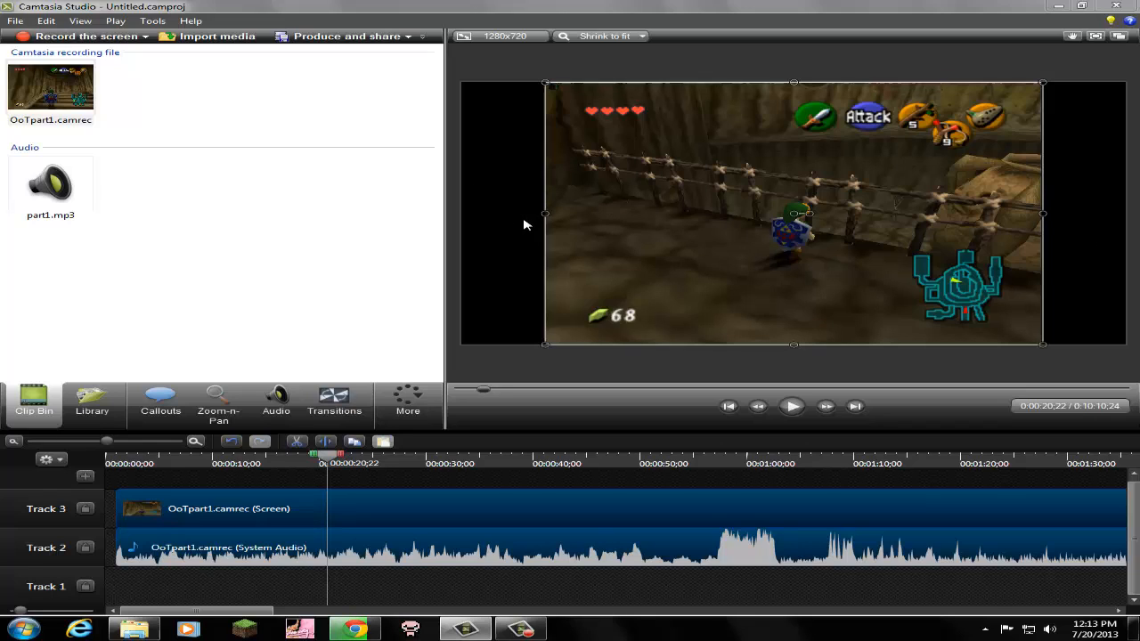
mouse_move(1044, 214)
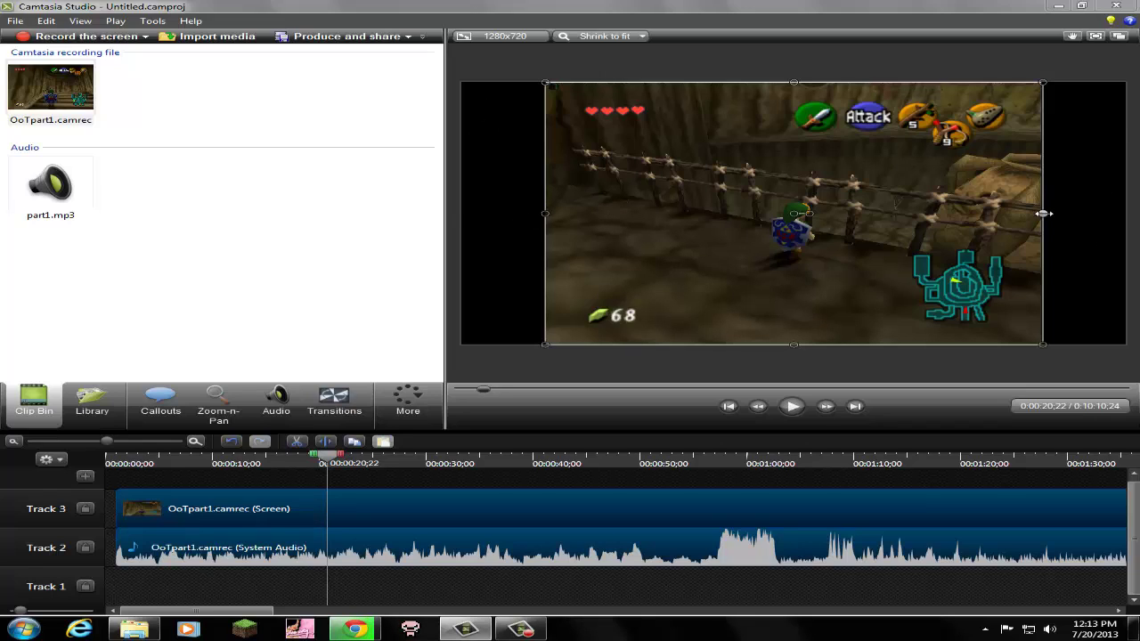
drag(1044, 213, 1127, 212)
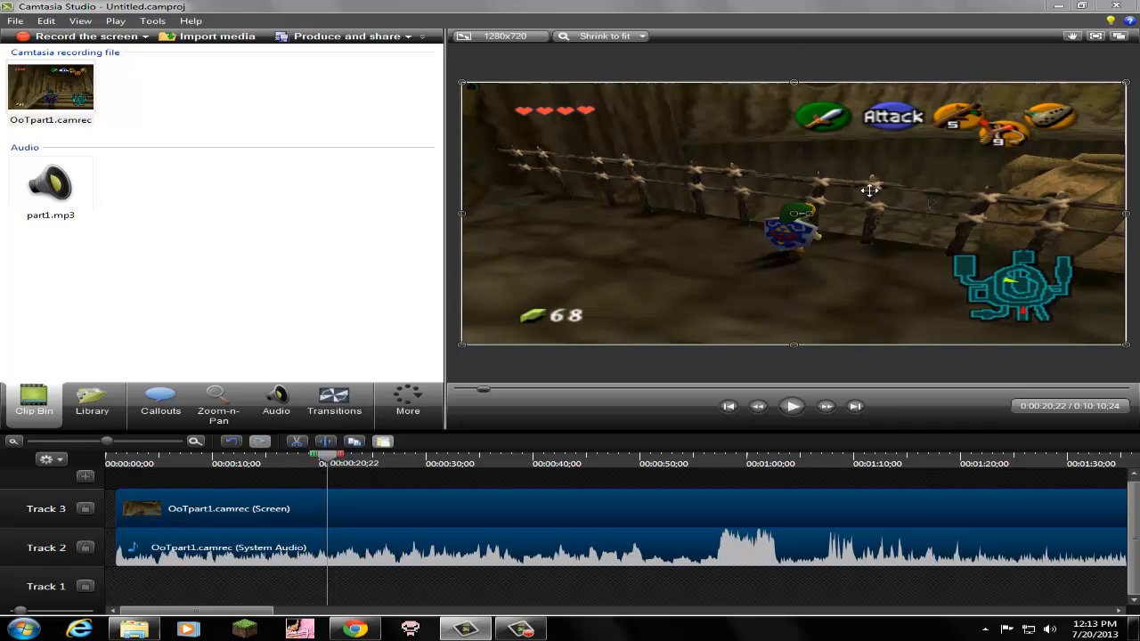
mouse_move(832, 246)
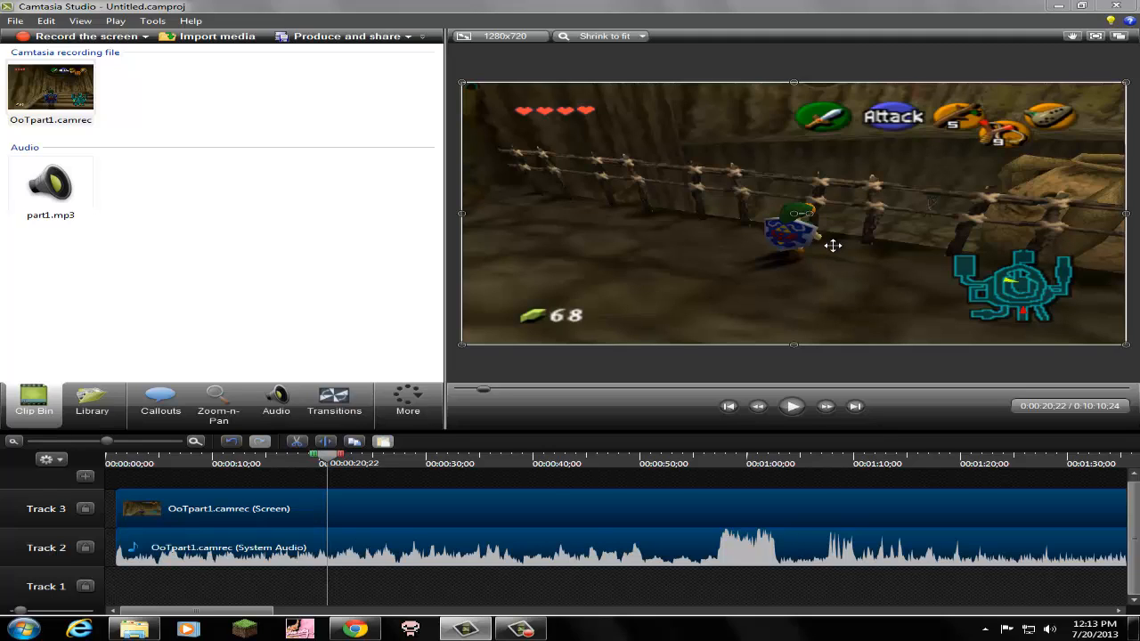
mouse_move(288, 267)
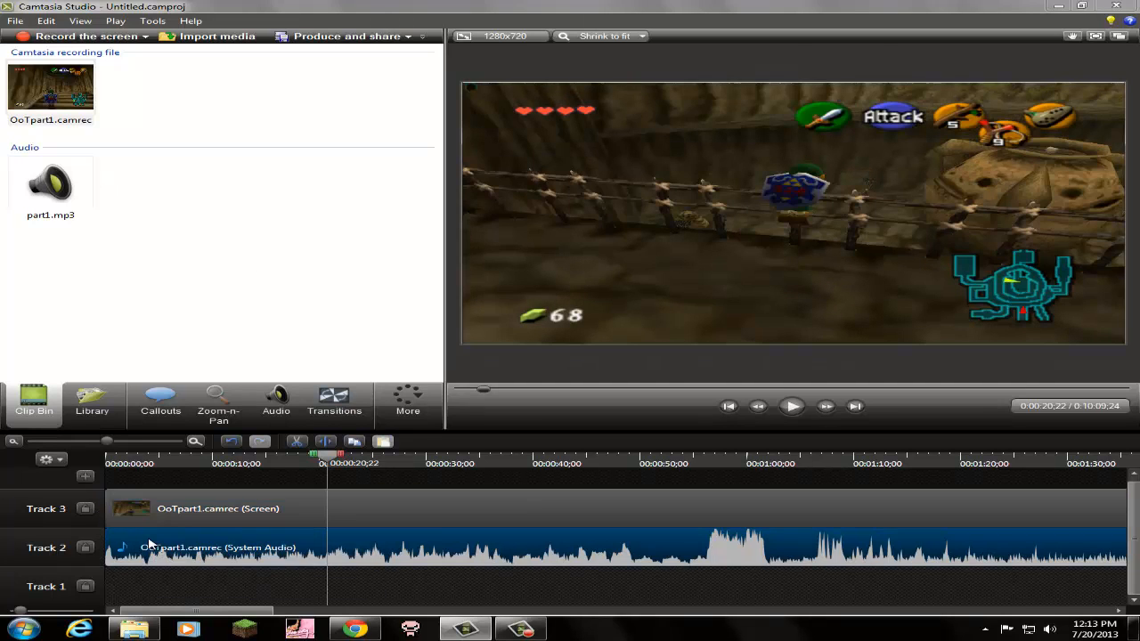
Step: Lower the System Audio volume to near silence, previewing playback to check
click(277, 401)
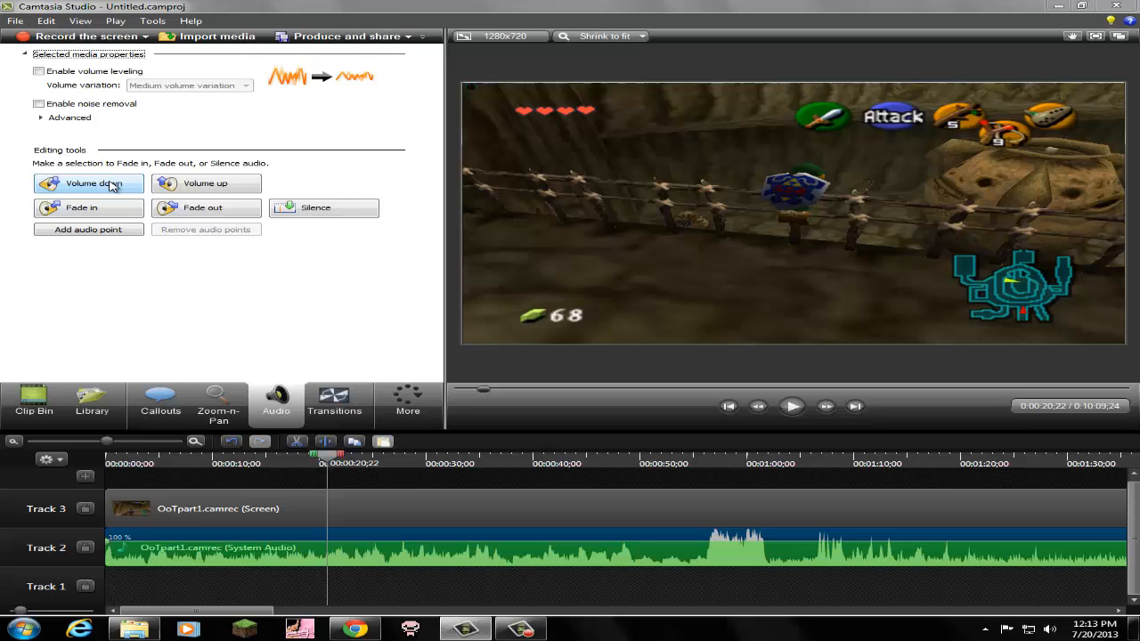
click(88, 184)
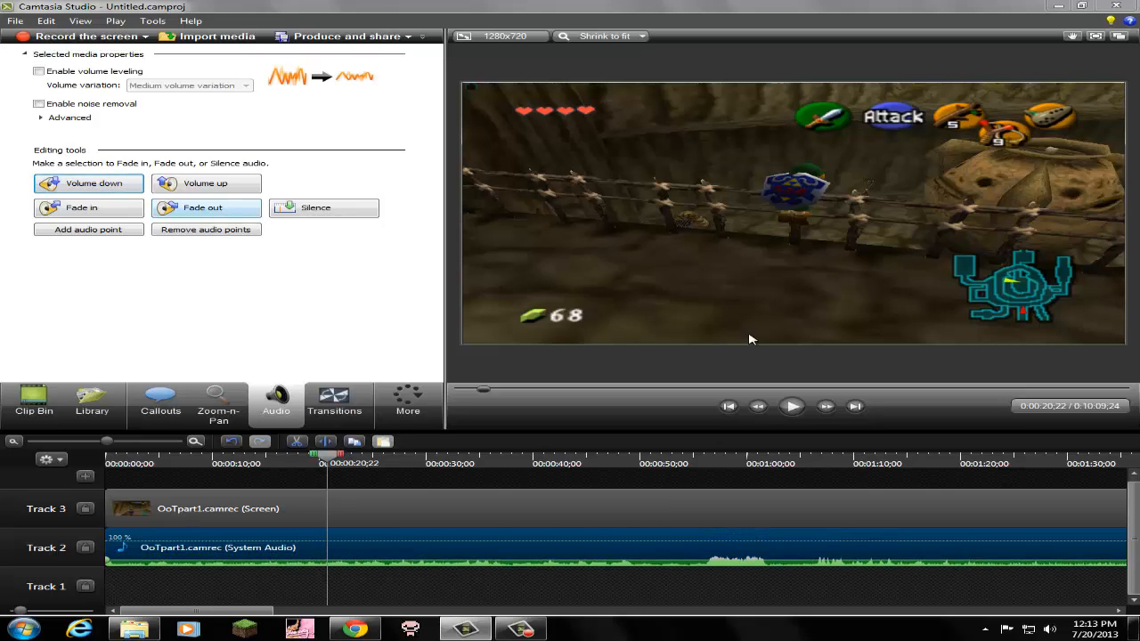
click(792, 406)
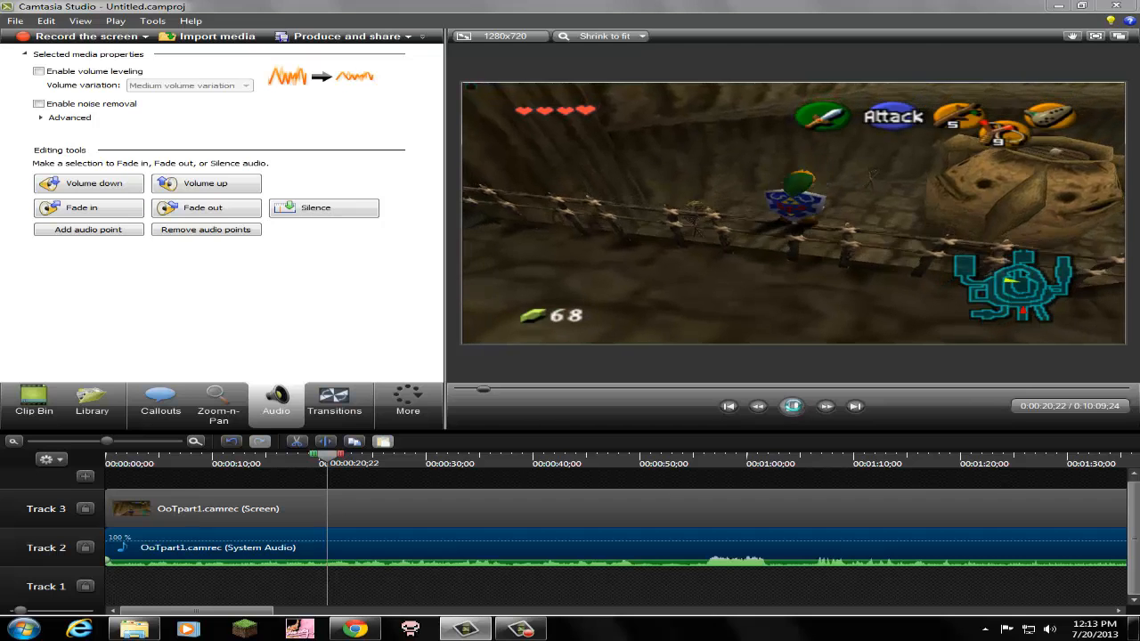
click(792, 406)
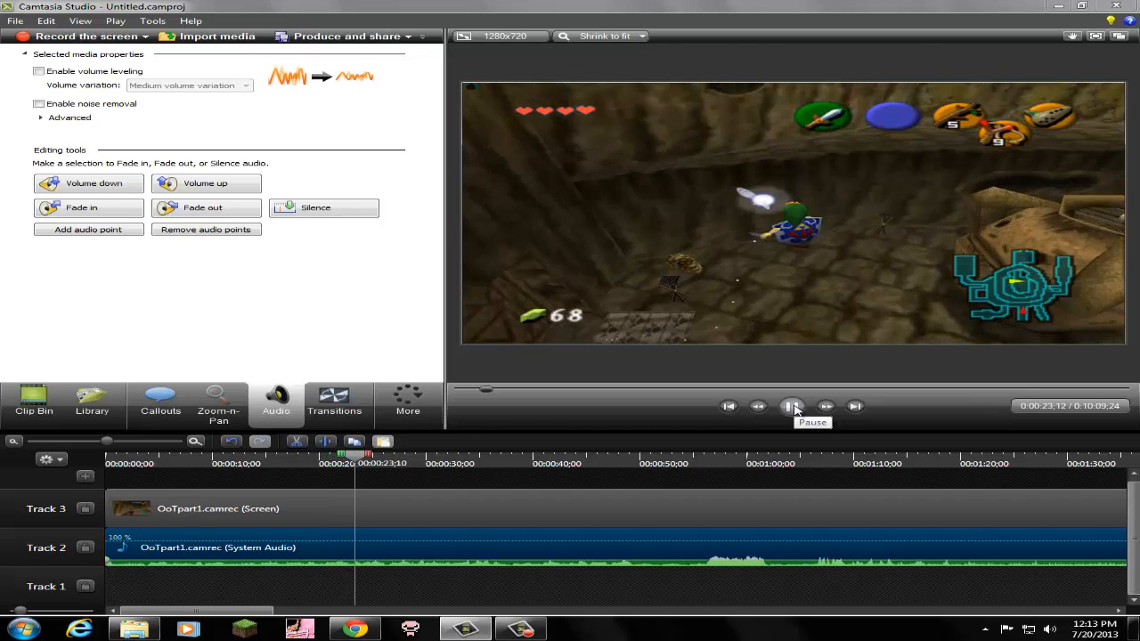
click(792, 406)
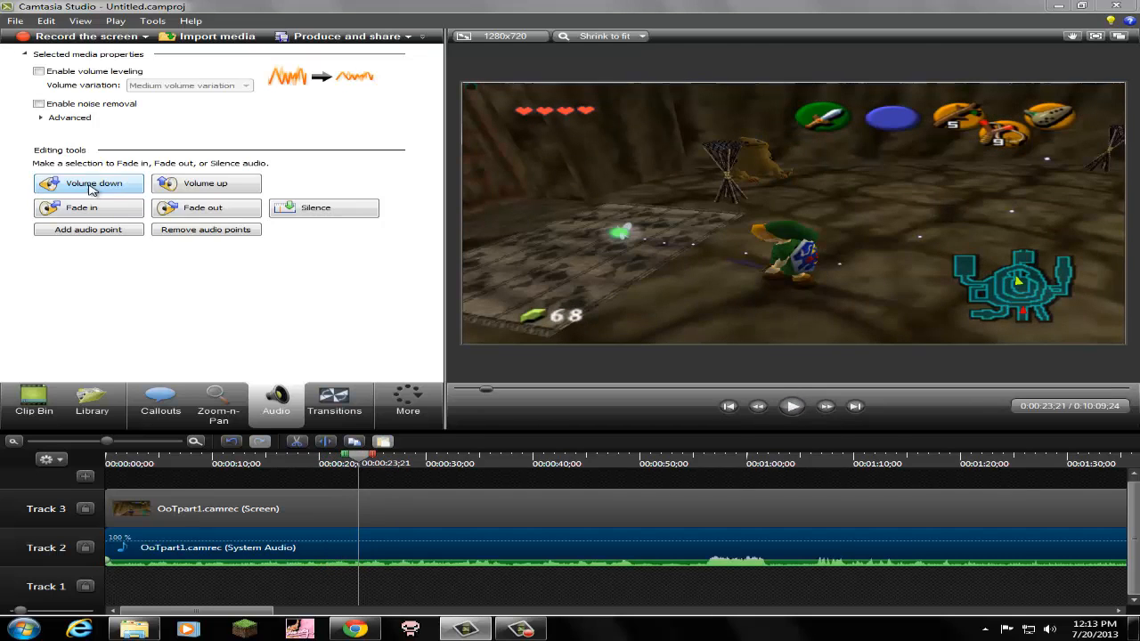
click(792, 407)
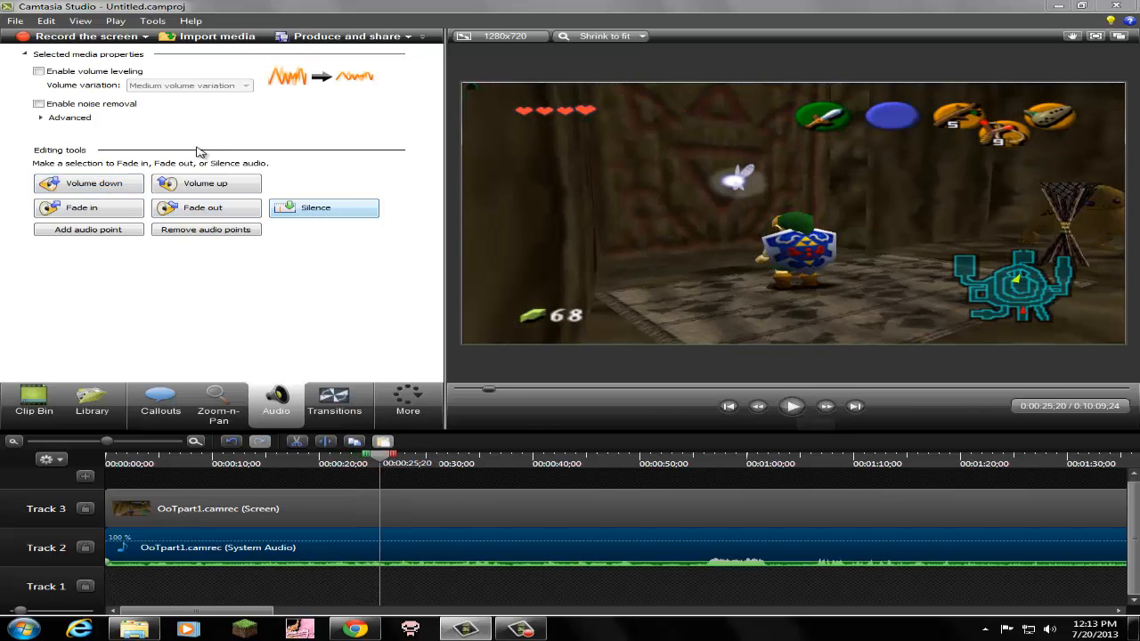
click(792, 406)
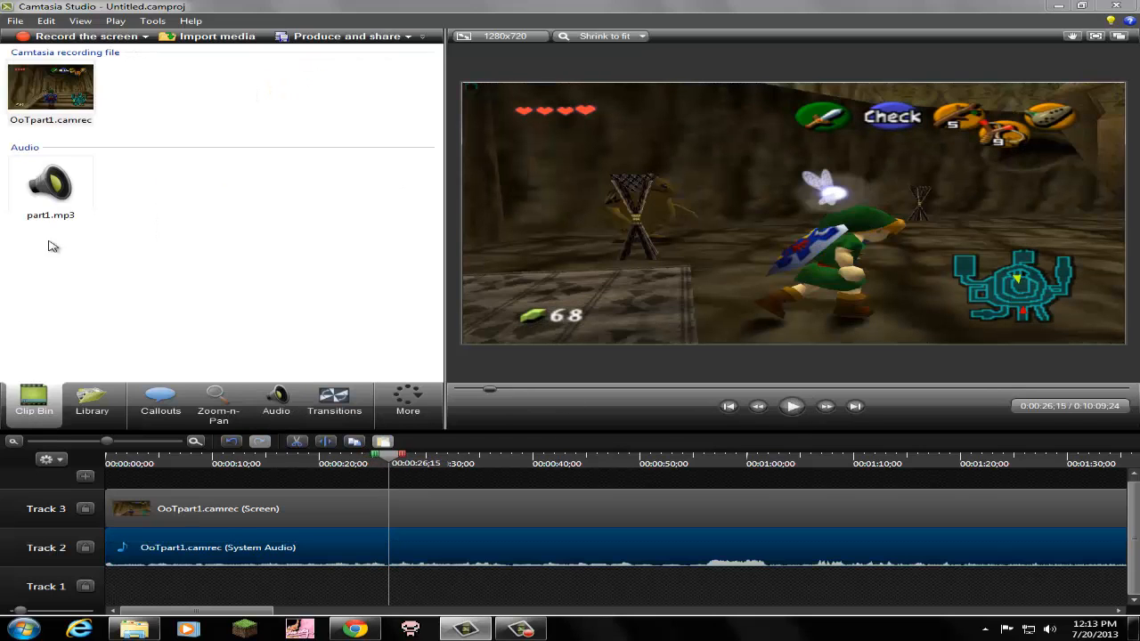
Step: Place part1.mp3 on Track 1 and raise its volume
click(51, 184)
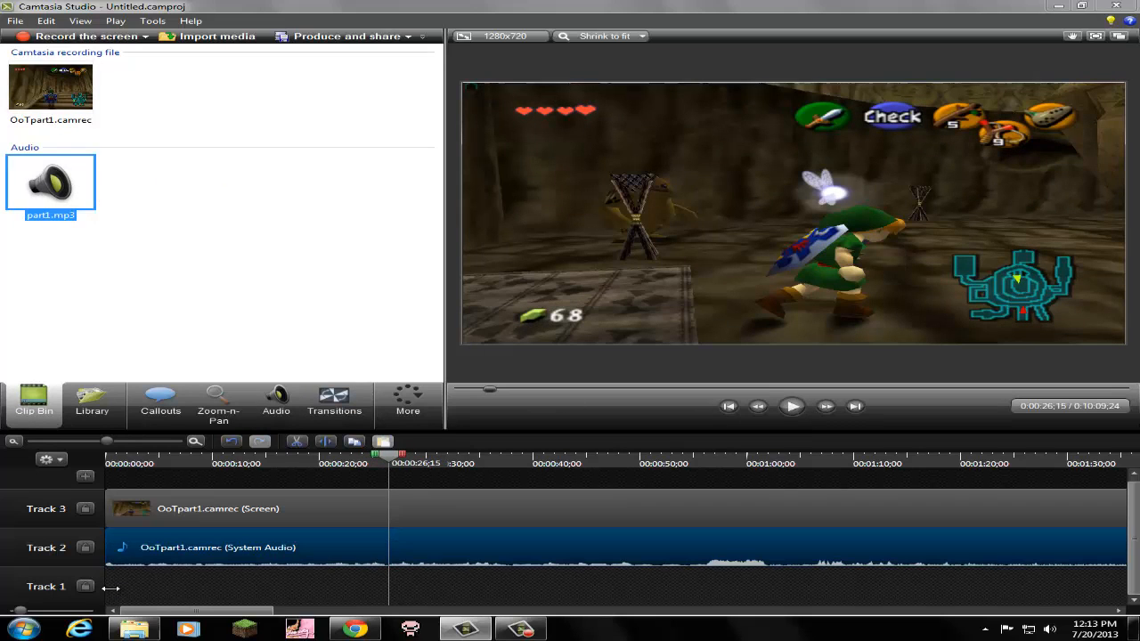
drag(51, 182, 165, 586)
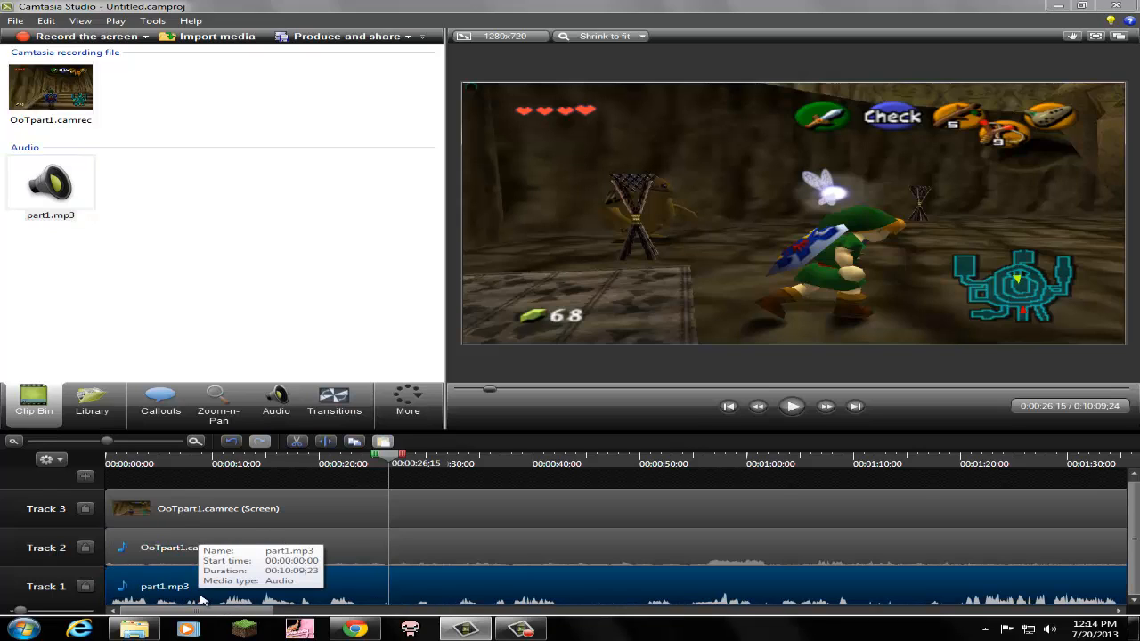
mouse_move(210, 600)
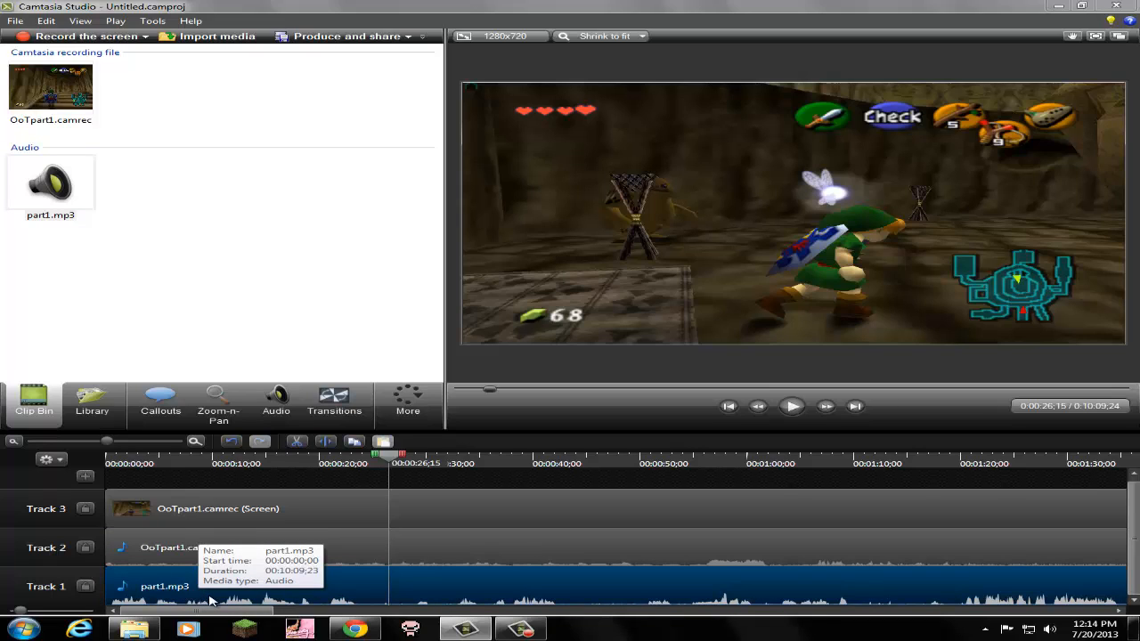
mouse_move(348, 588)
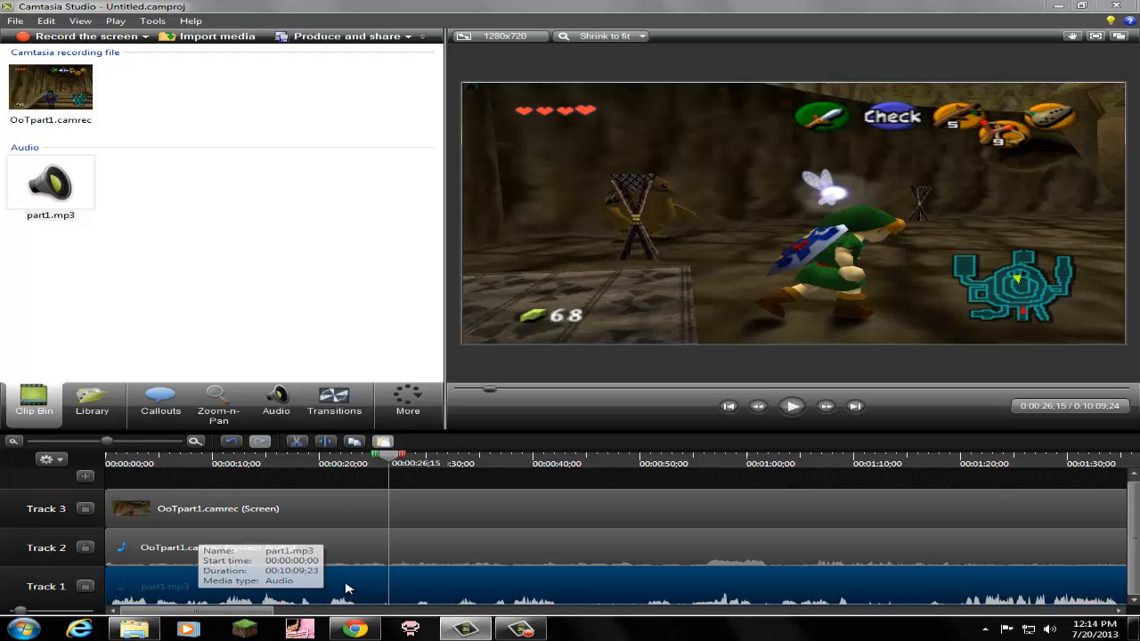
click(277, 401)
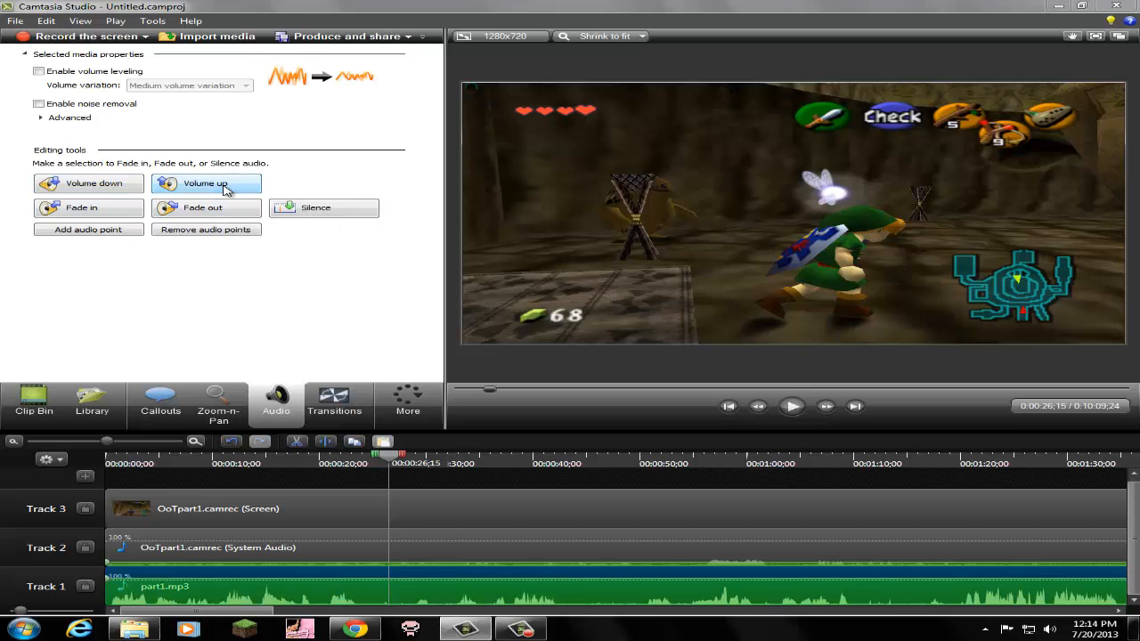
click(207, 183)
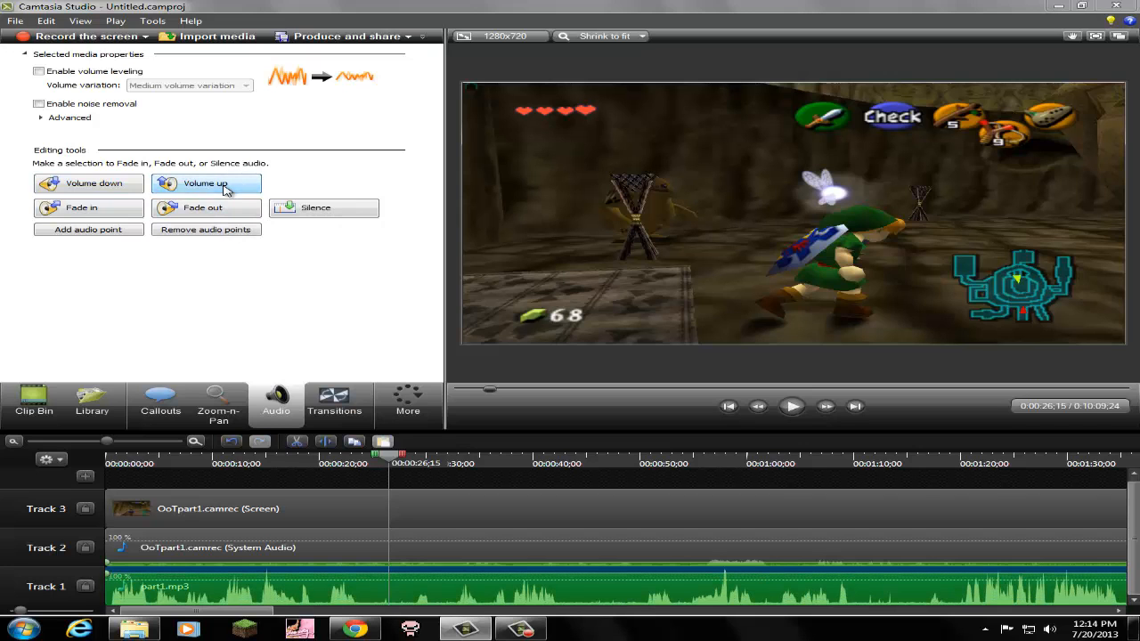
click(792, 406)
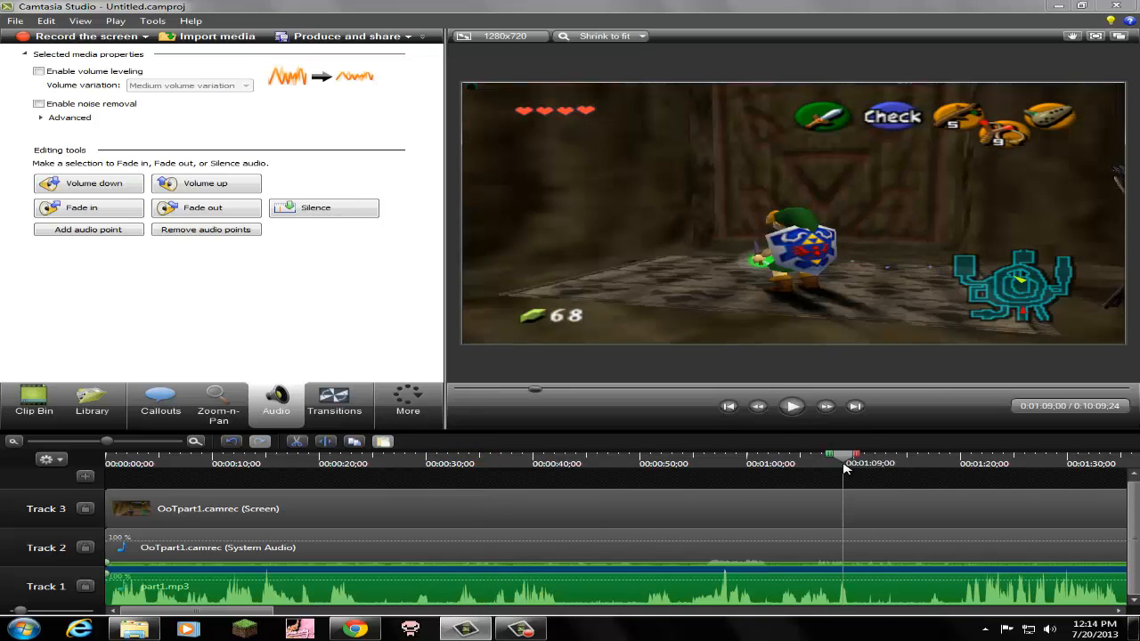
Step: Play the preview from around 1:09 to check the audio, then pause
click(792, 406)
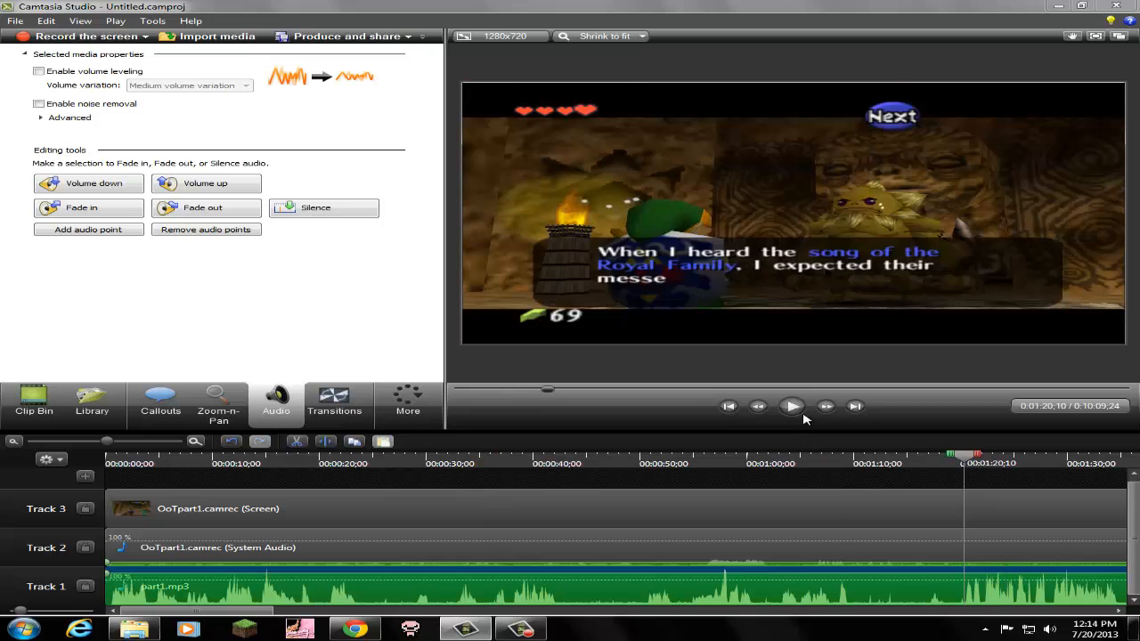
click(791, 406)
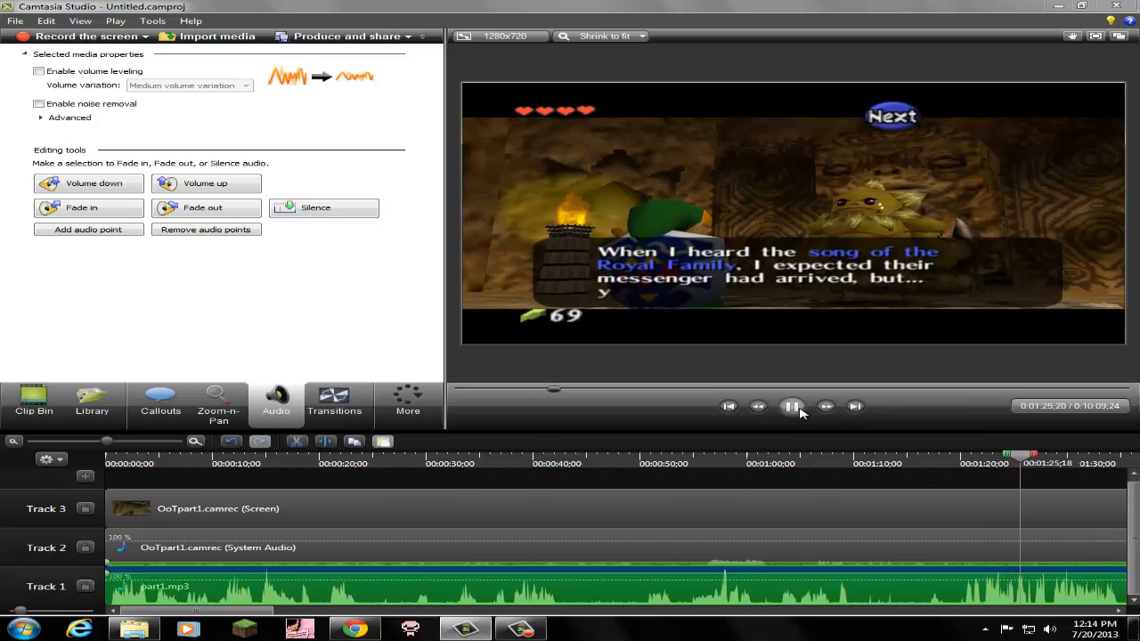
click(791, 406)
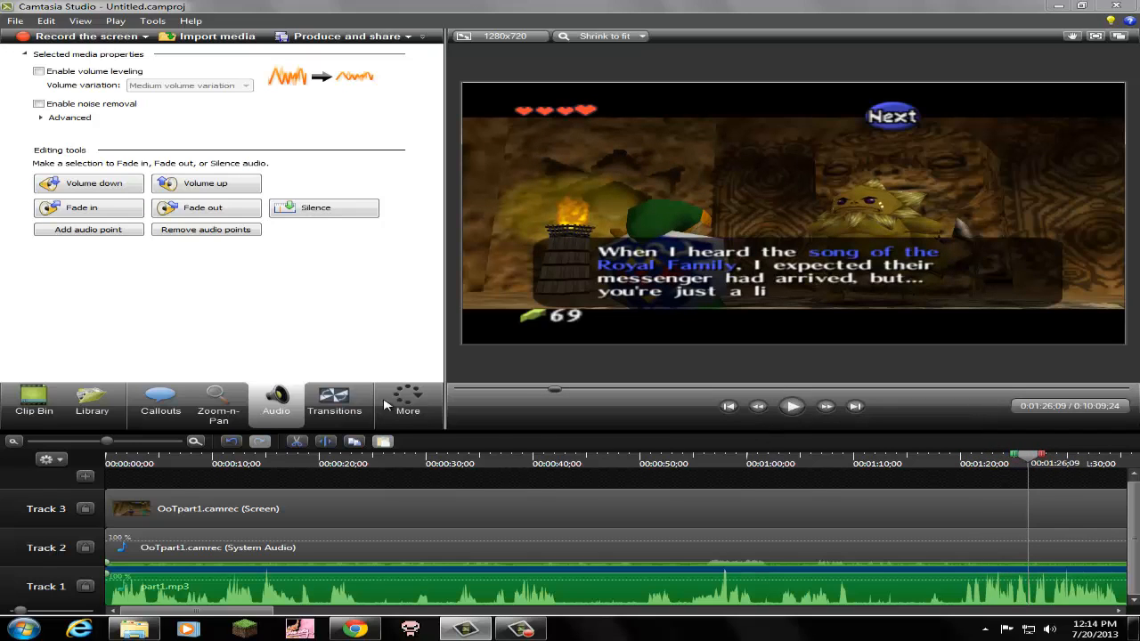
mouse_move(1026, 465)
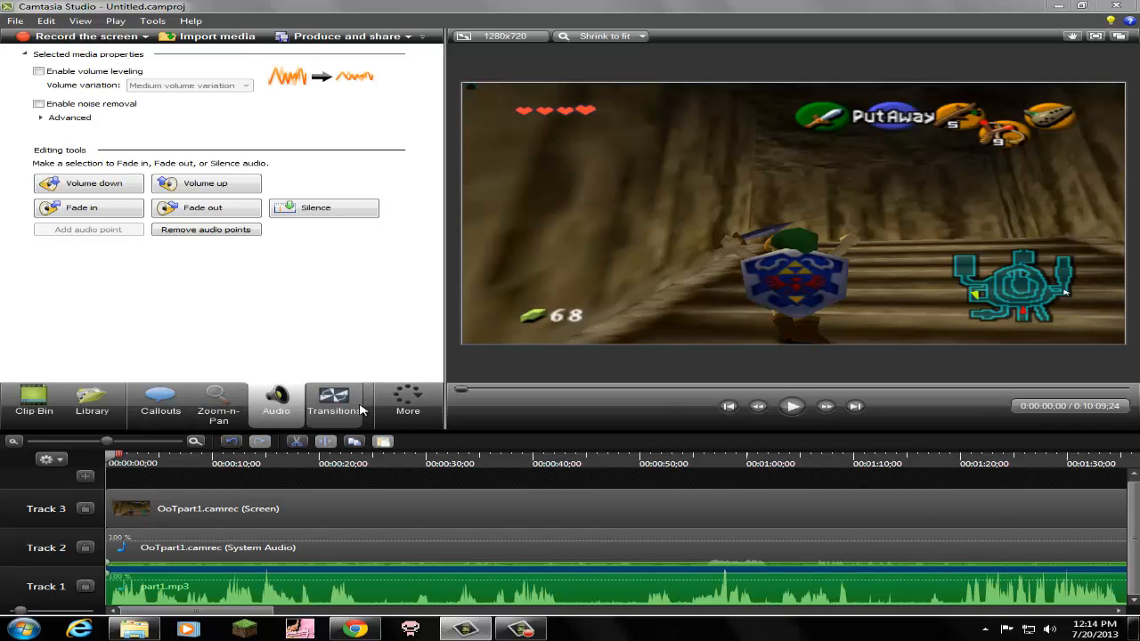
Step: Browse the transitions list and preview the video's opening fade-in before opening callouts
click(334, 403)
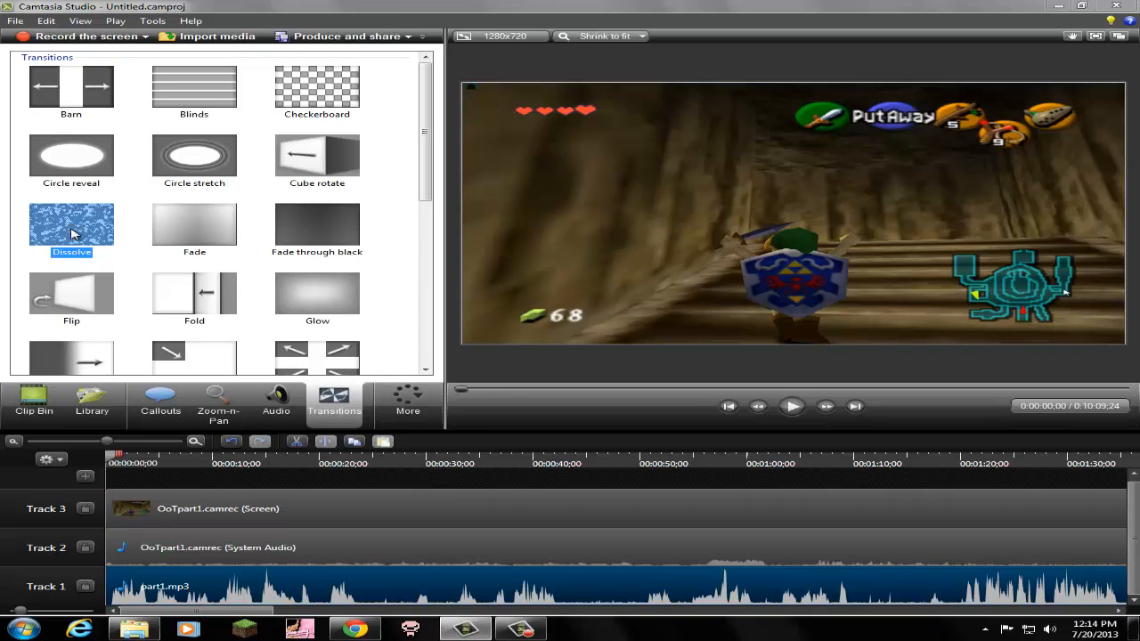
mouse_move(83, 242)
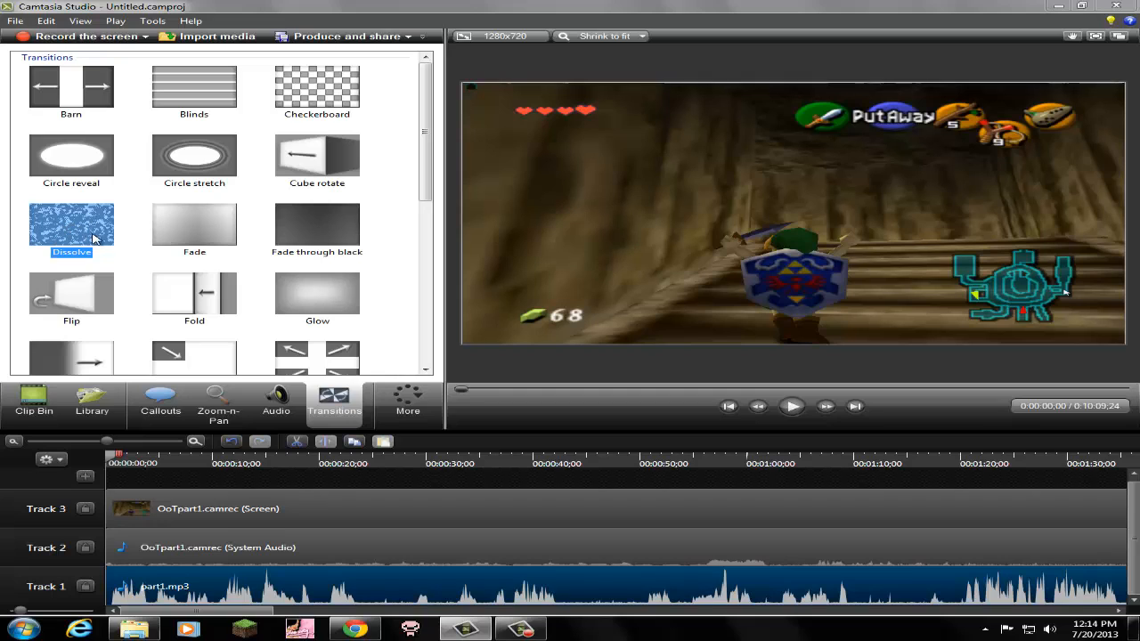
mouse_move(334, 399)
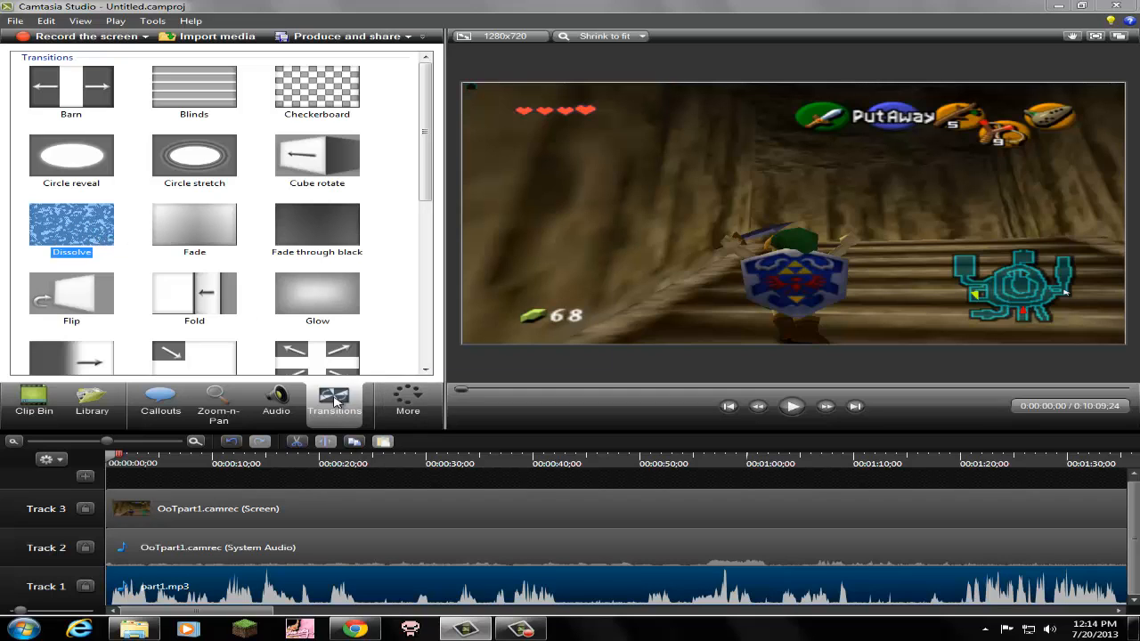
scroll(down, 3)
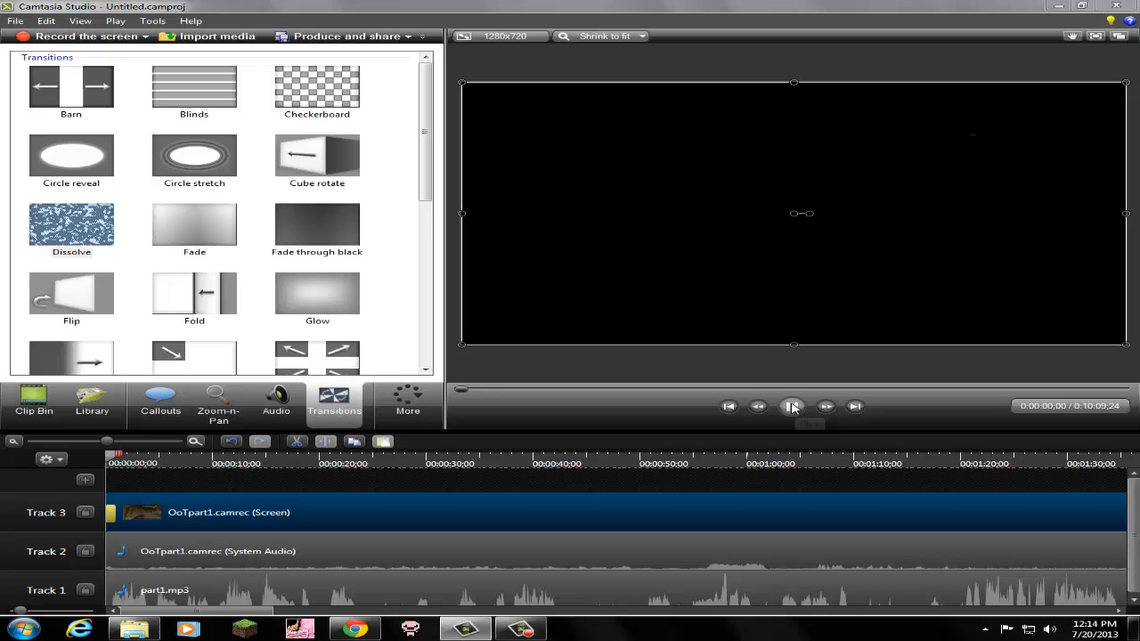
click(792, 406)
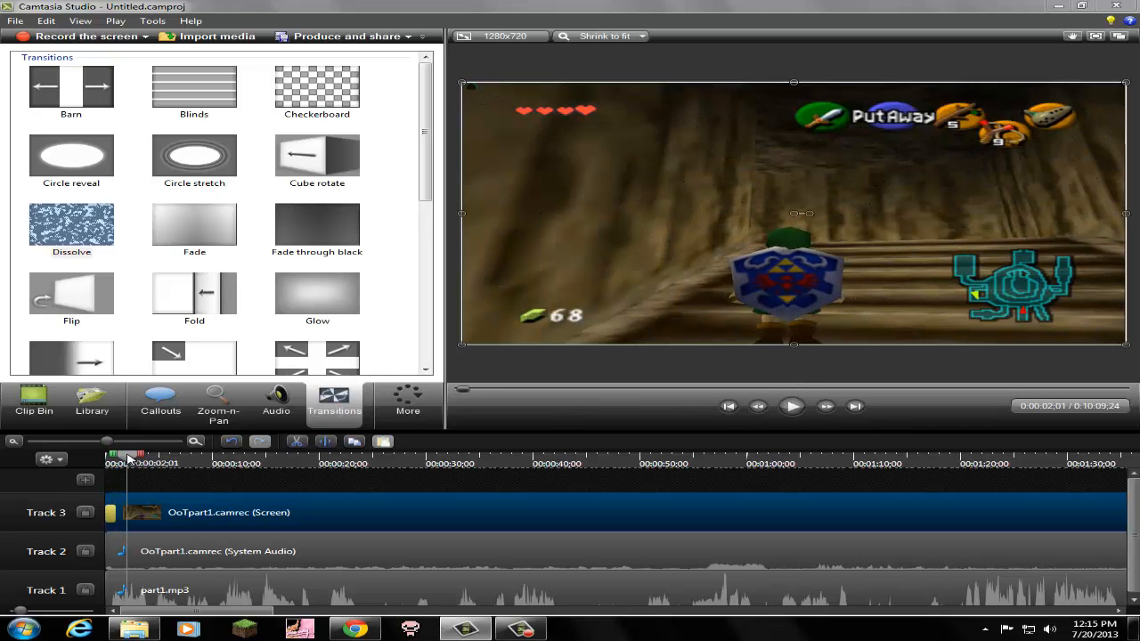
click(160, 401)
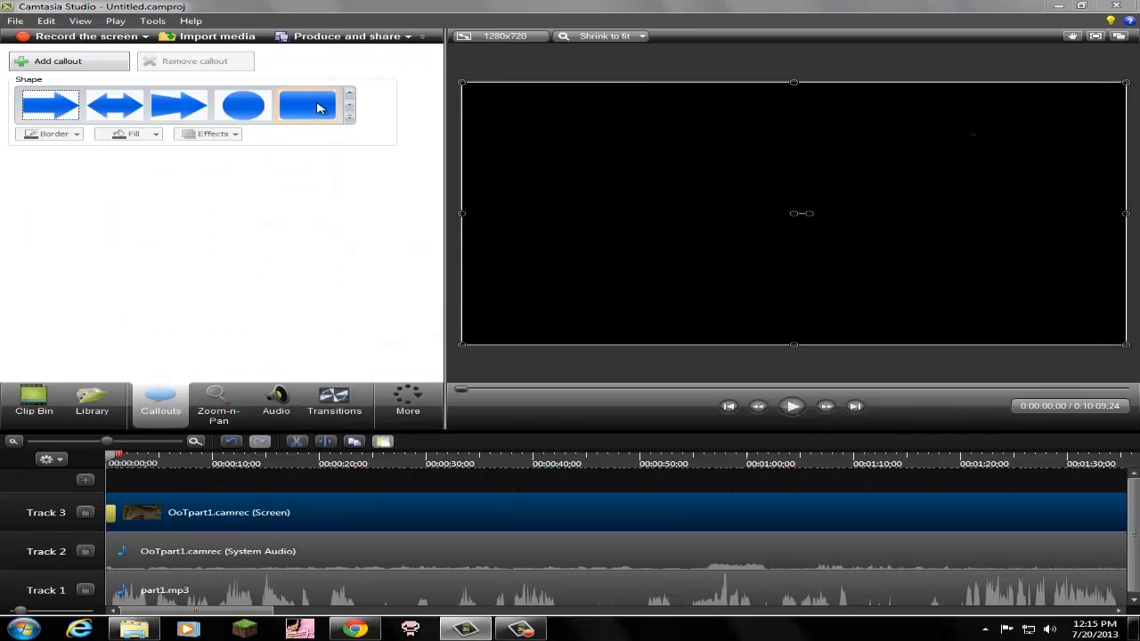
Step: Add a rectangle callout reading "Please Leave a Like and Subscribe! :D"
click(308, 105)
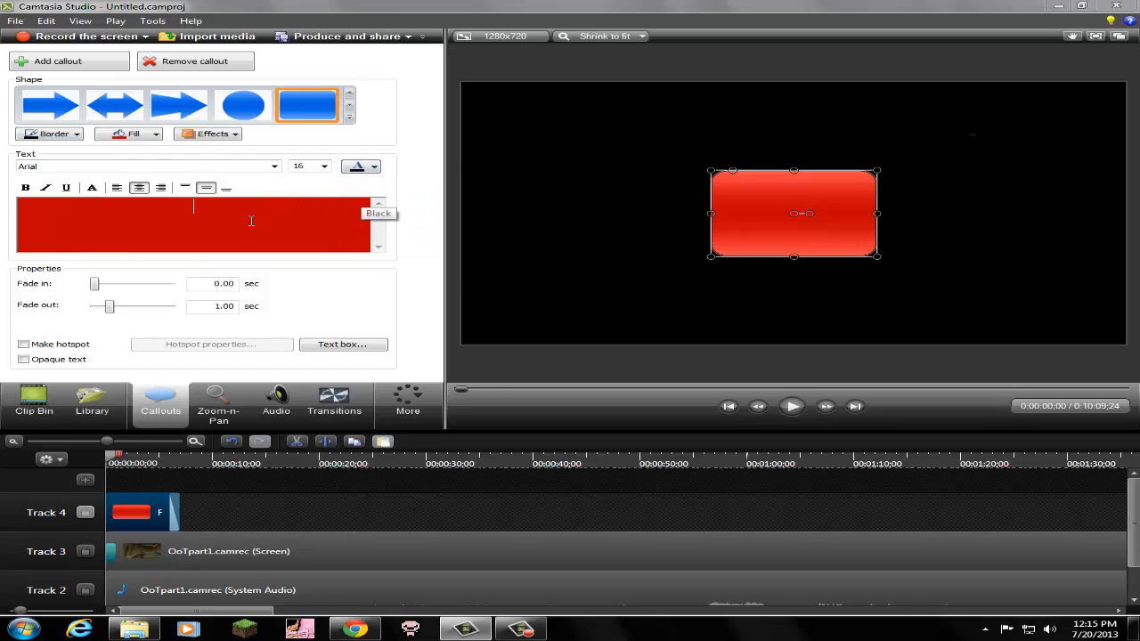
text(Please Leave a Like)
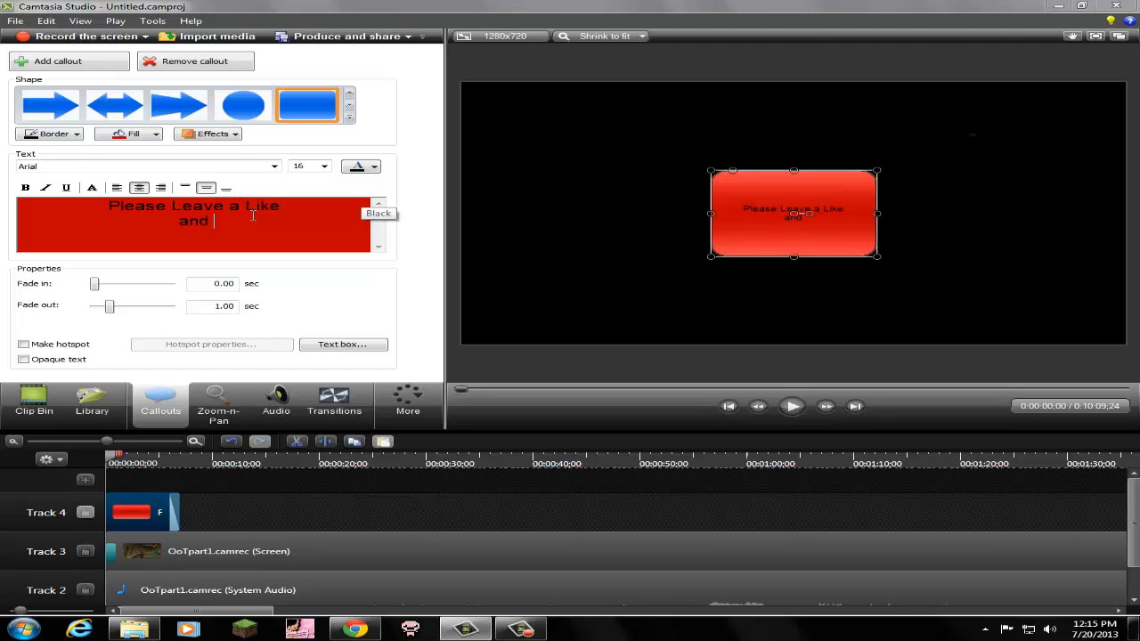
text(Subscribe)
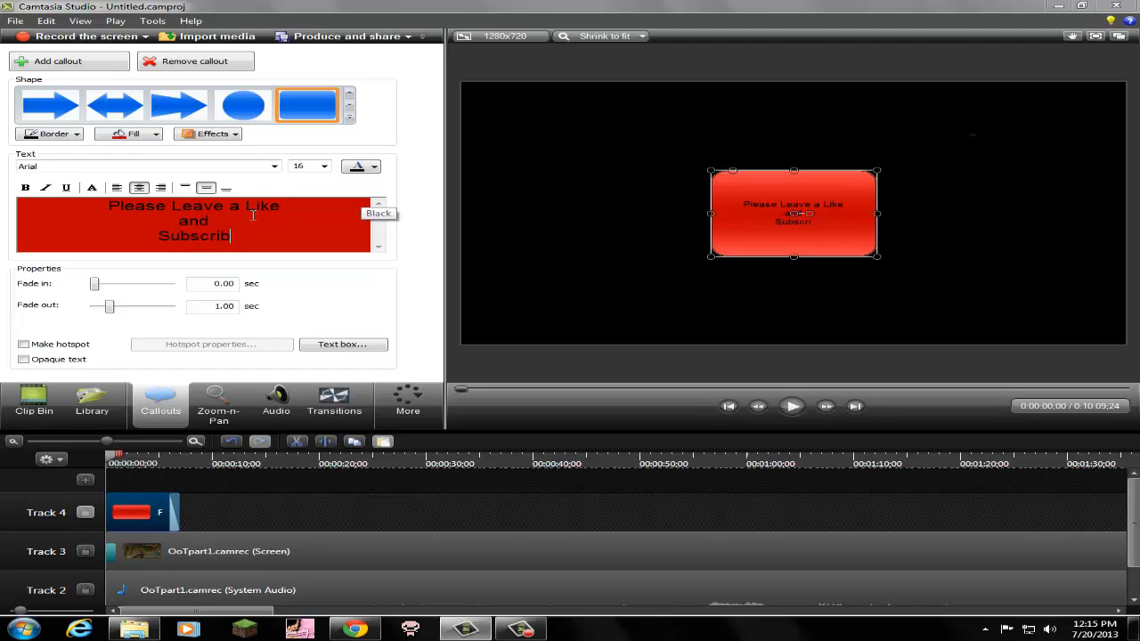
text(!)
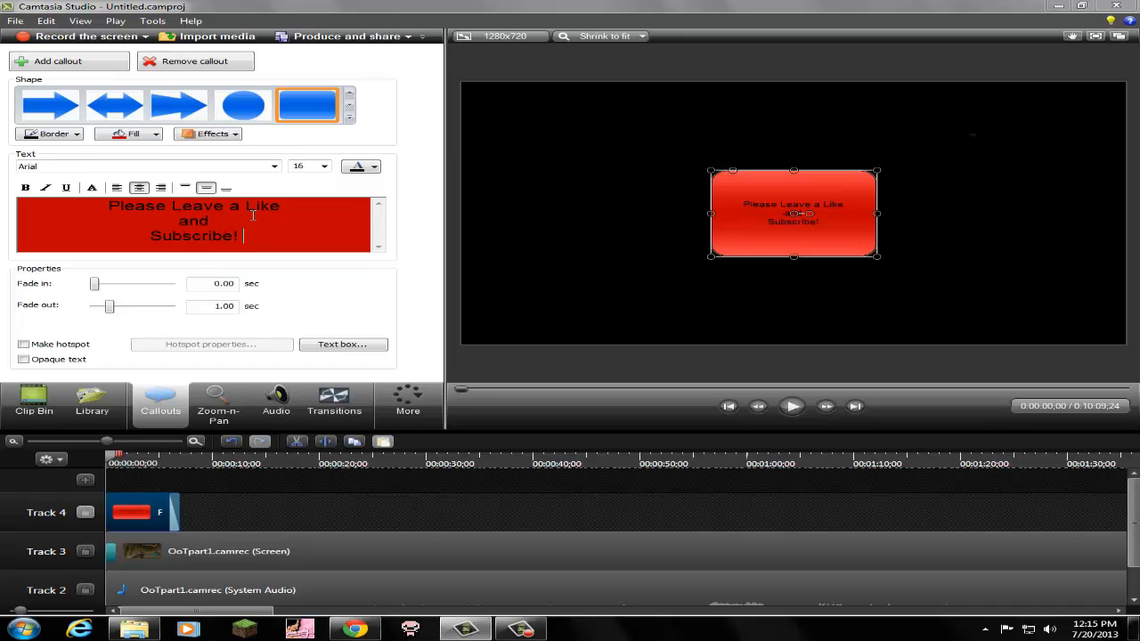
text(:D)
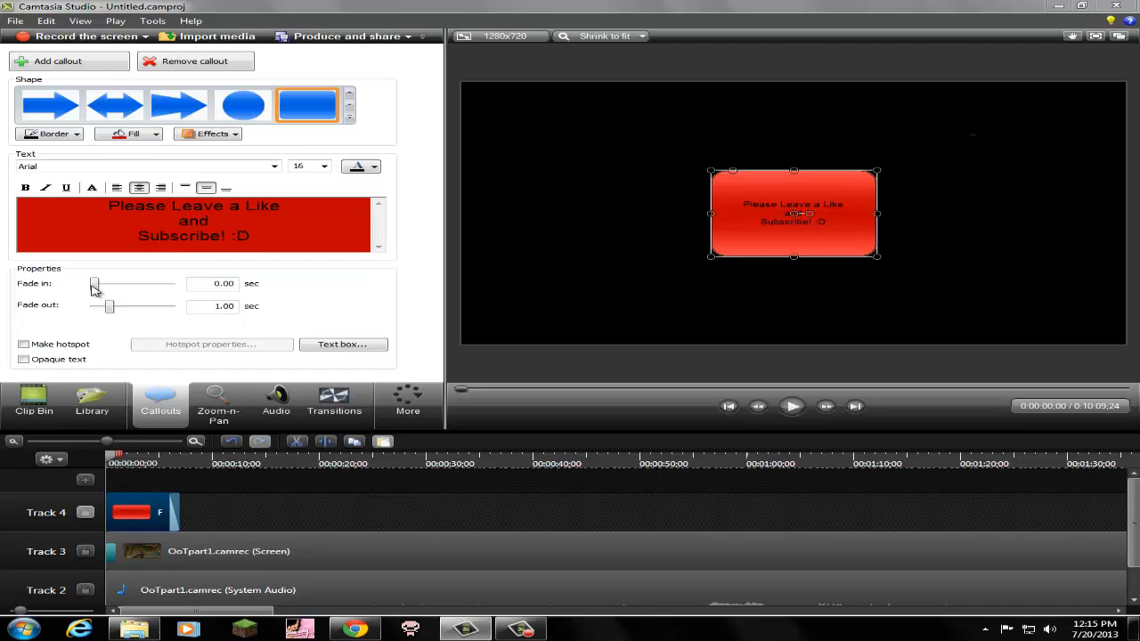
Step: Set the callout's fade in and fade out to 1.5 seconds each
drag(94, 283, 119, 284)
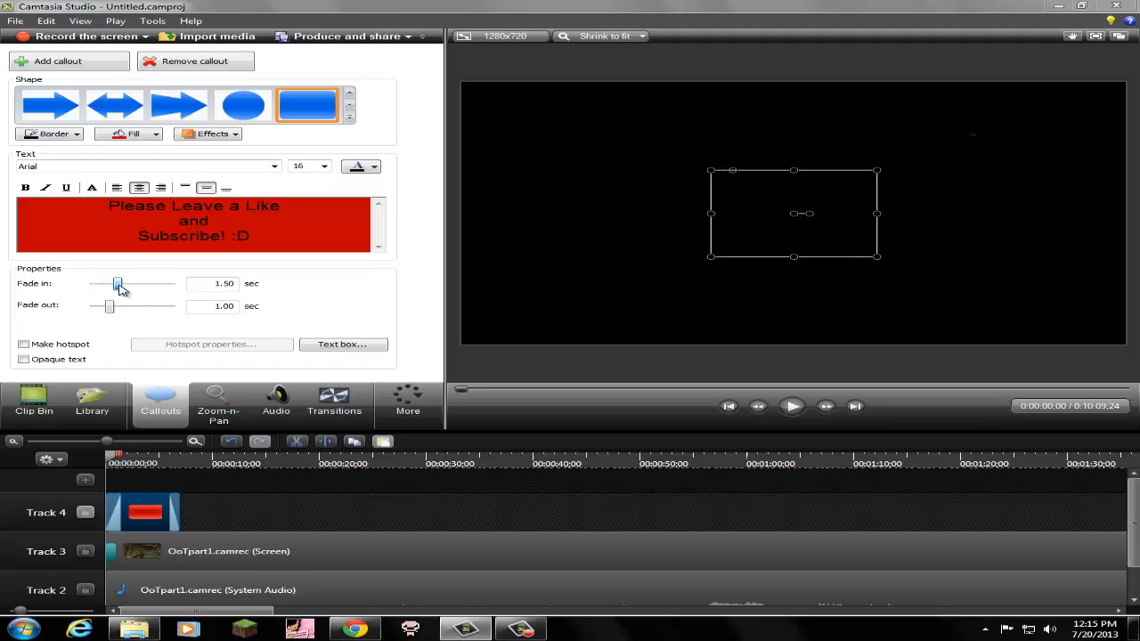
drag(108, 305, 114, 306)
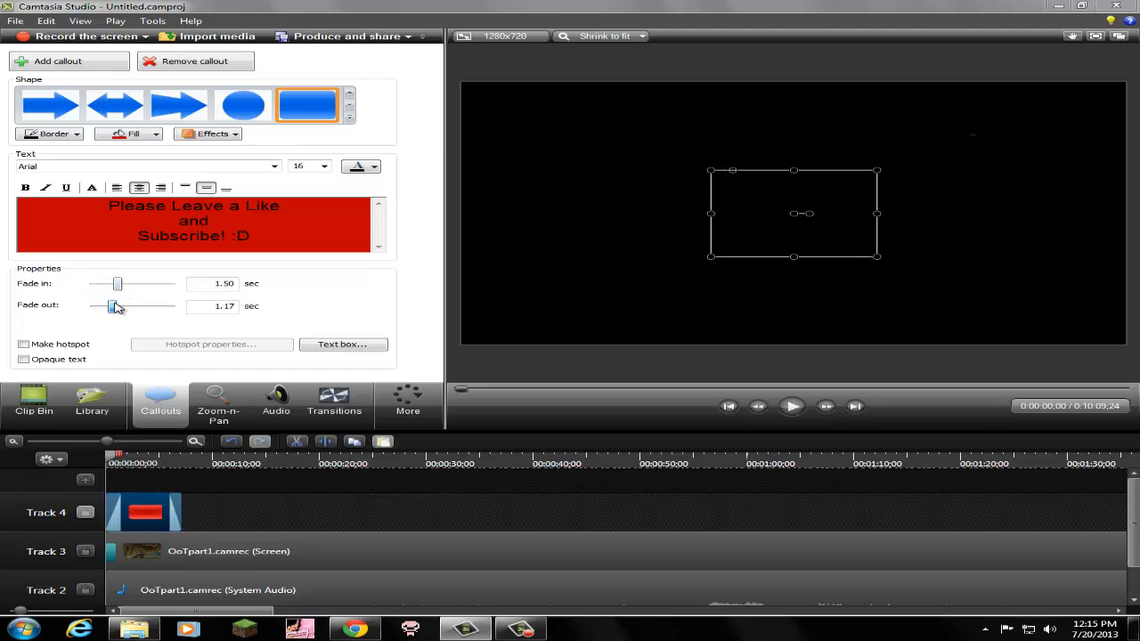
drag(110, 306, 120, 306)
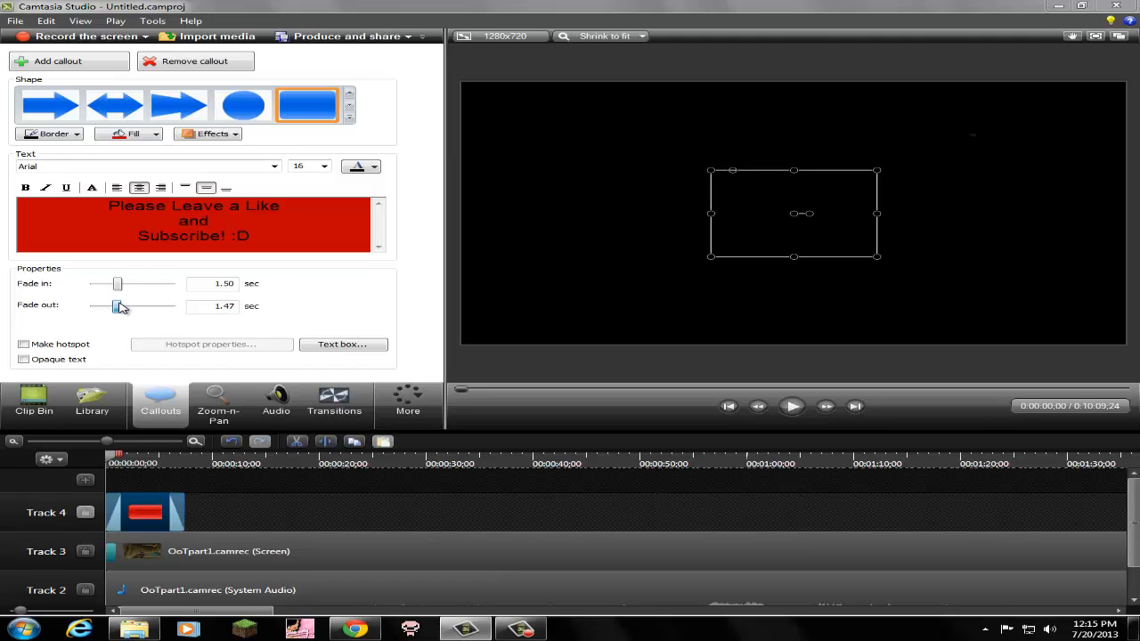
drag(116, 306, 118, 306)
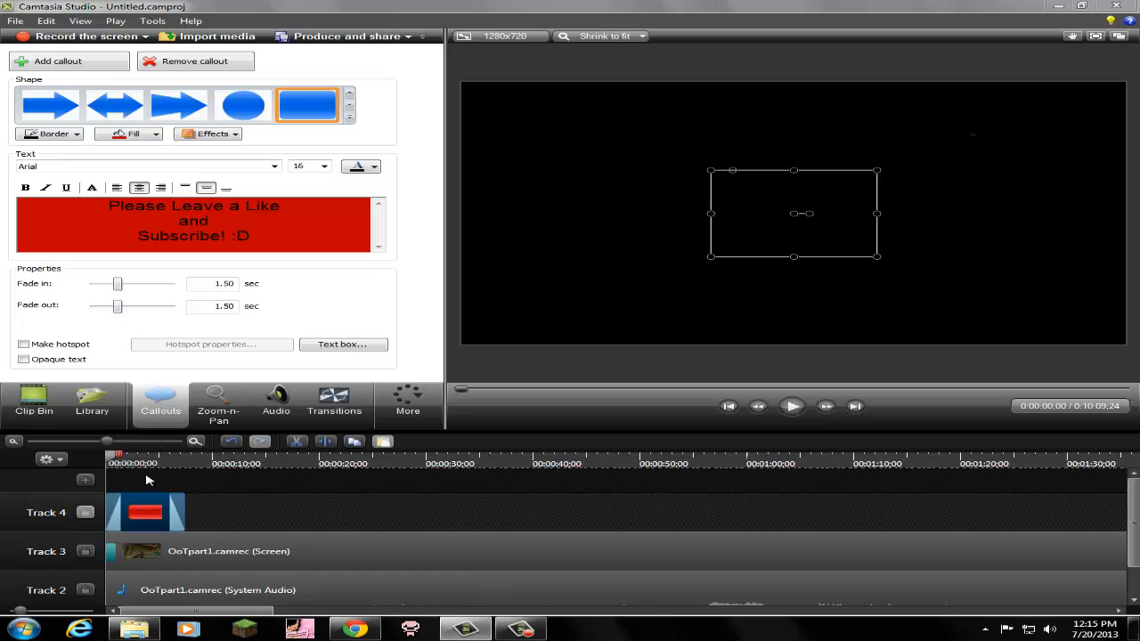
Step: Place the callout near 1:08, lengthen it, shrink it, and move it bottom-right
drag(145, 512, 659, 513)
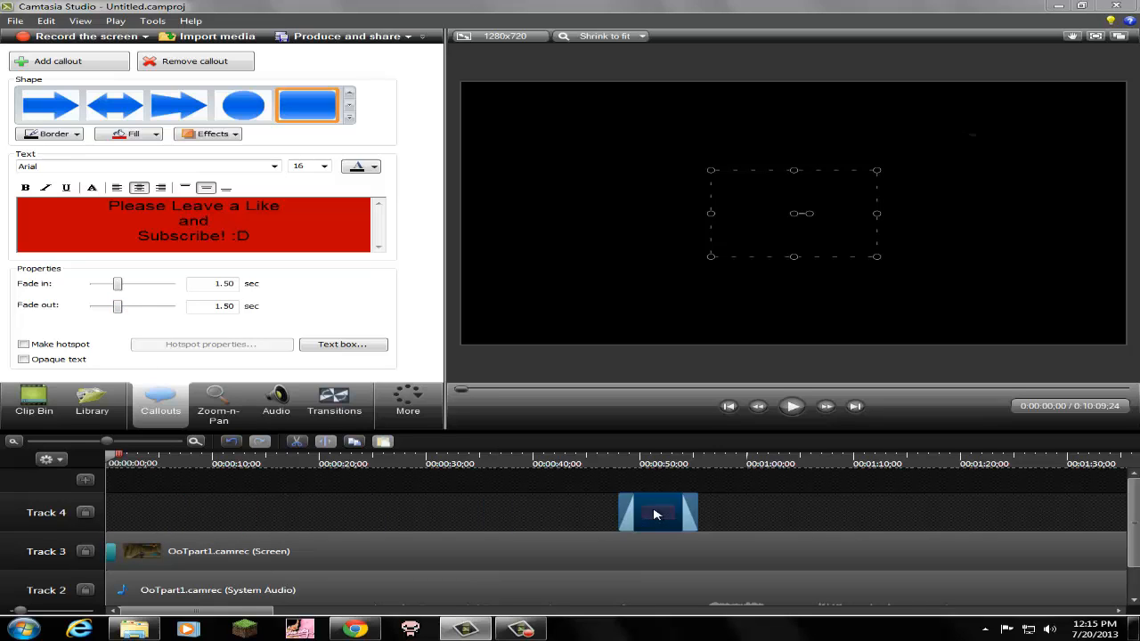
drag(657, 512, 934, 512)
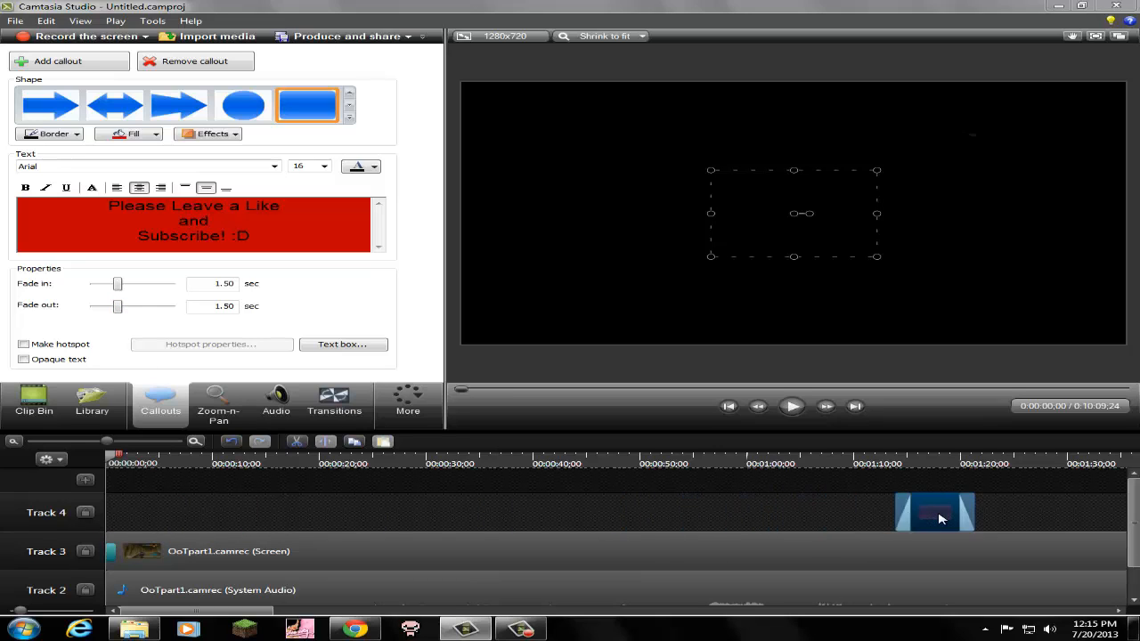
drag(936, 513, 877, 512)
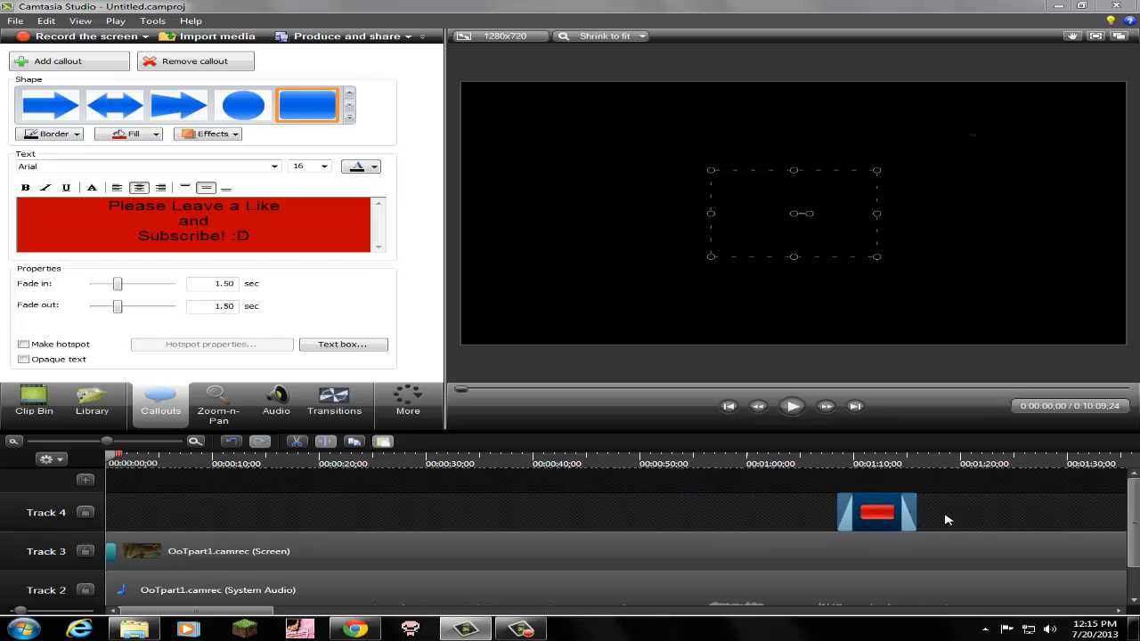
drag(913, 512, 940, 513)
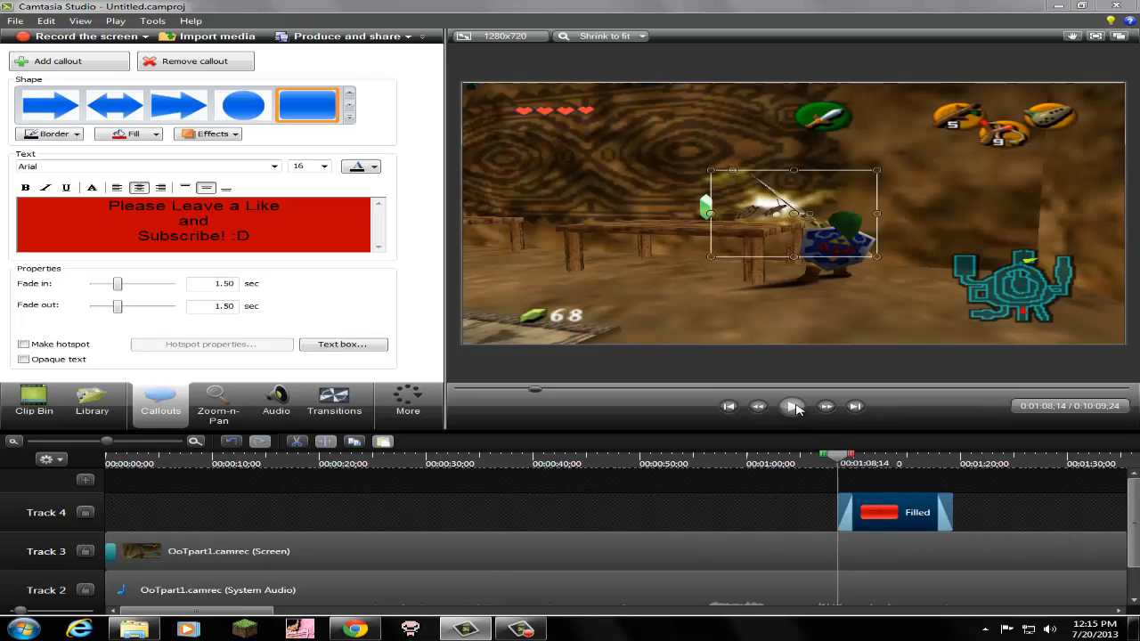
click(791, 406)
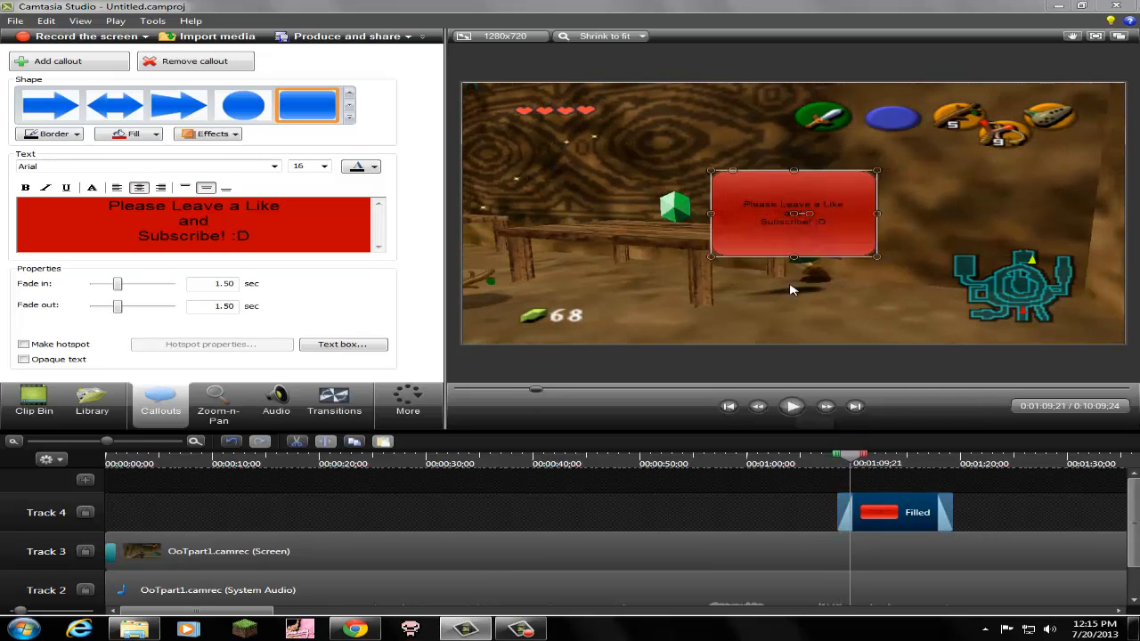
drag(793, 213, 806, 229)
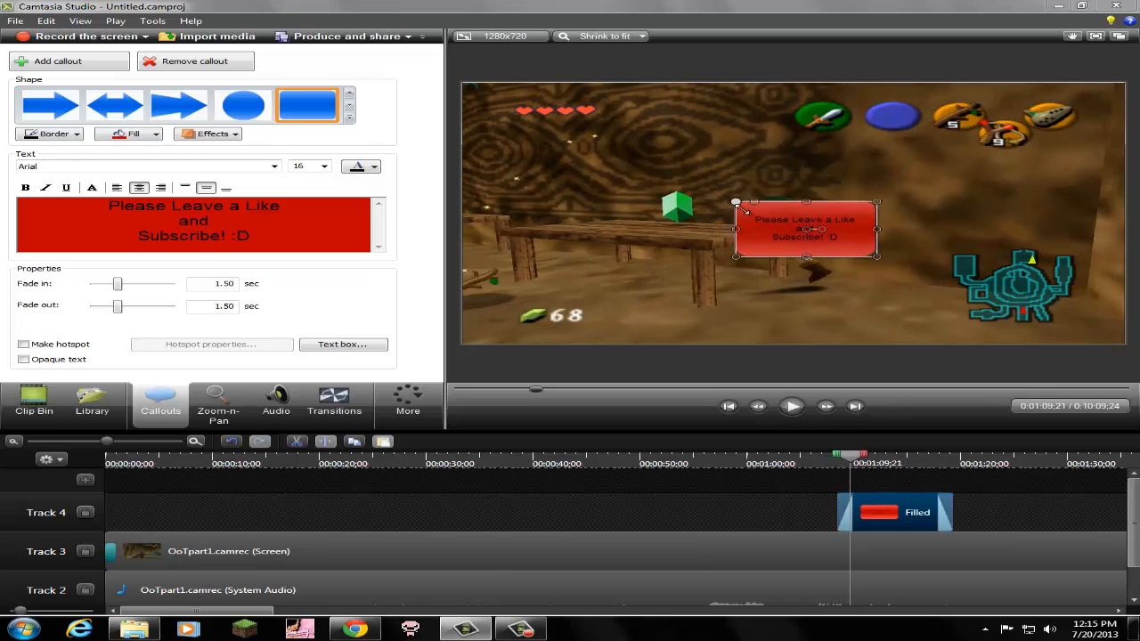
drag(806, 230, 820, 242)
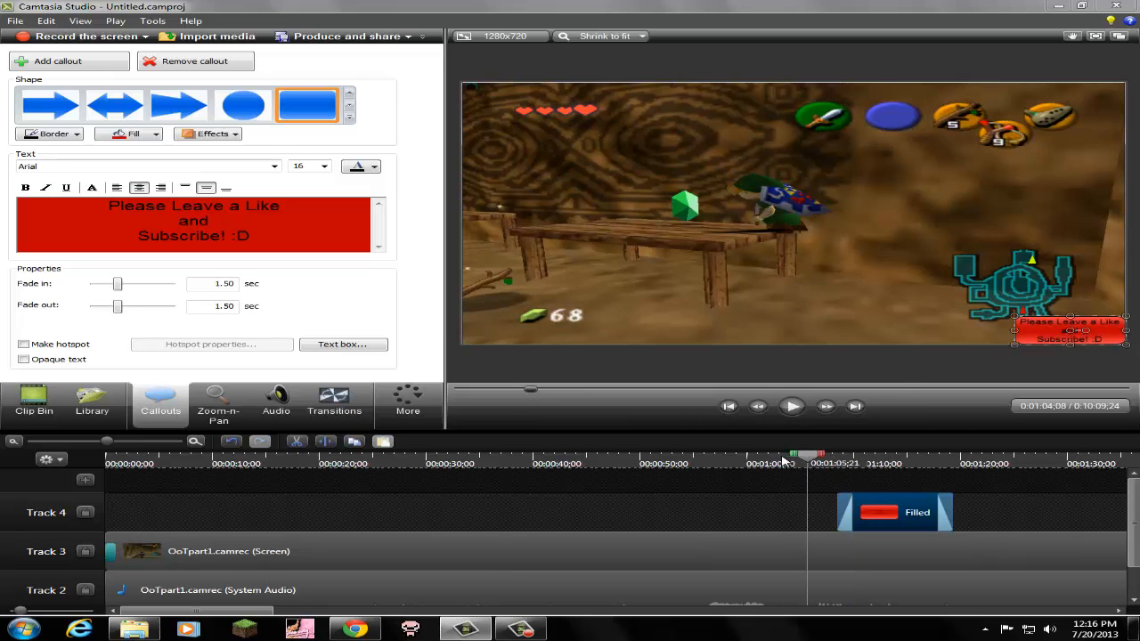
Step: Play through the callout section, pause after it, and rewind to the video's start
click(791, 407)
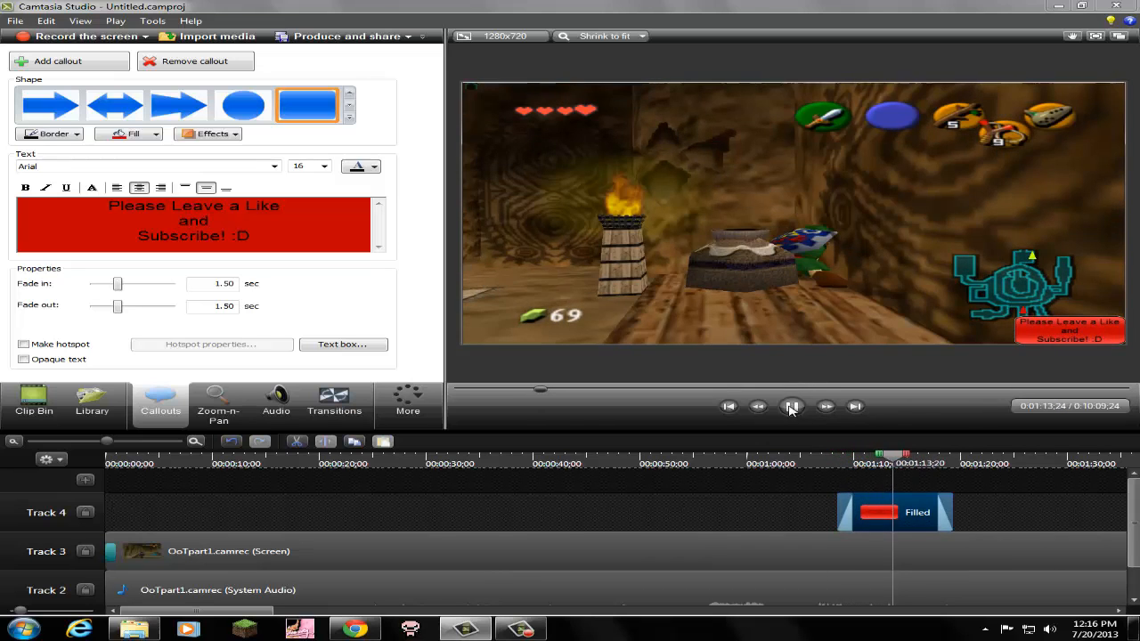
click(793, 406)
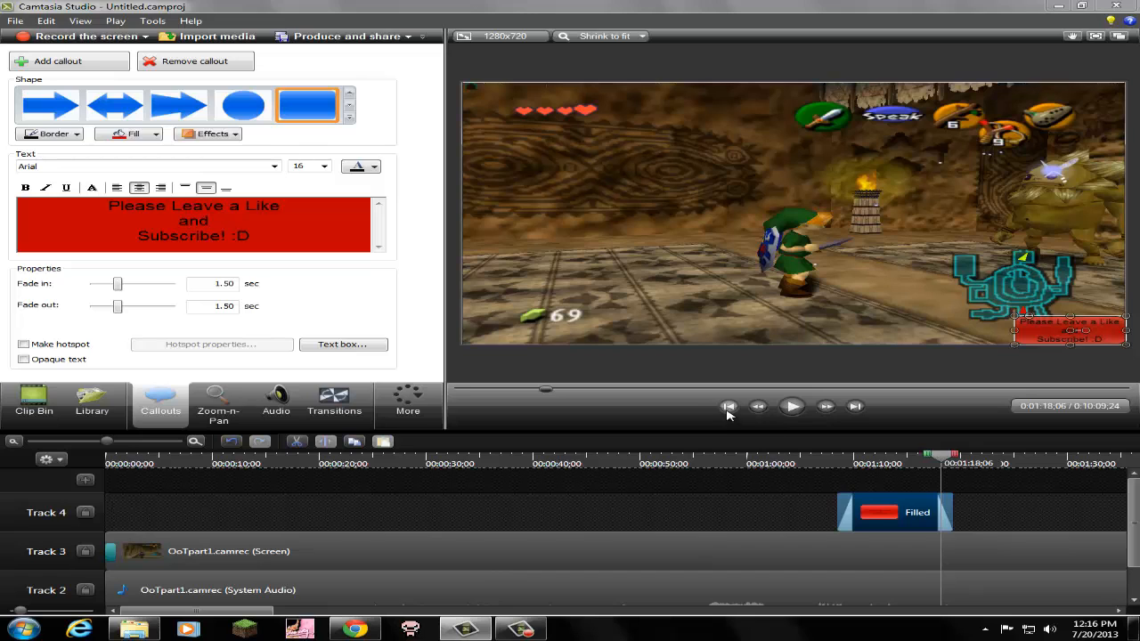
click(729, 406)
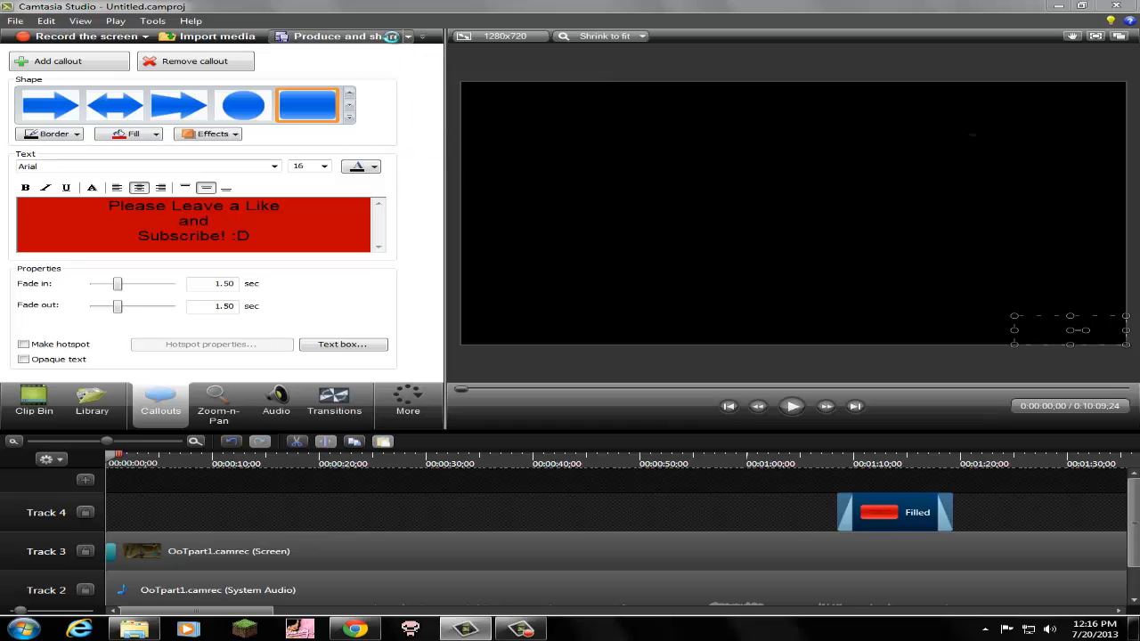
Step: Choose the 'MP4 only (up to 720p)' production preset
click(359, 37)
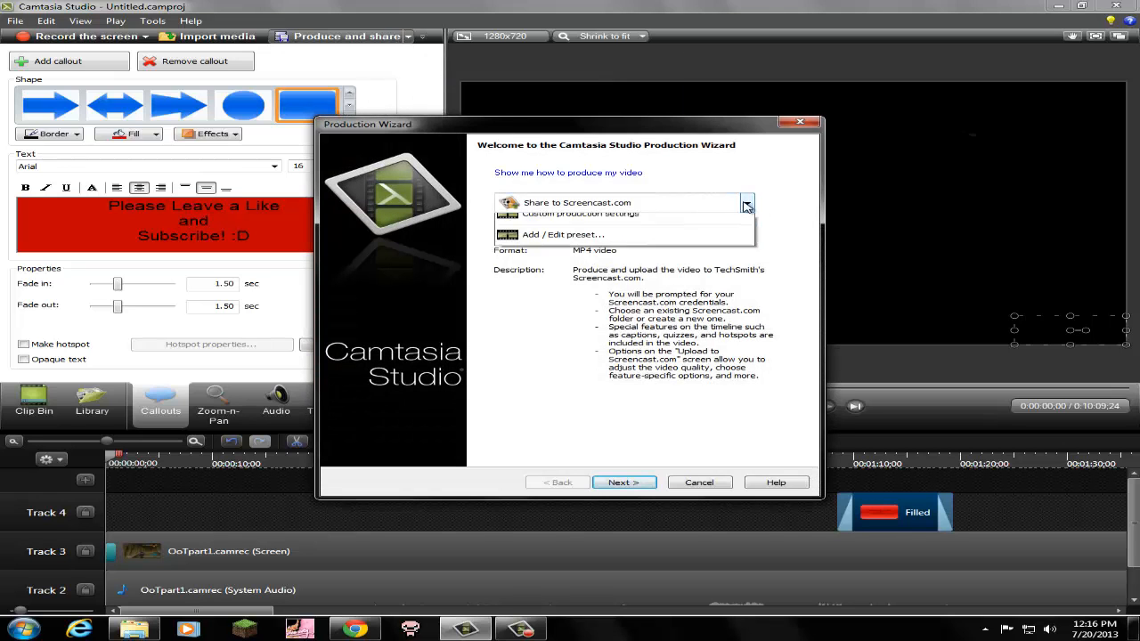
click(747, 203)
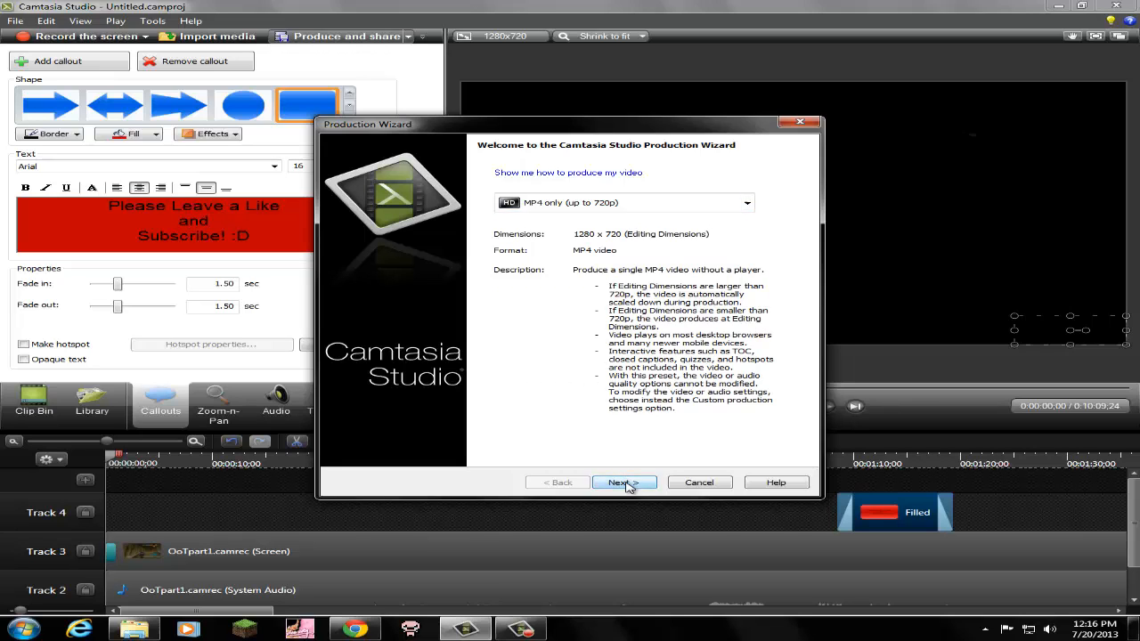
click(624, 482)
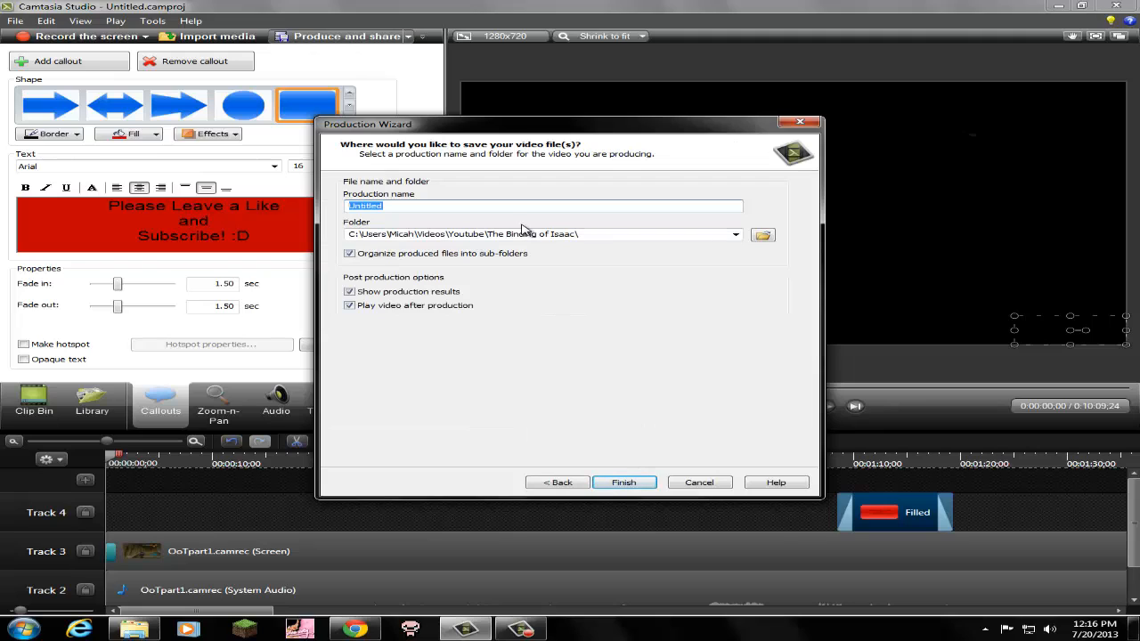
Step: Name the production 'Legend of Zelda Ocarina of Time Ep?' and disable sub-folder organization
text(Legend of Zelda Oc)
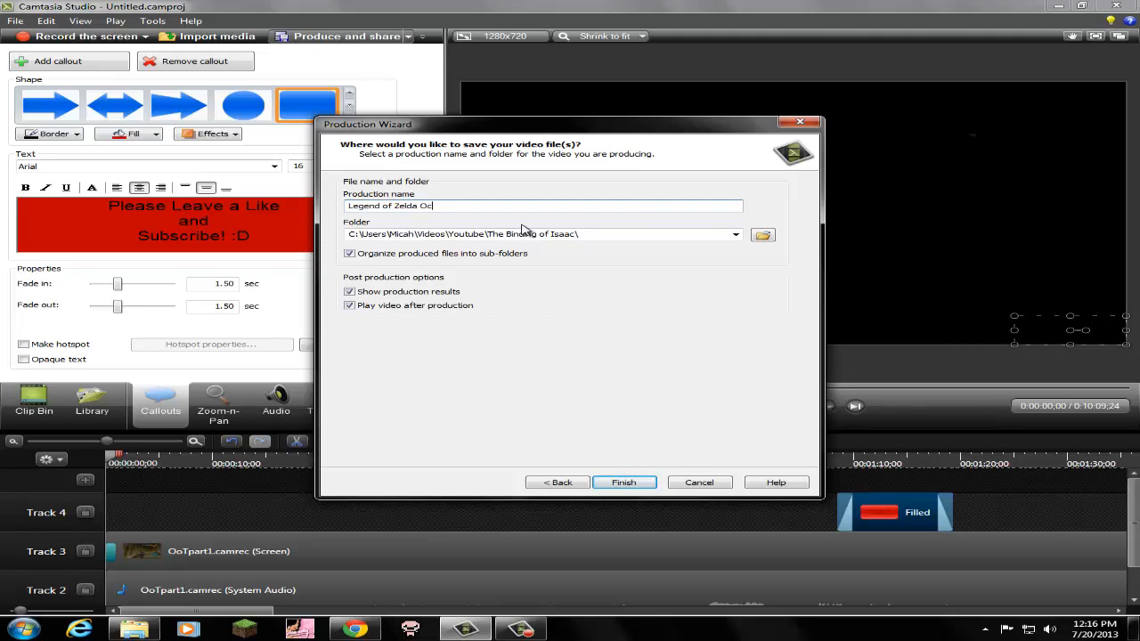
text(arina of Time)
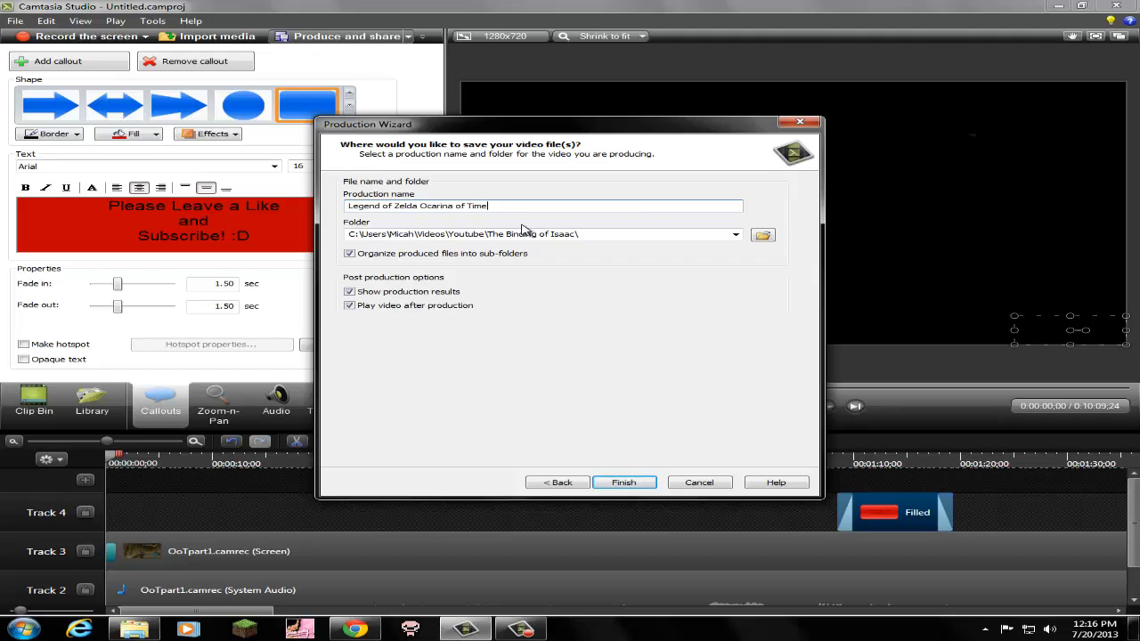
text(Ep?)
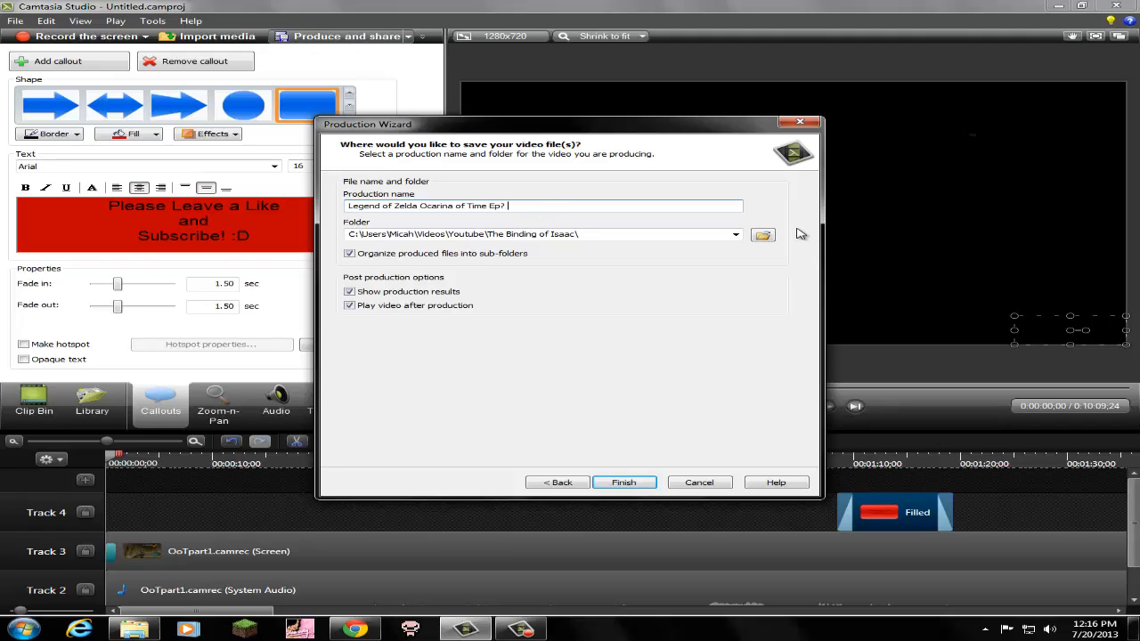
click(349, 253)
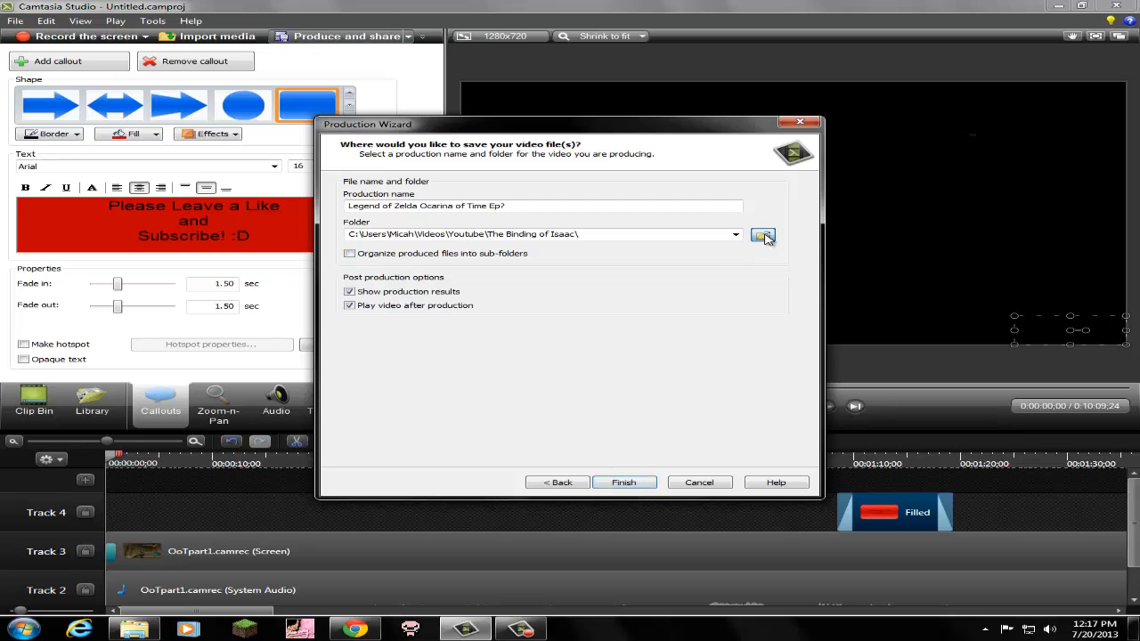
click(762, 236)
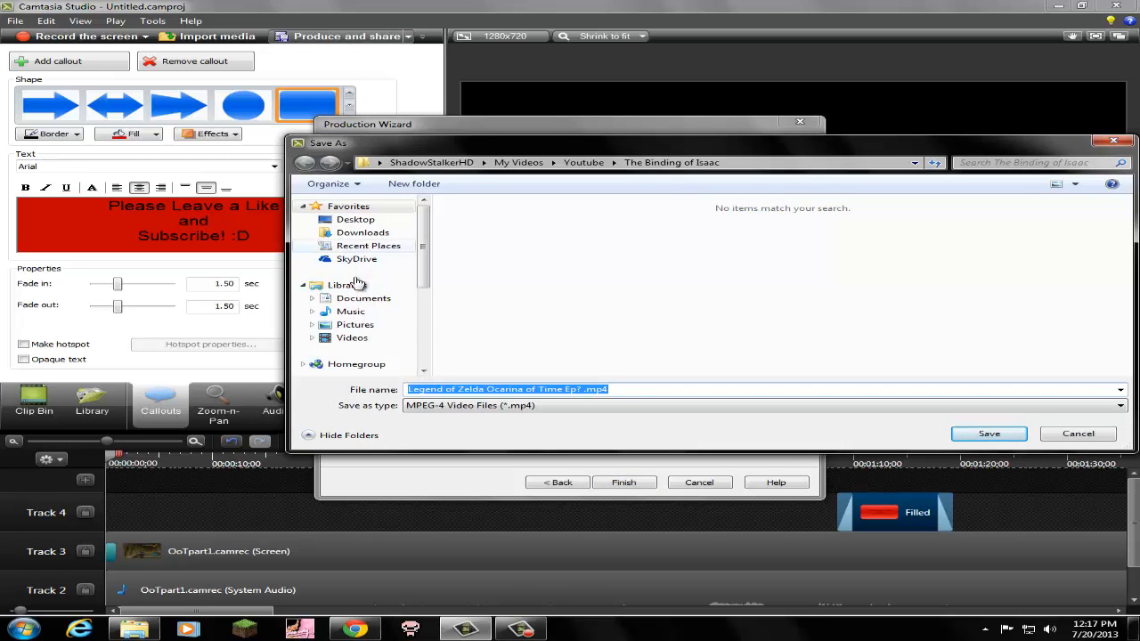
click(352, 338)
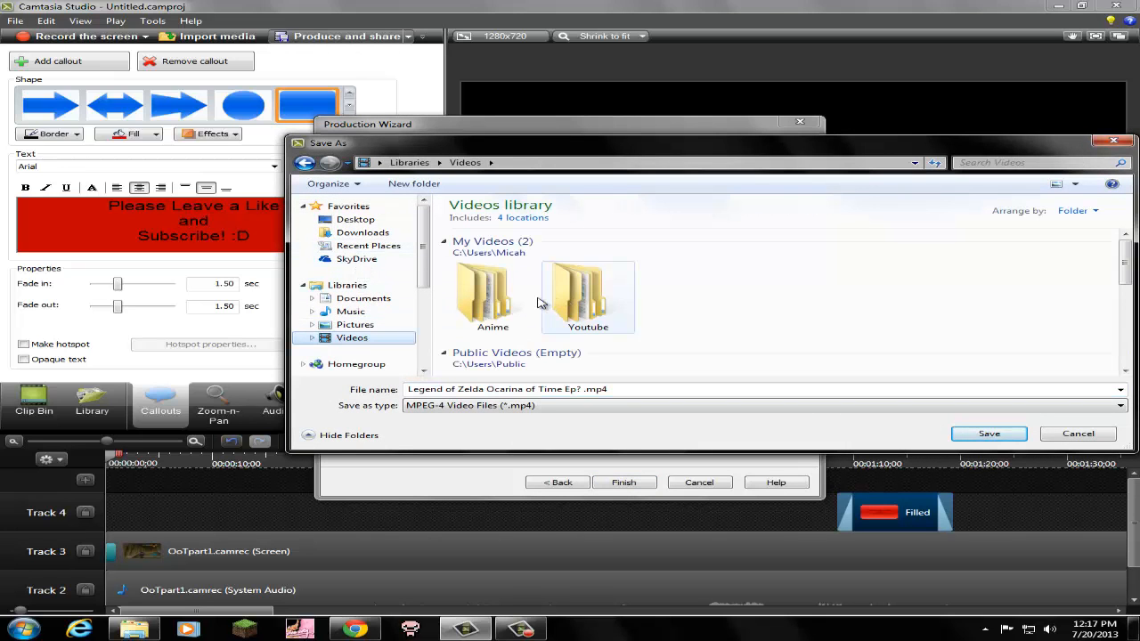
double_click(588, 289)
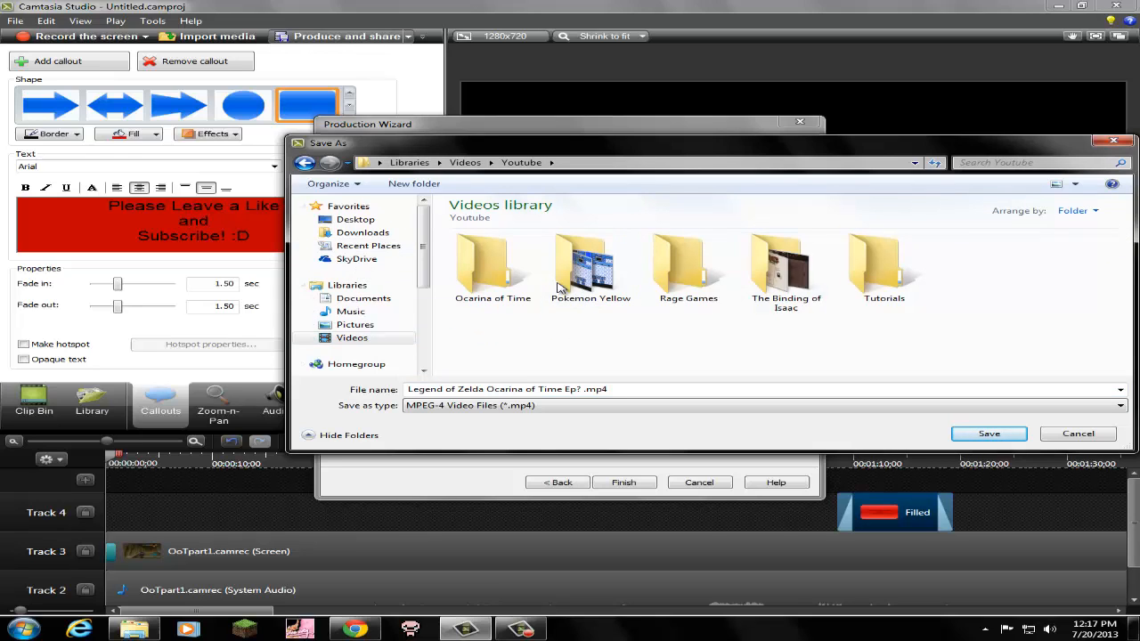
double_click(493, 263)
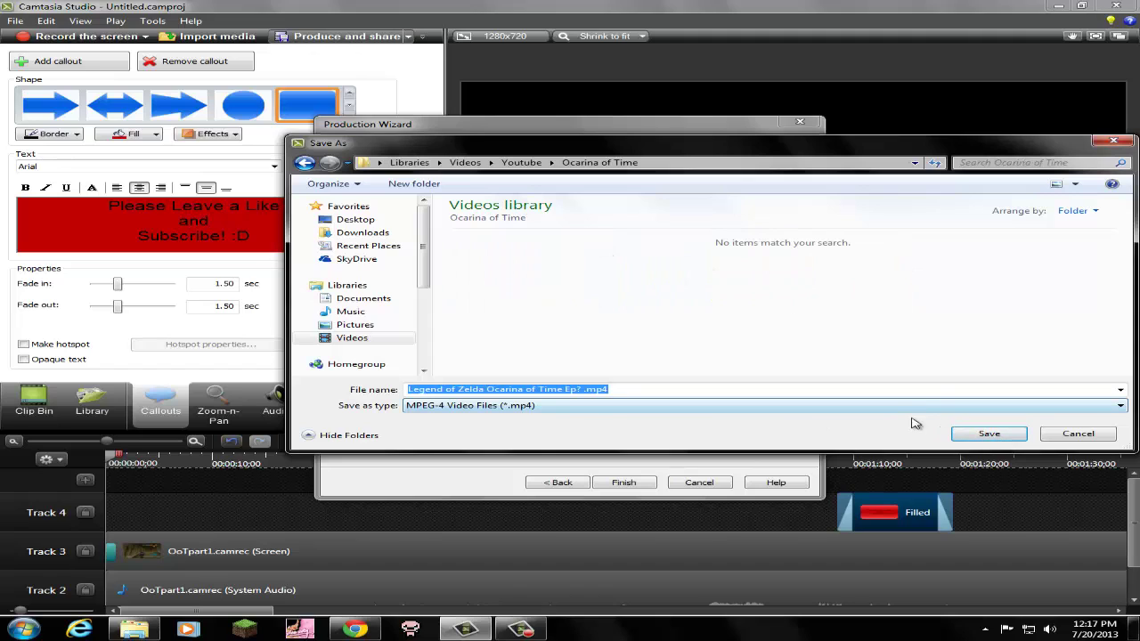
mouse_move(814, 428)
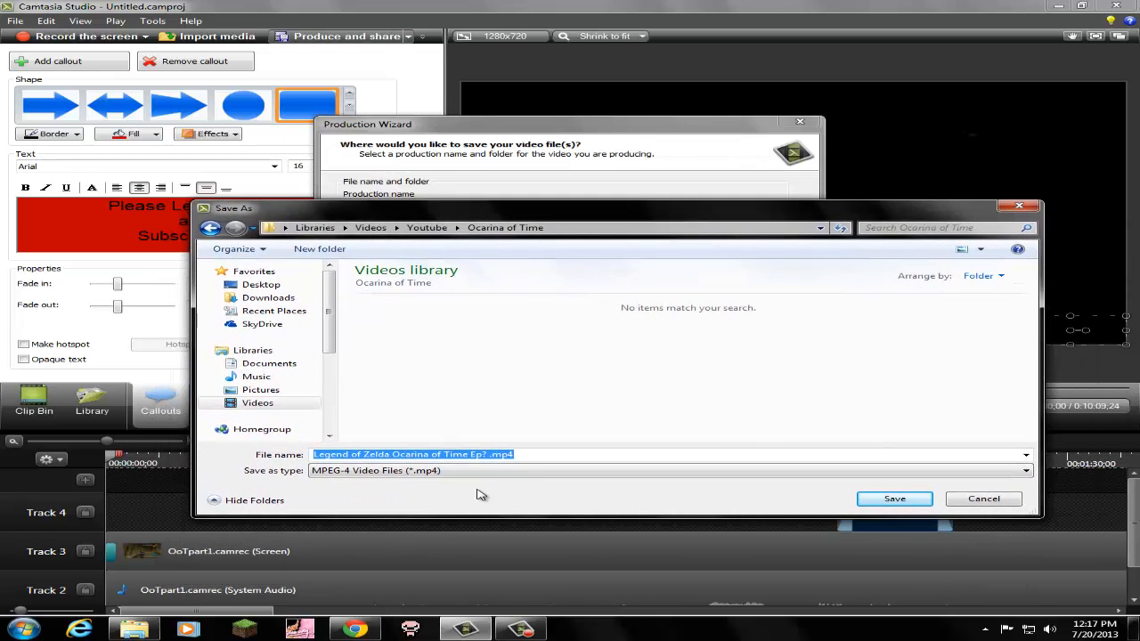
mouse_move(546, 479)
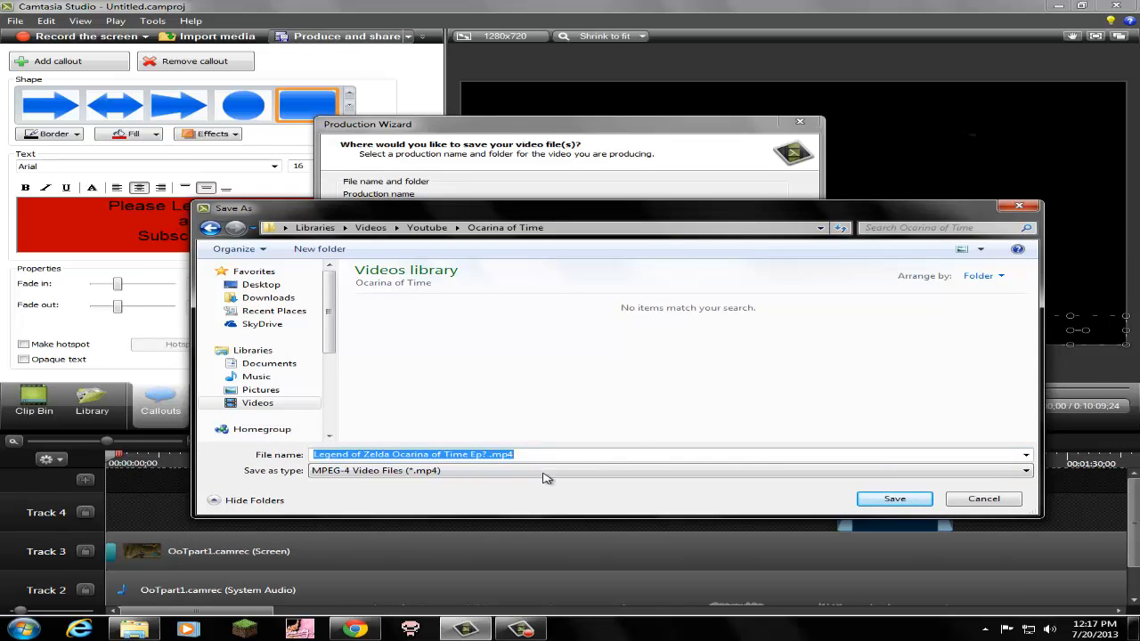
click(895, 499)
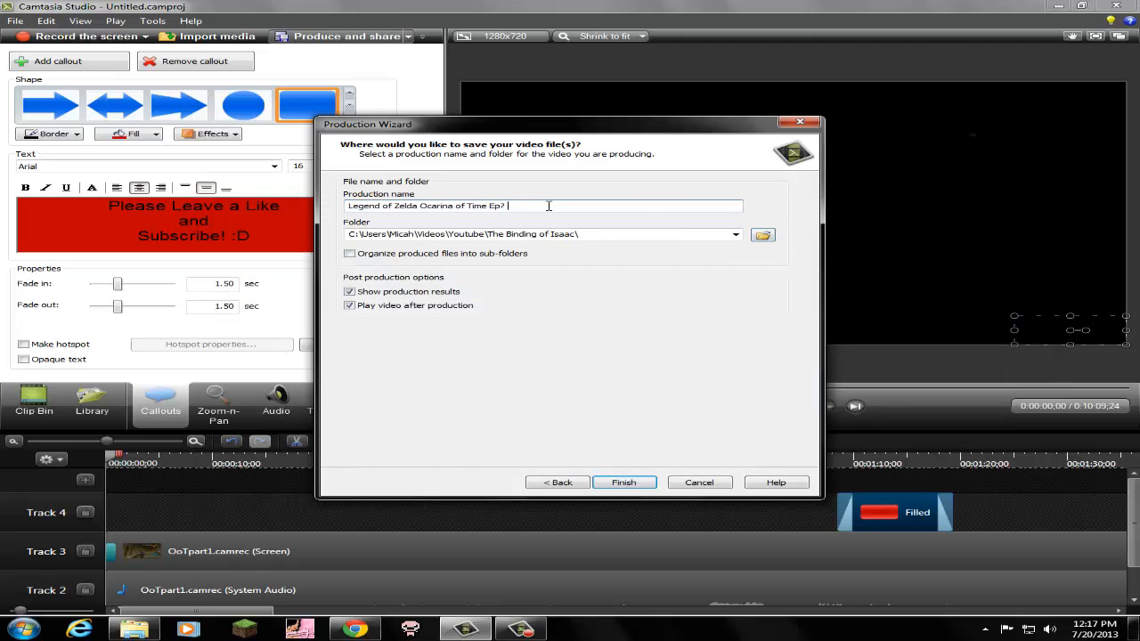
Step: Rename the production to end in 'Ep Finding Saria' and set Youtube > Ocarina of Time as output folder
key(Backspace)
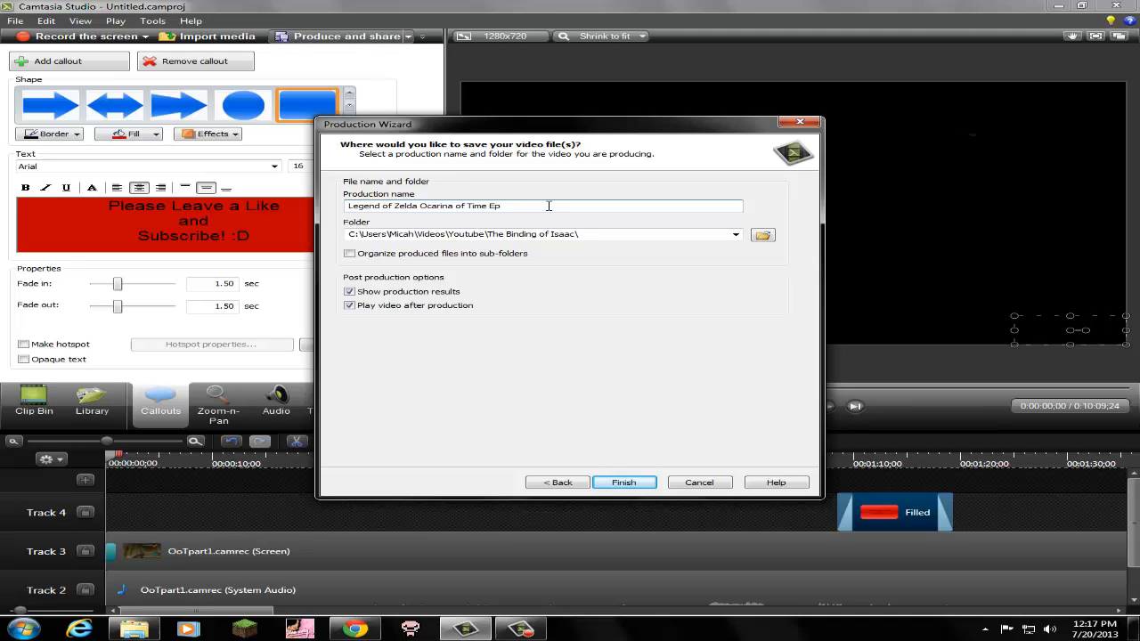
text(Finding Saria)
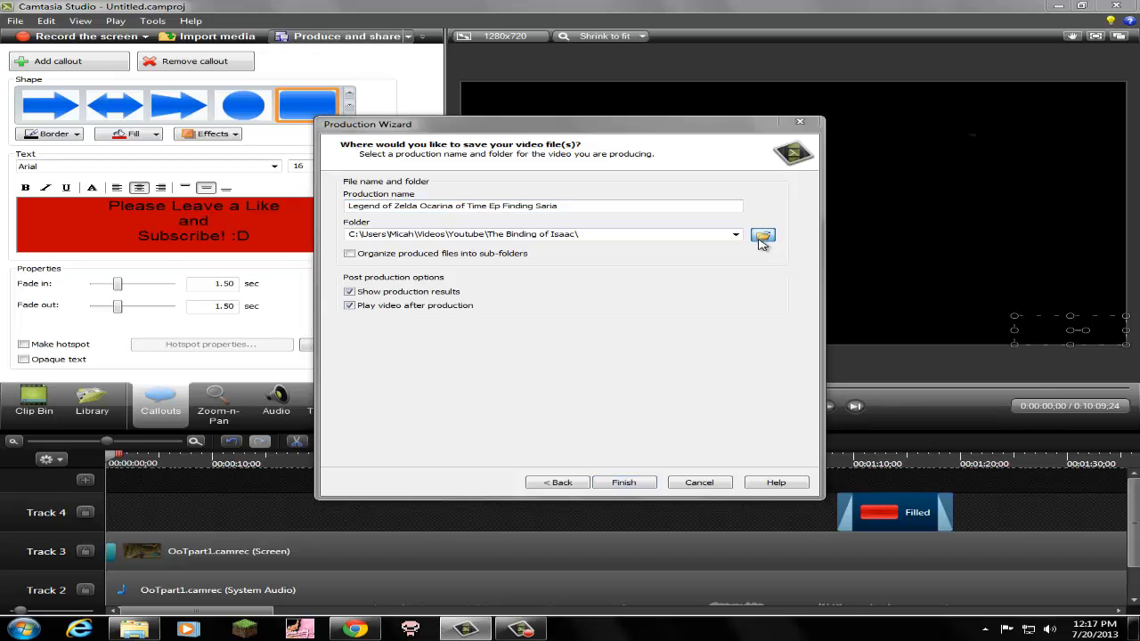
click(763, 237)
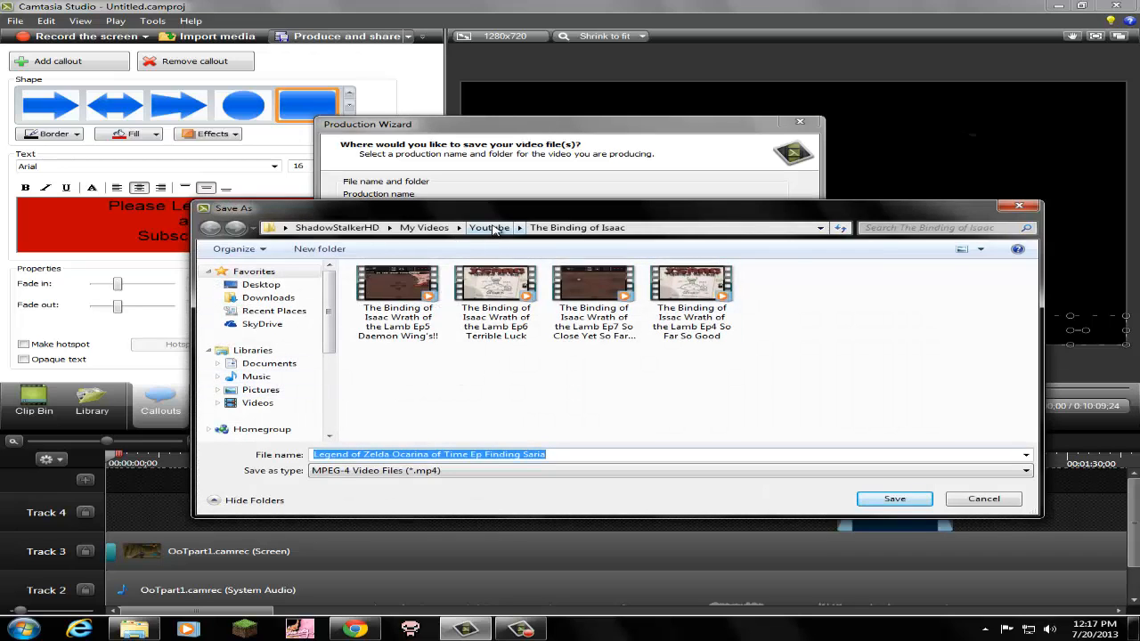
click(489, 227)
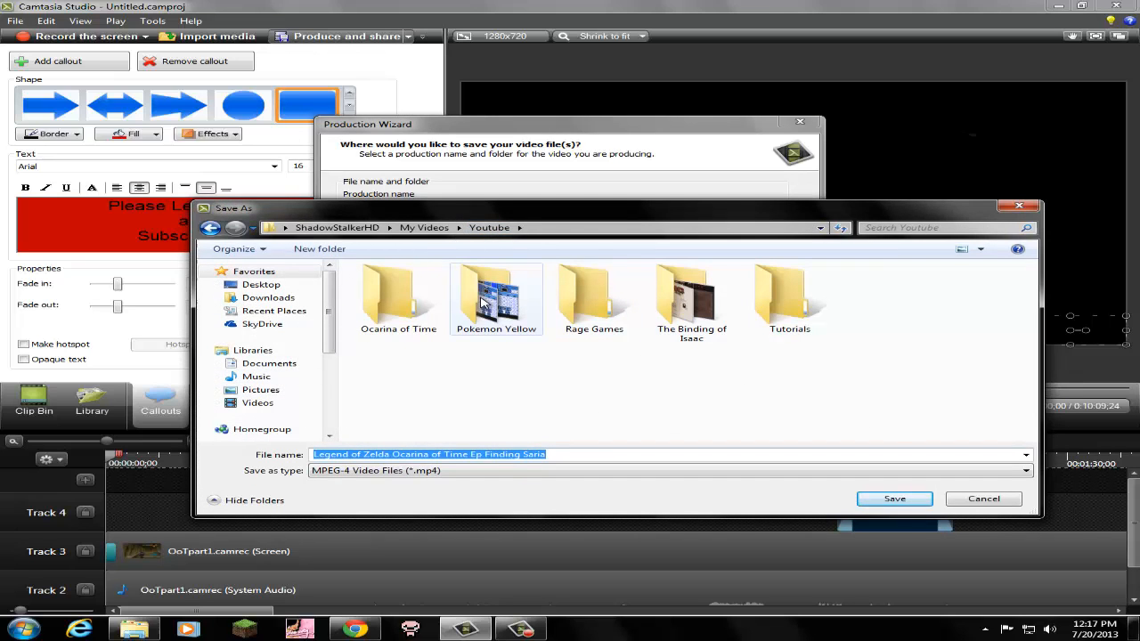
double_click(399, 298)
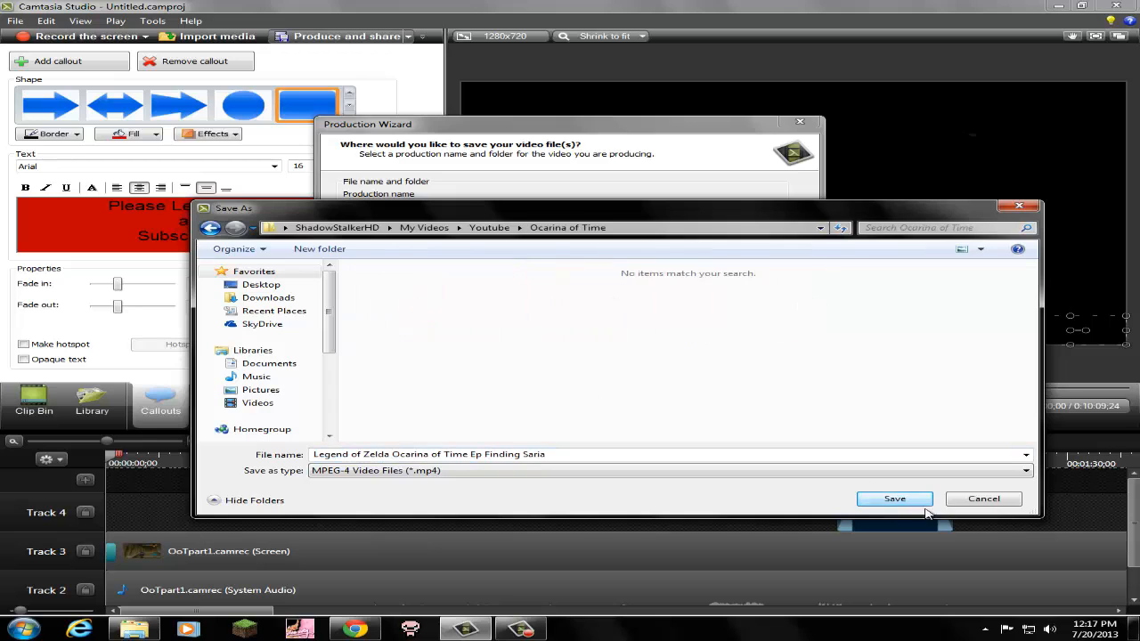
click(894, 499)
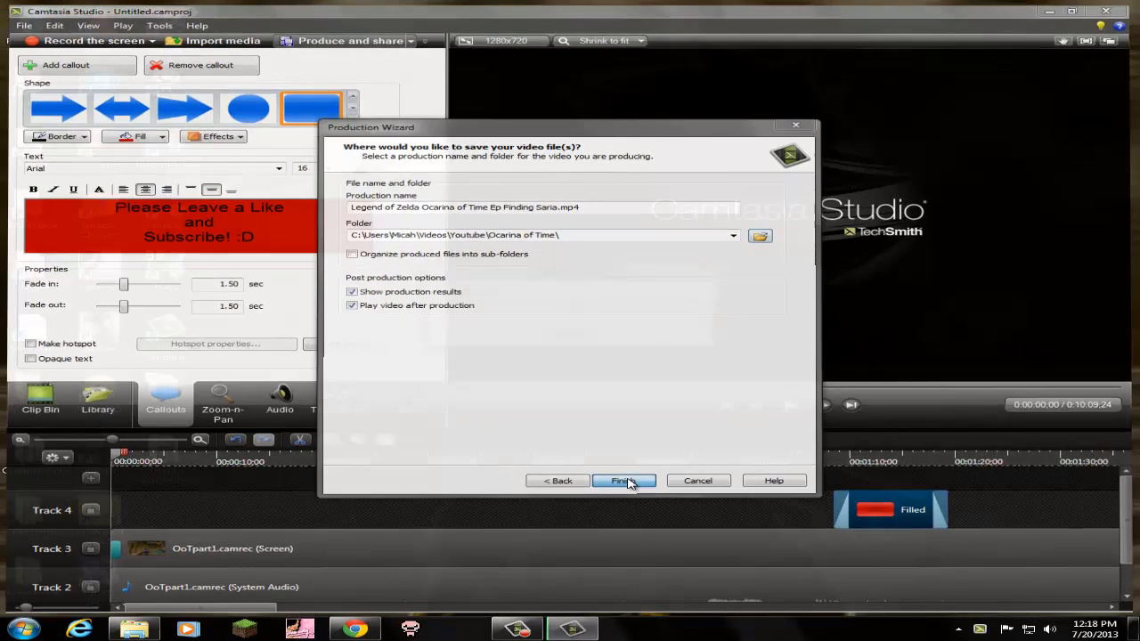
Step: Start rendering the Finding Saria MP4 and move the progress window to the lower right
click(624, 480)
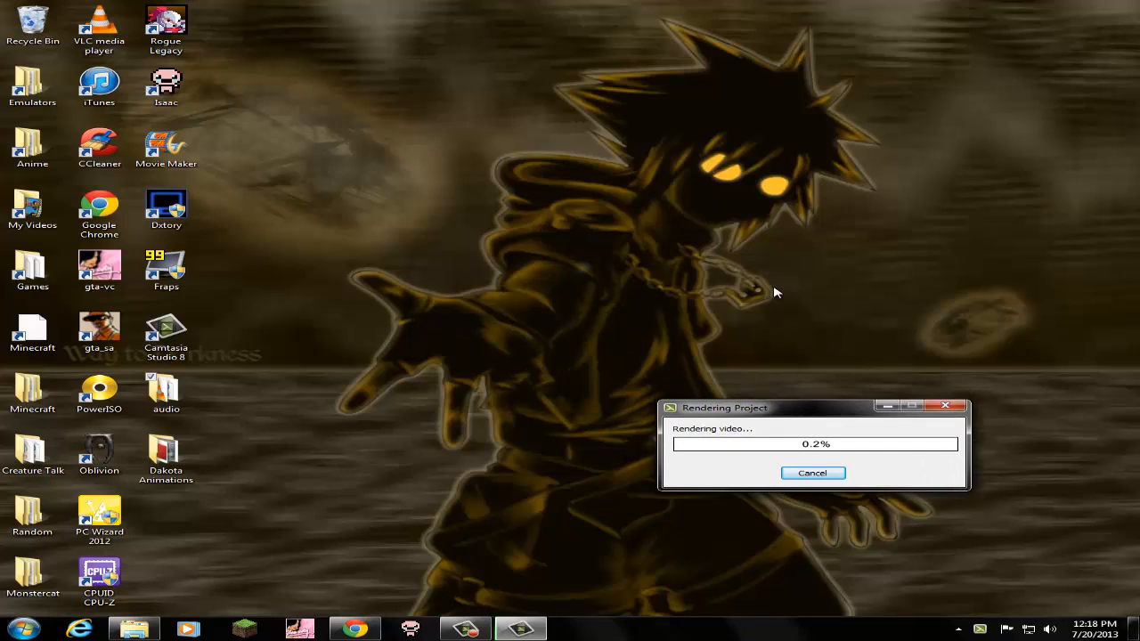
mouse_move(637, 305)
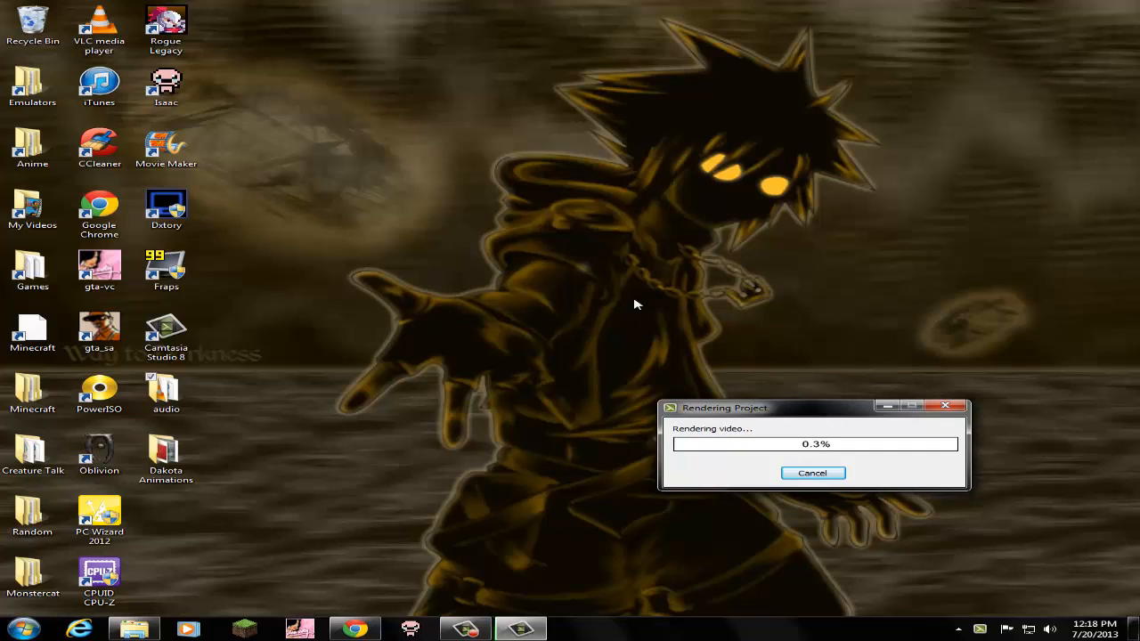
click(354, 629)
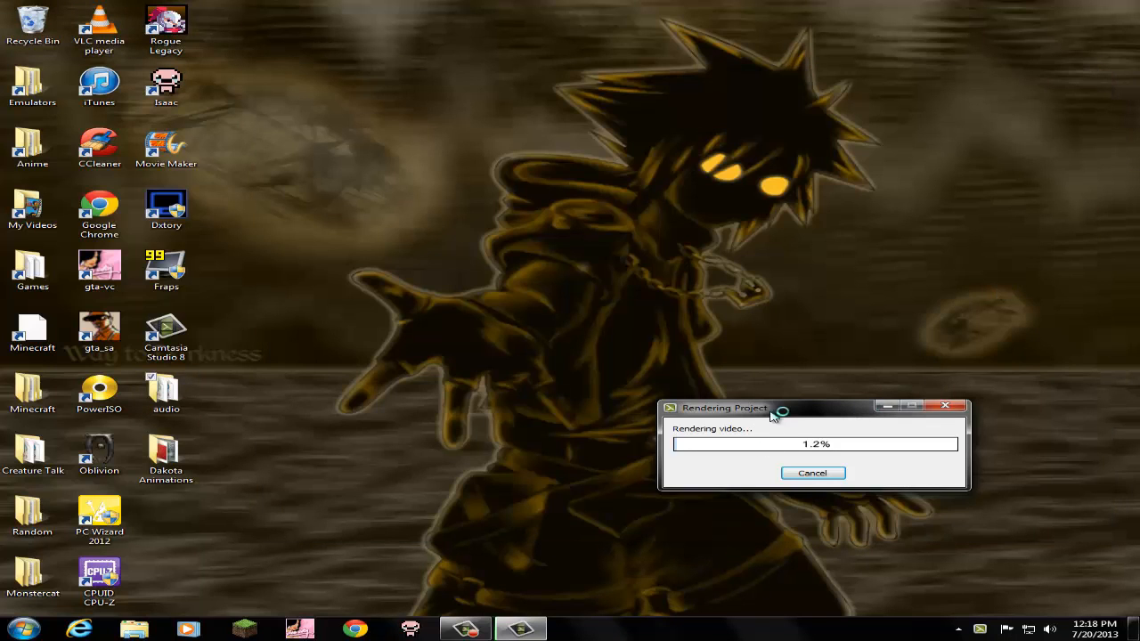
drag(725, 408, 830, 479)
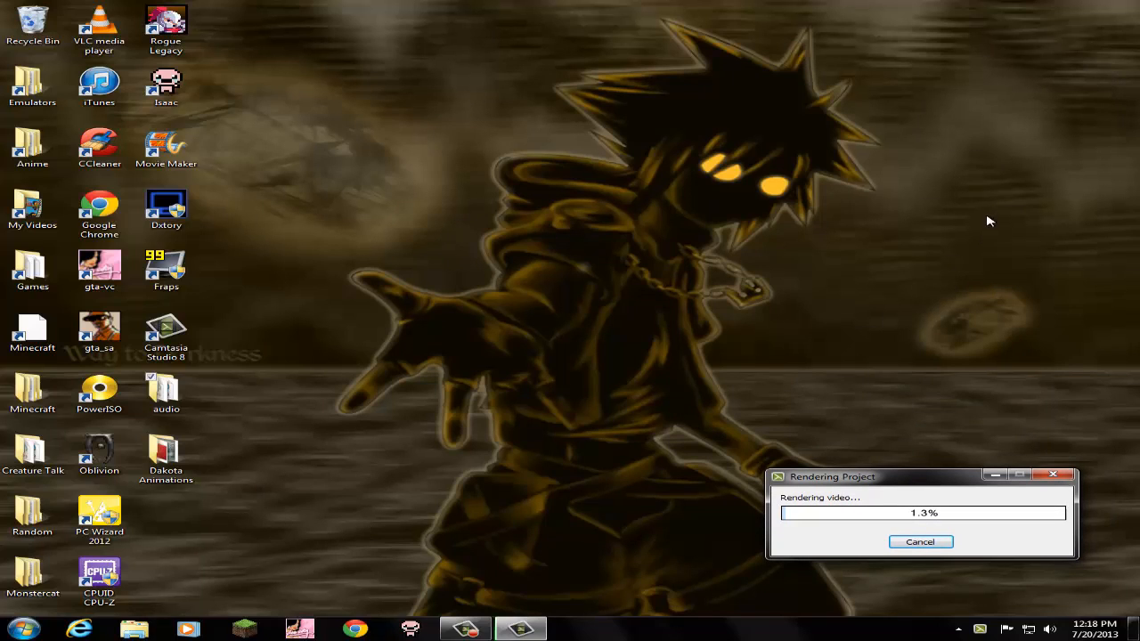
mouse_move(996, 227)
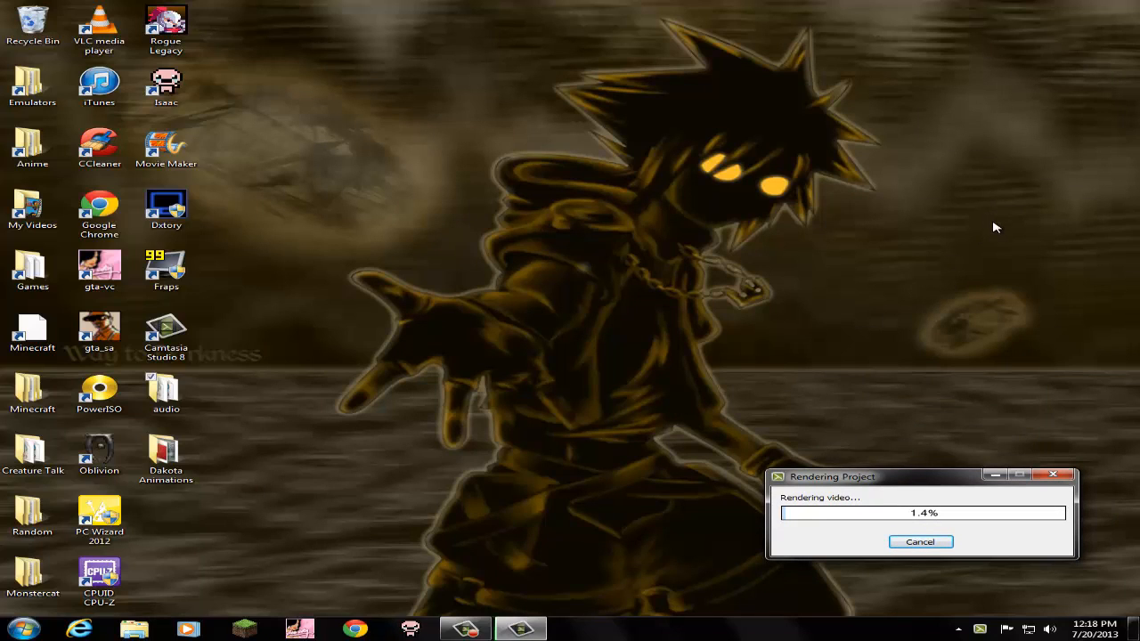